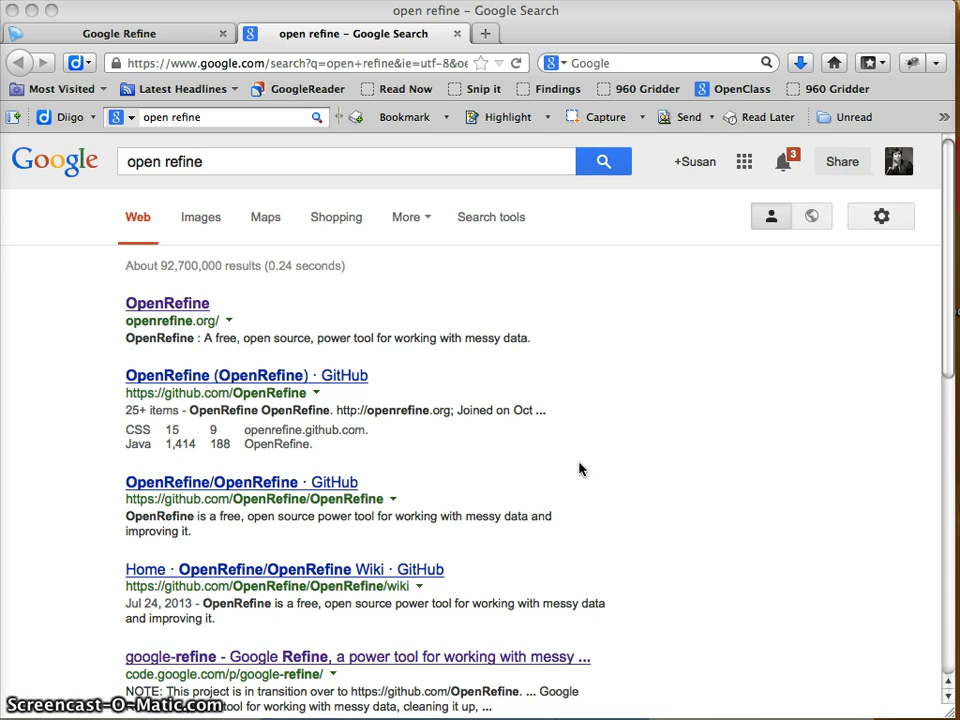
mouse_move(88, 313)
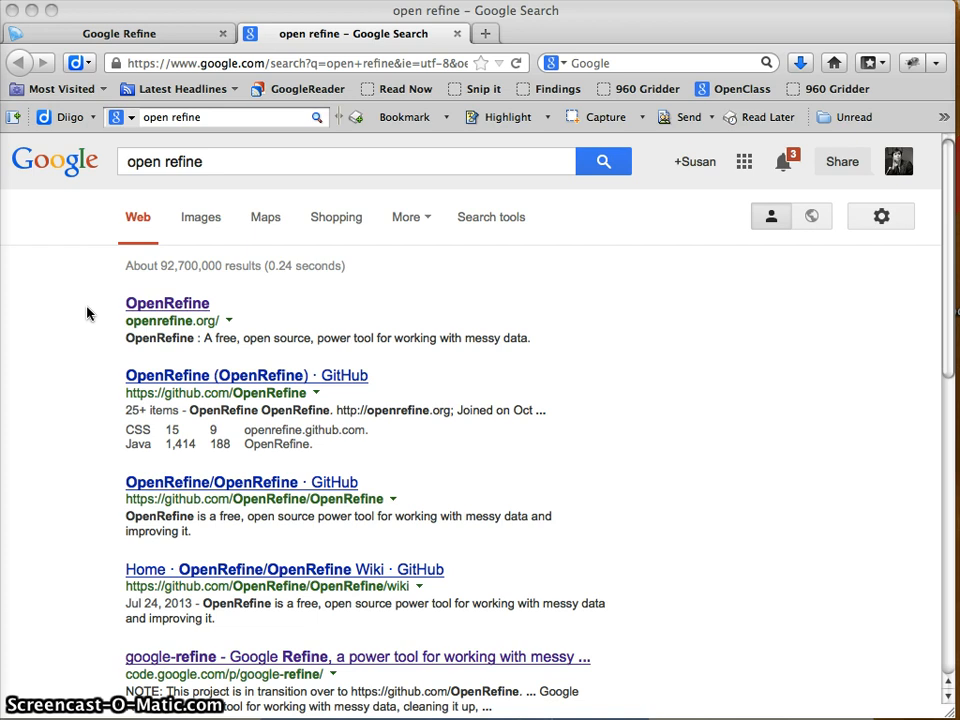
mouse_move(311, 117)
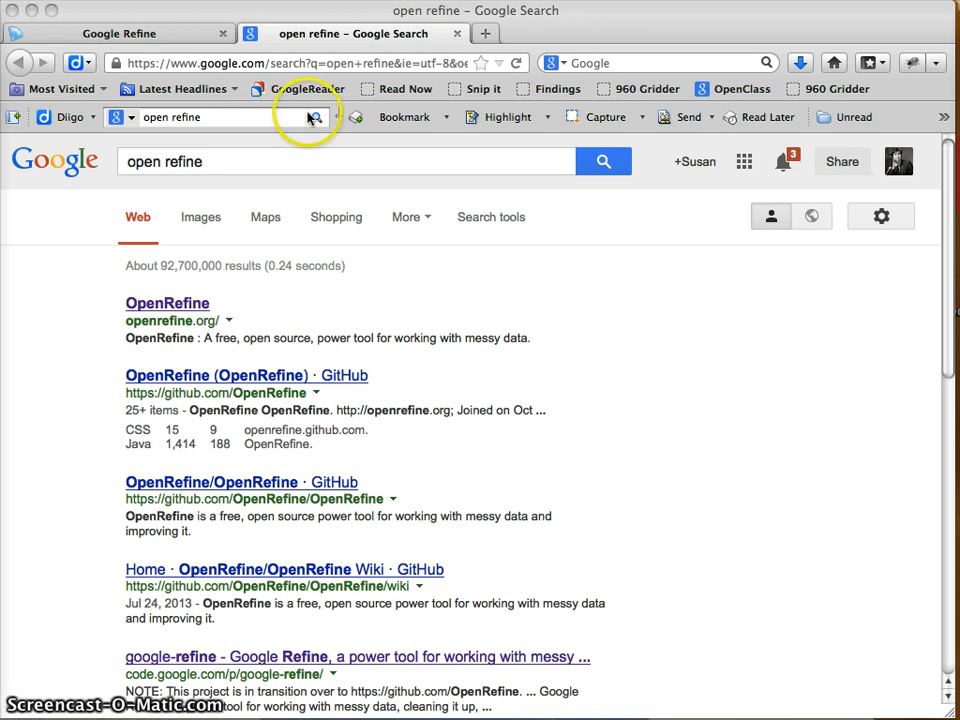
mouse_move(168, 303)
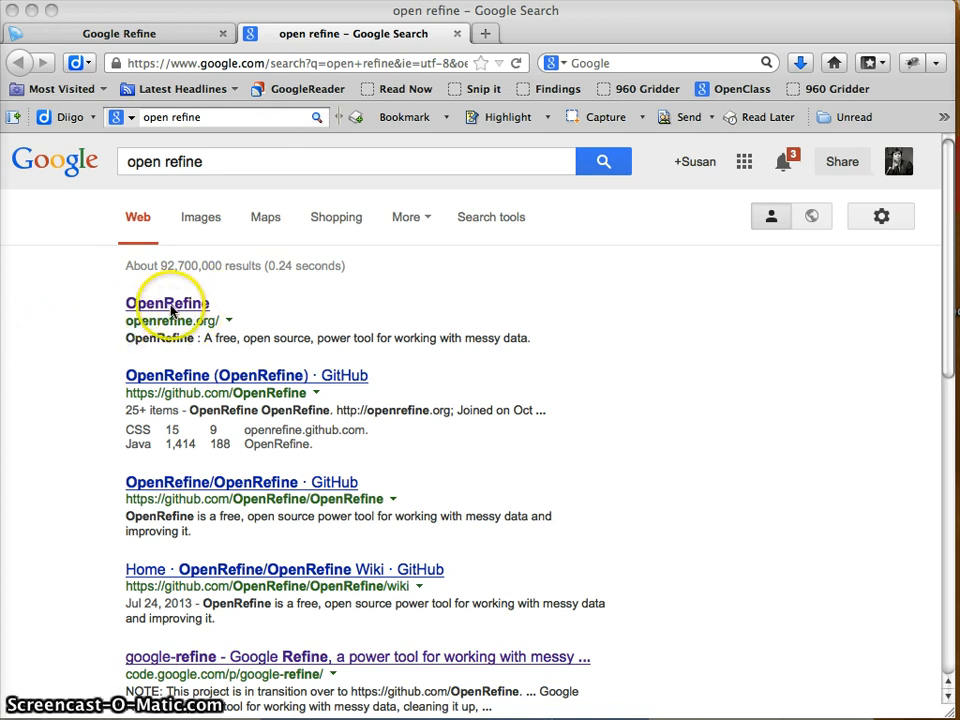
Reach the Download OpenRefine page from the official OpenRefine site
click(167, 303)
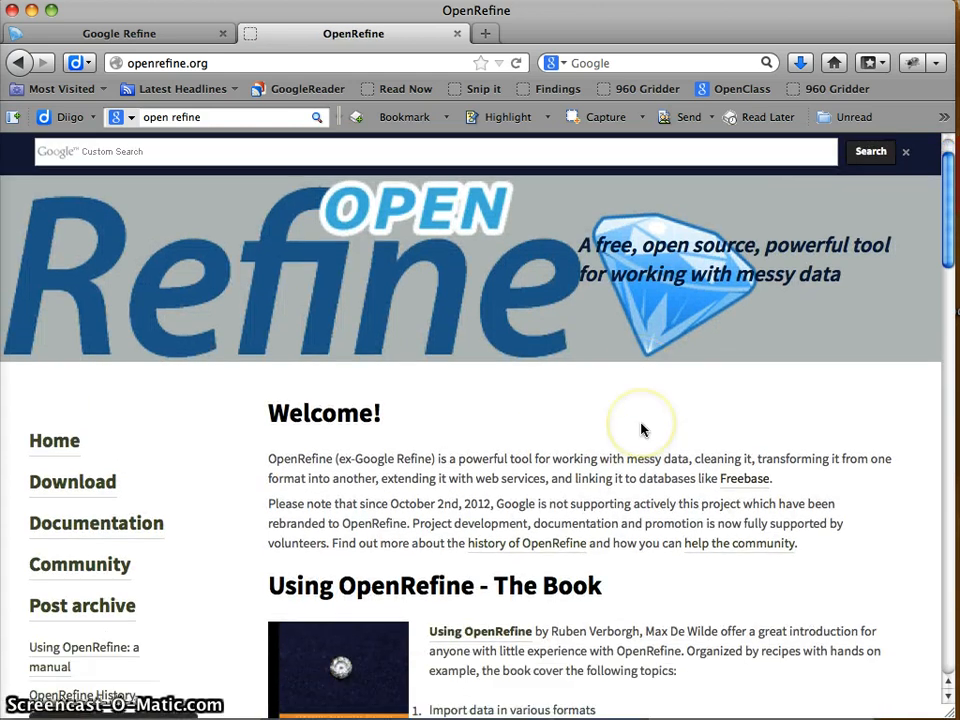
scroll(down, 3)
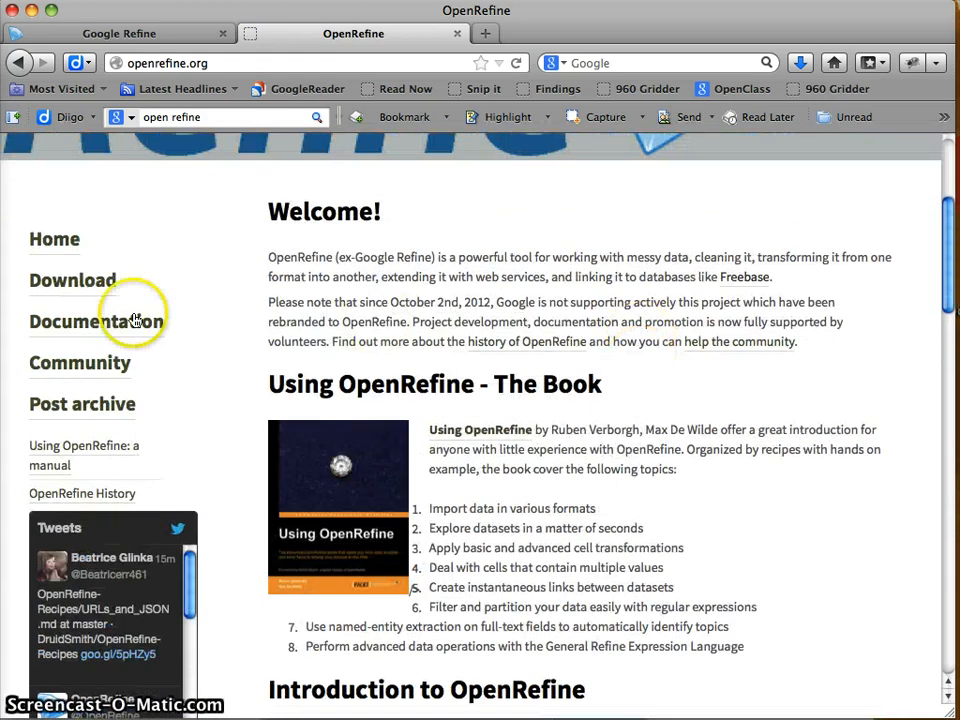
click(72, 280)
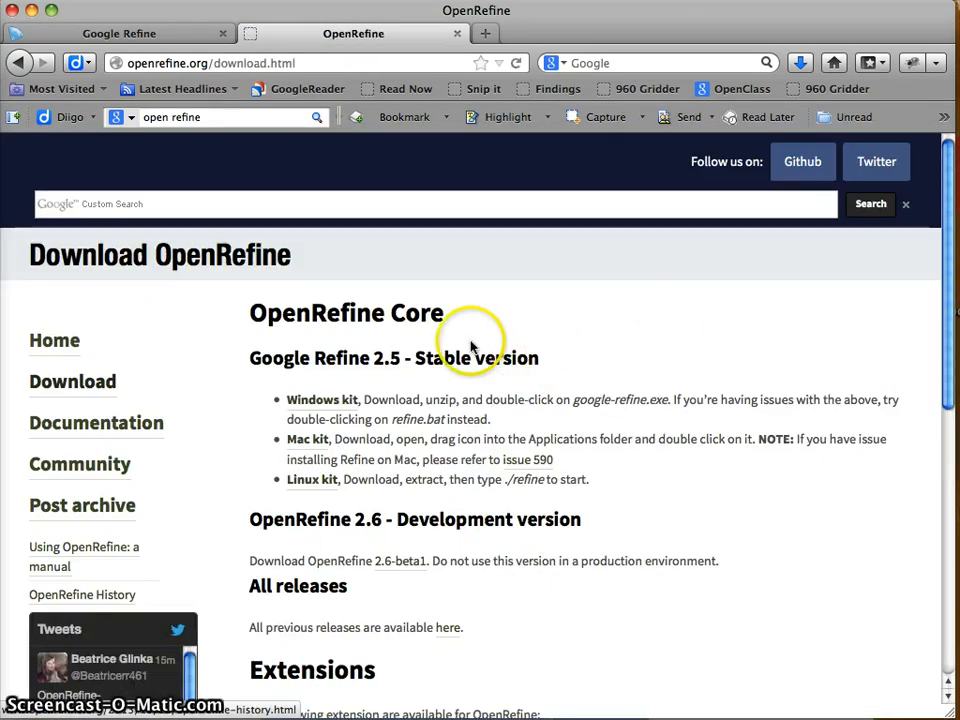
mouse_move(648, 373)
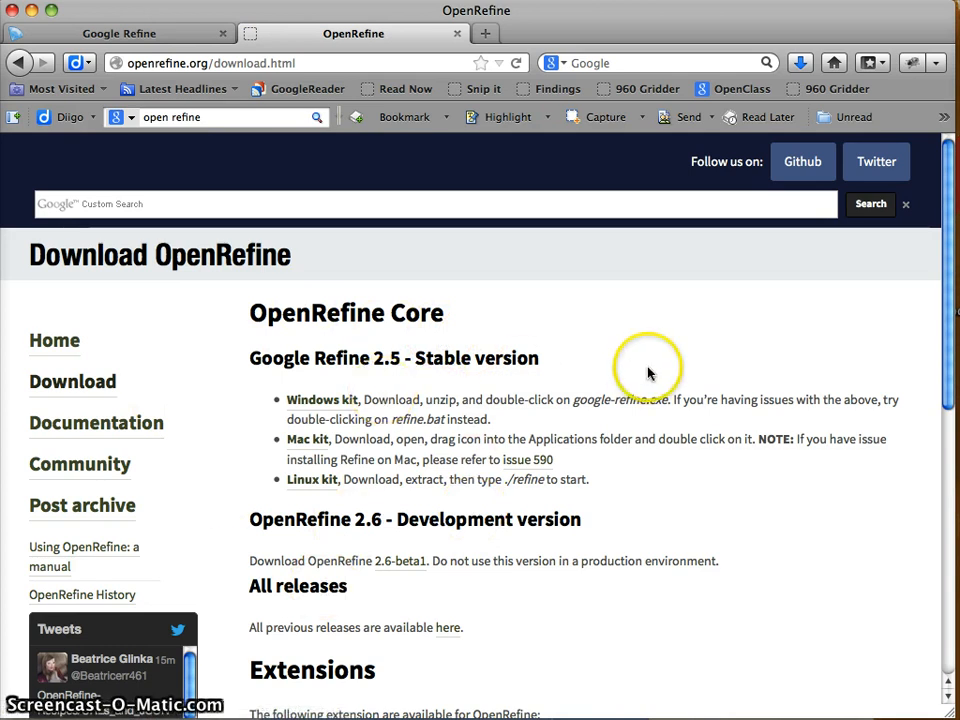
mouse_move(458, 370)
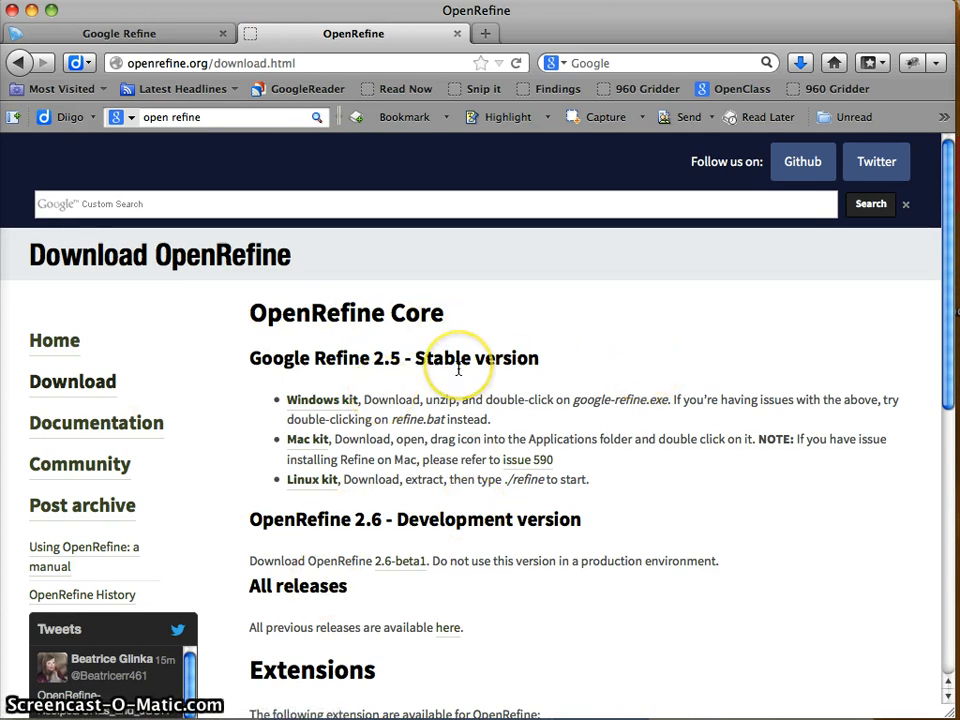
mouse_move(322, 399)
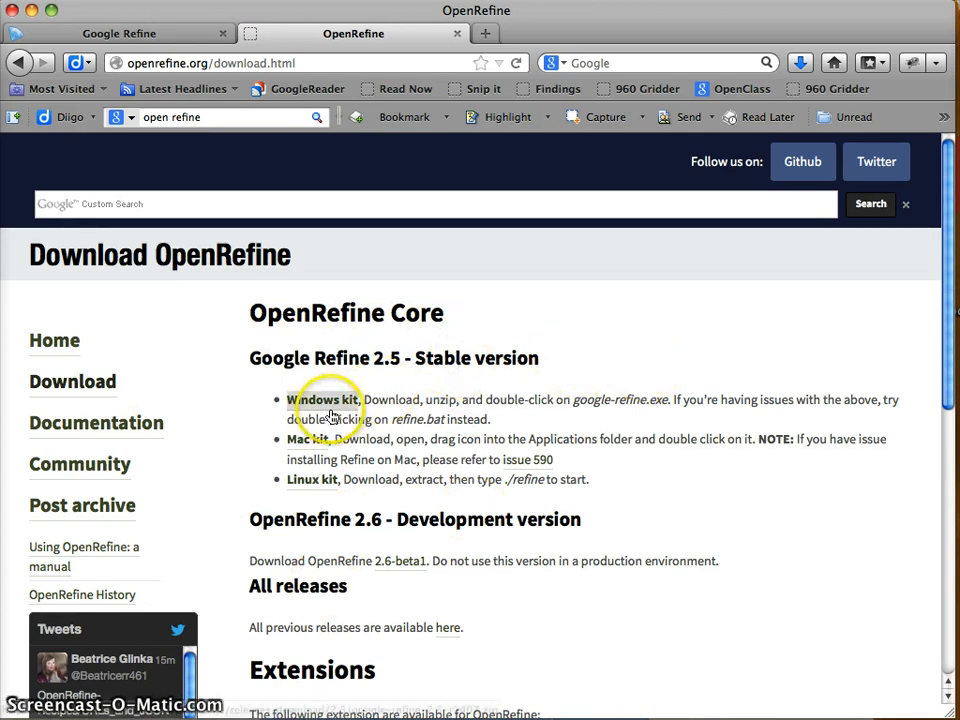
mouse_move(375, 452)
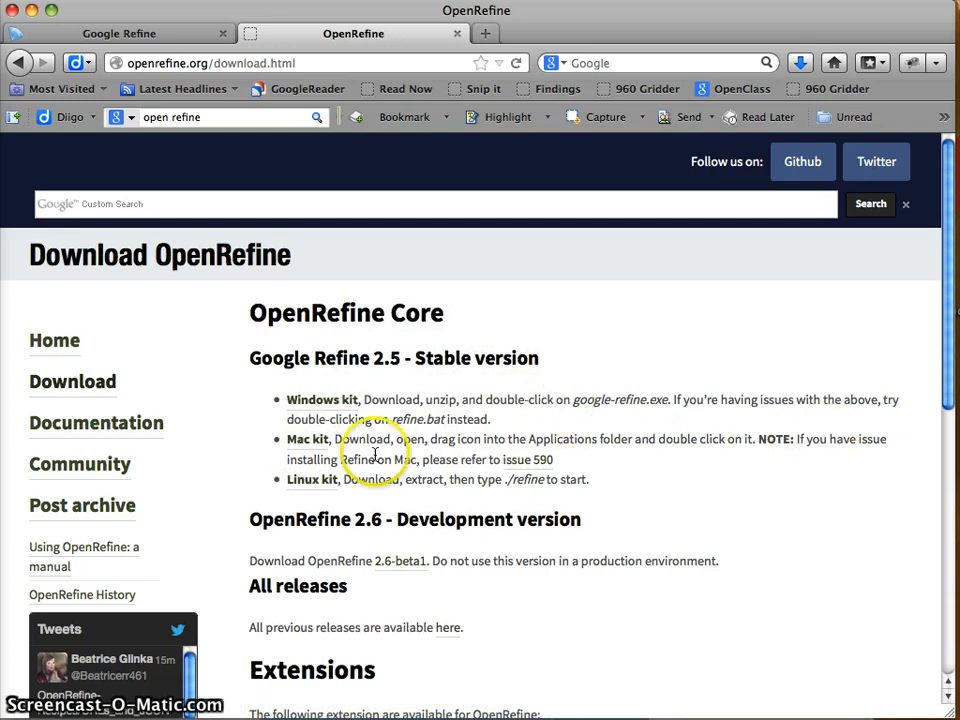
mouse_move(521, 468)
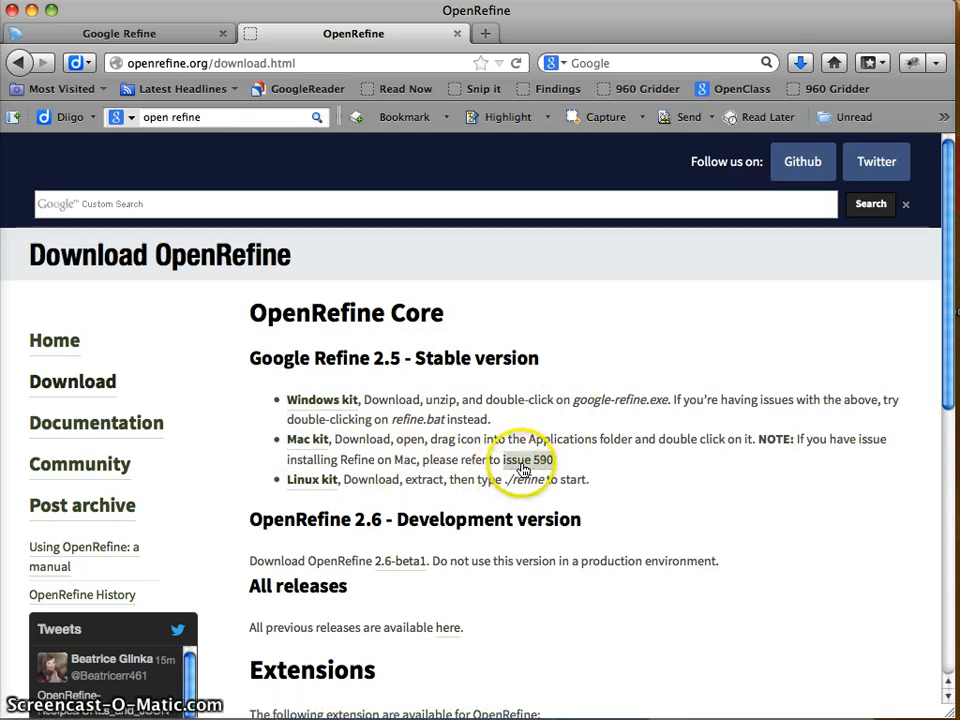
Open the Mac installation 'issue 590' link in a new tab
right_click(527, 459)
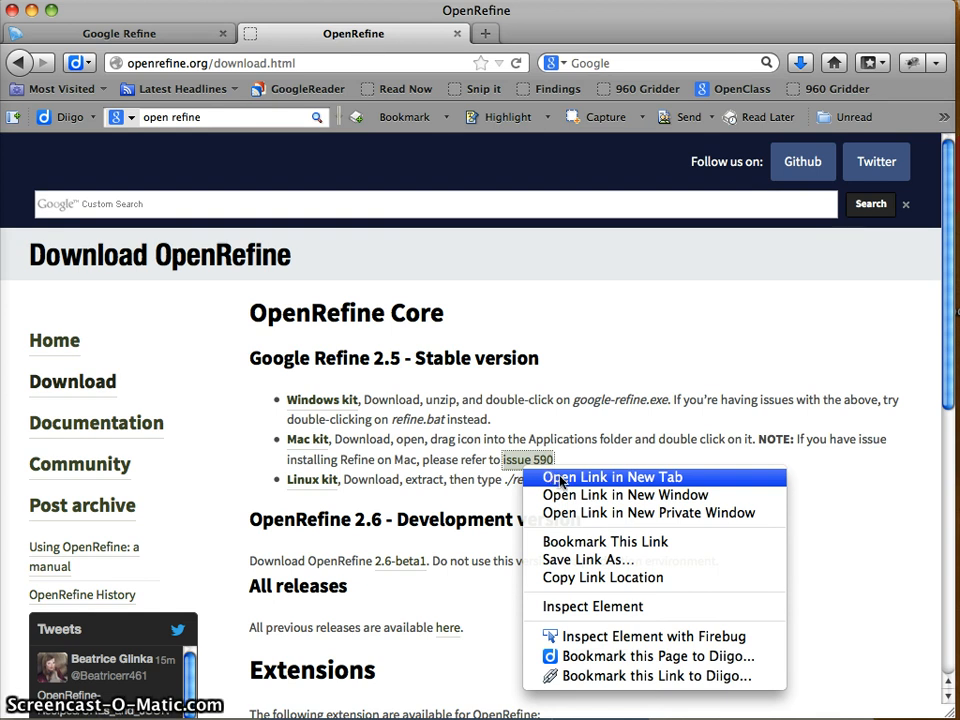
click(611, 477)
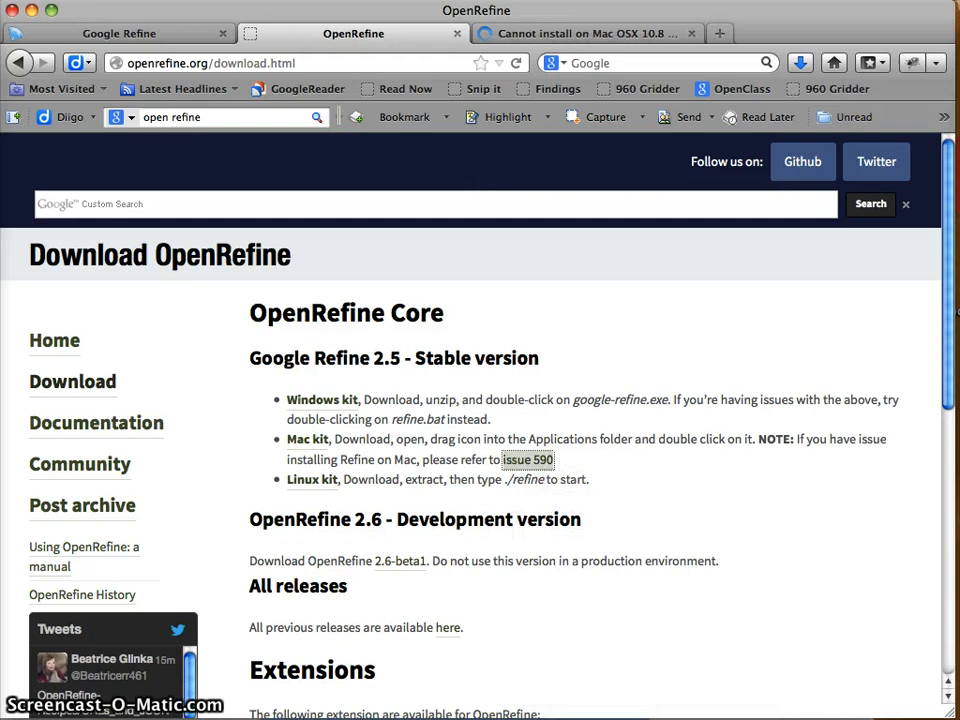
click(528, 459)
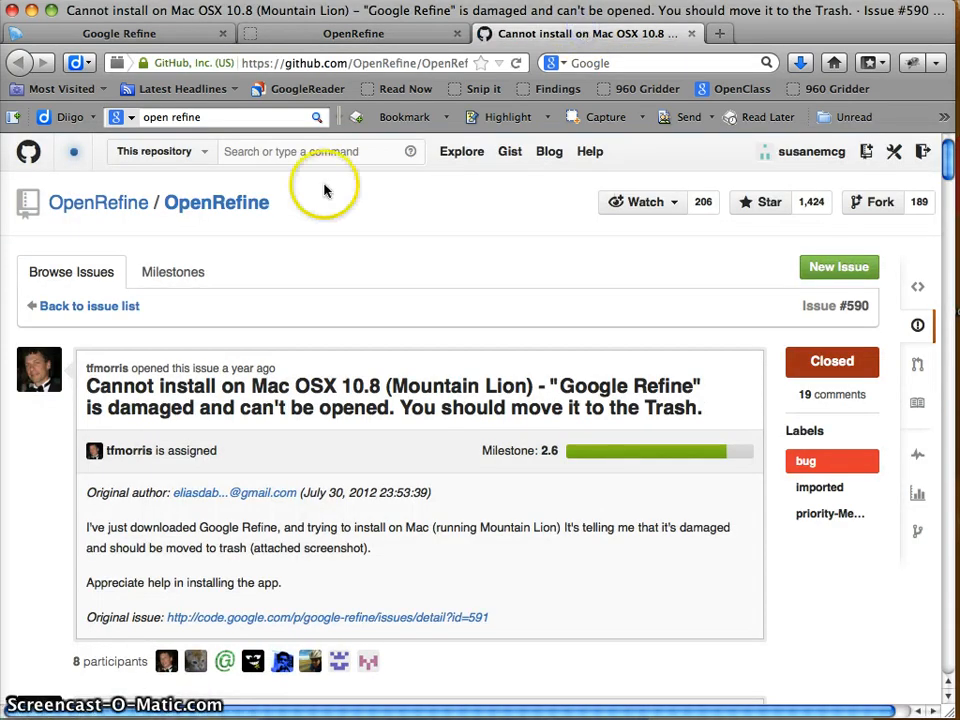
scroll(down, 3)
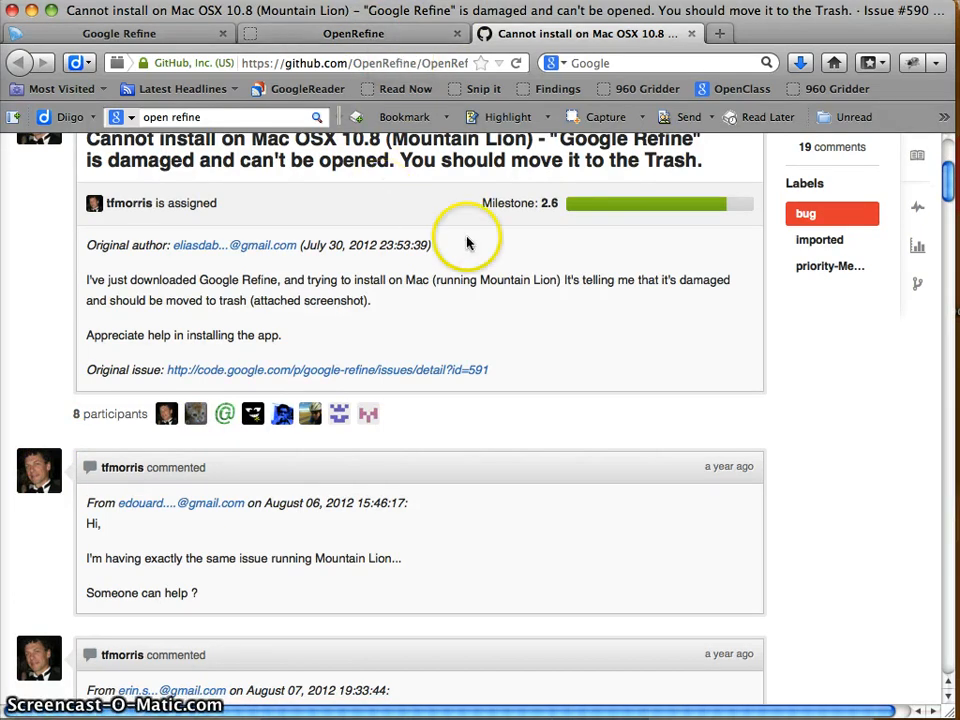
scroll(down, 3)
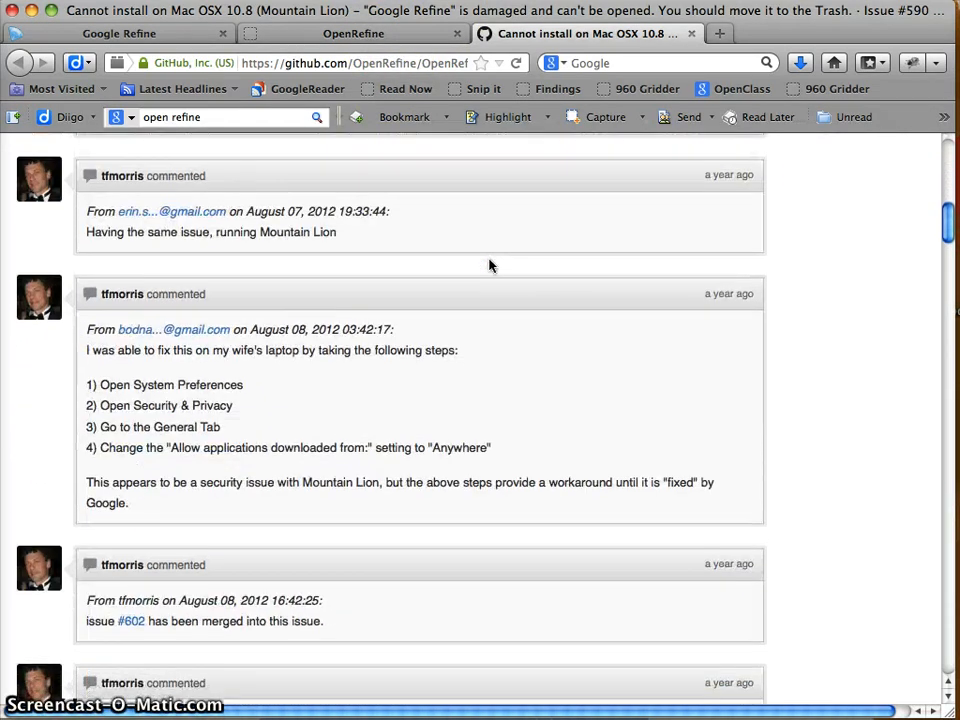
scroll(down, 3)
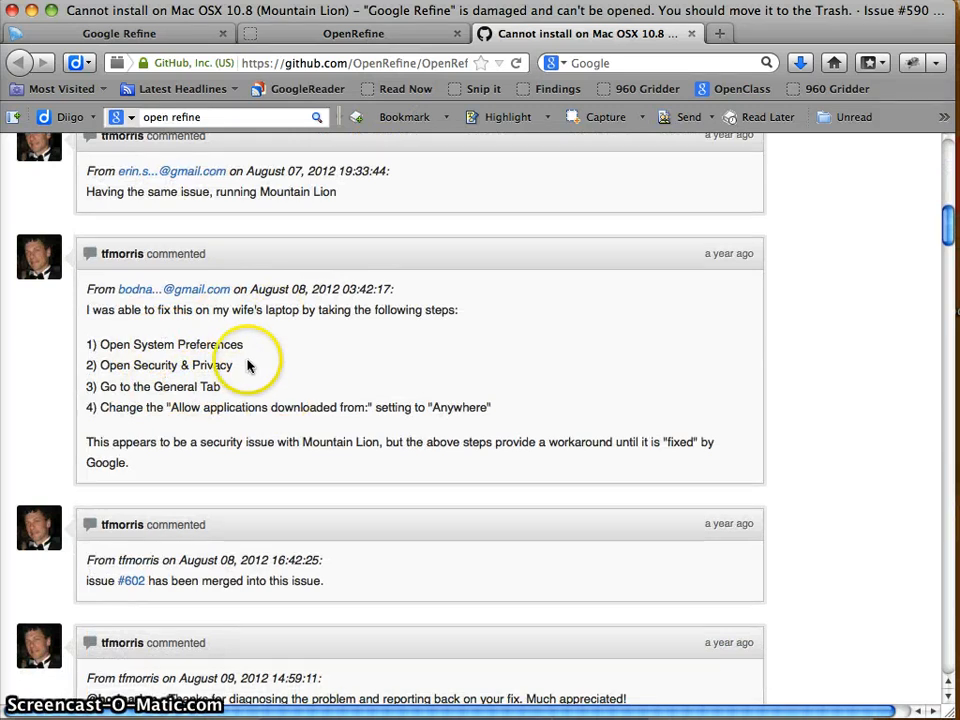
mouse_move(519, 475)
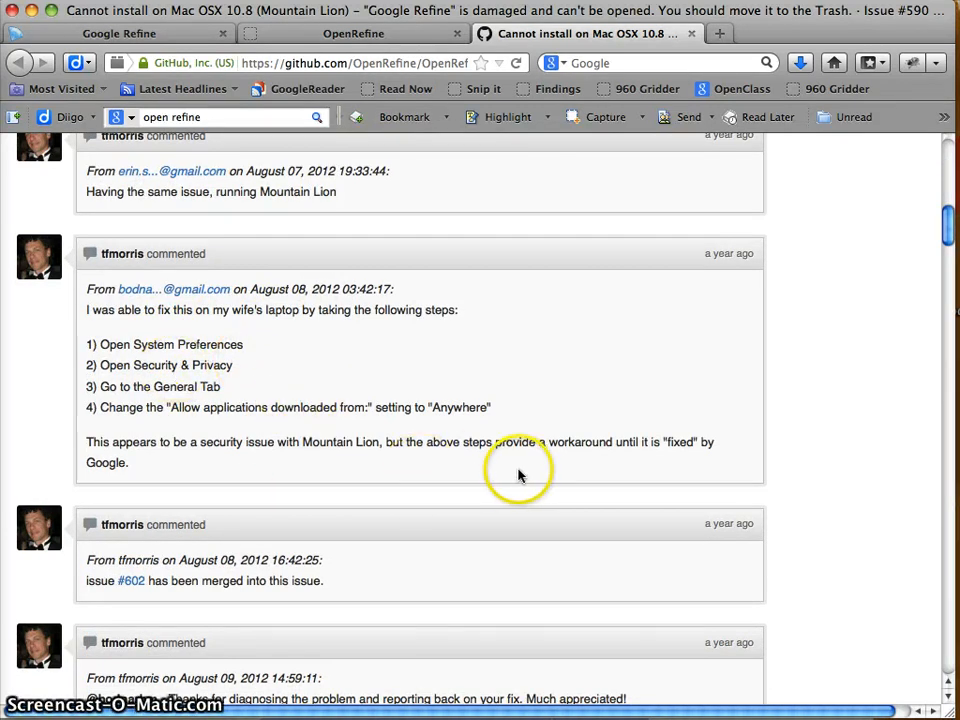
mouse_move(480, 407)
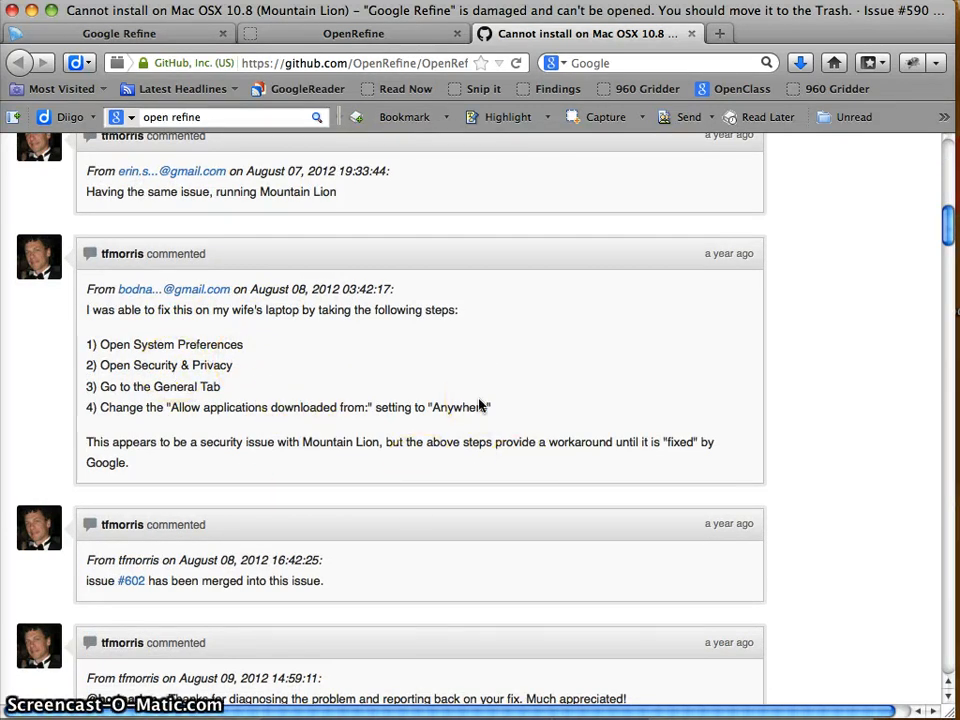
scroll(up, 3)
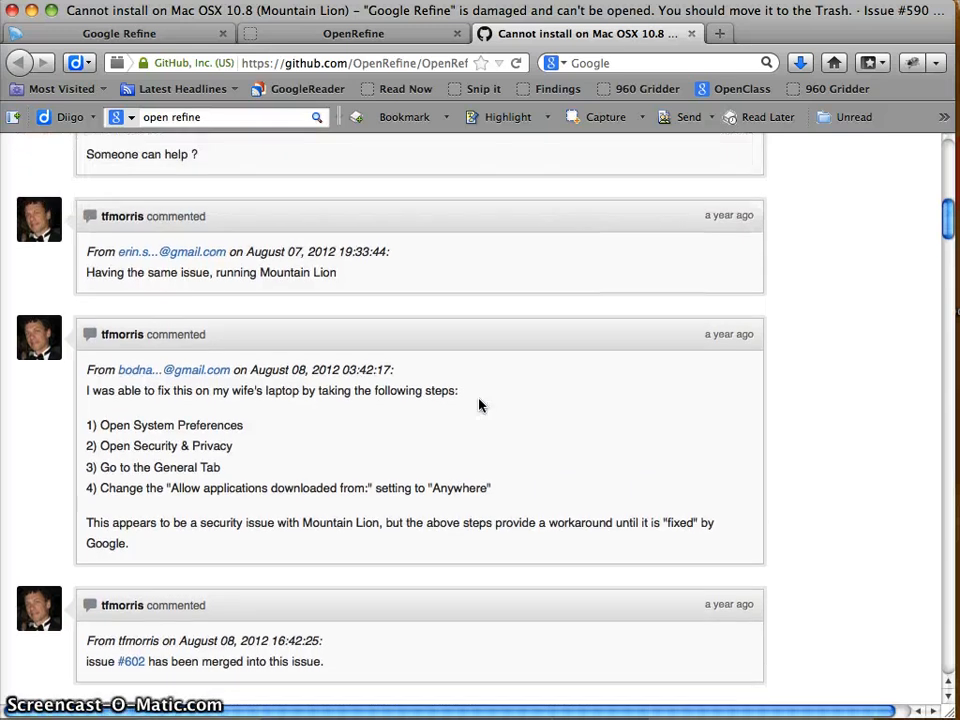
scroll(up, 3)
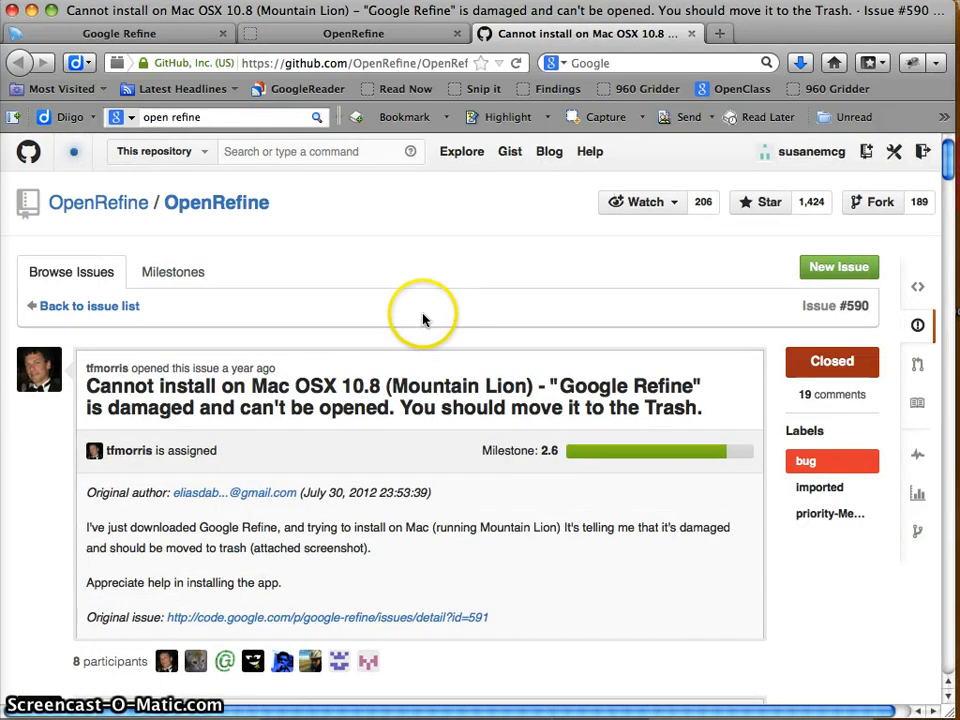
mouse_move(407, 356)
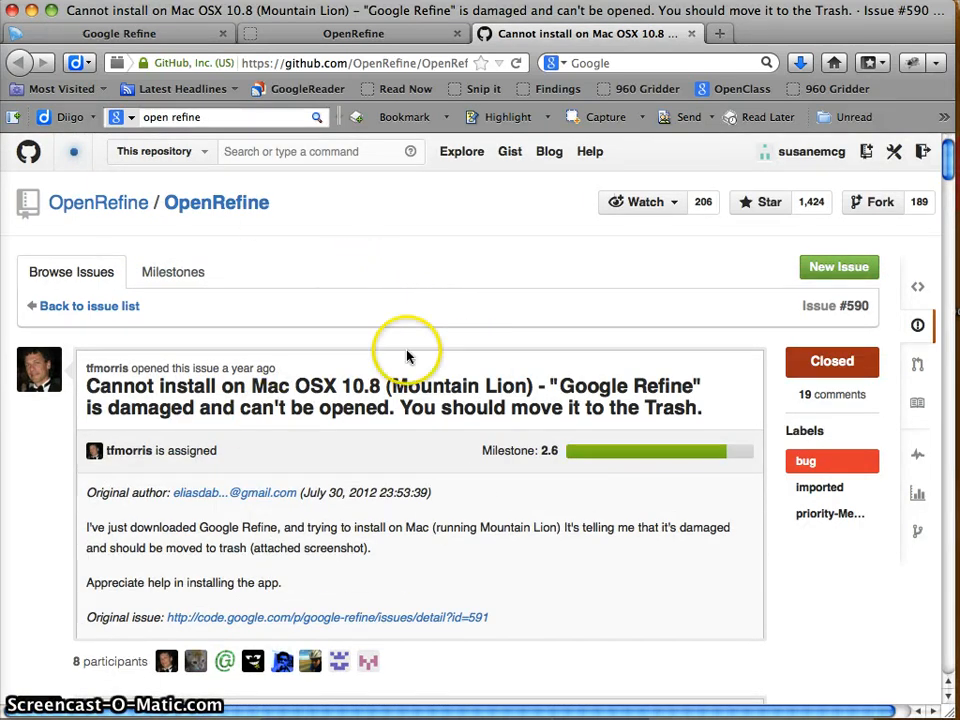
click(353, 33)
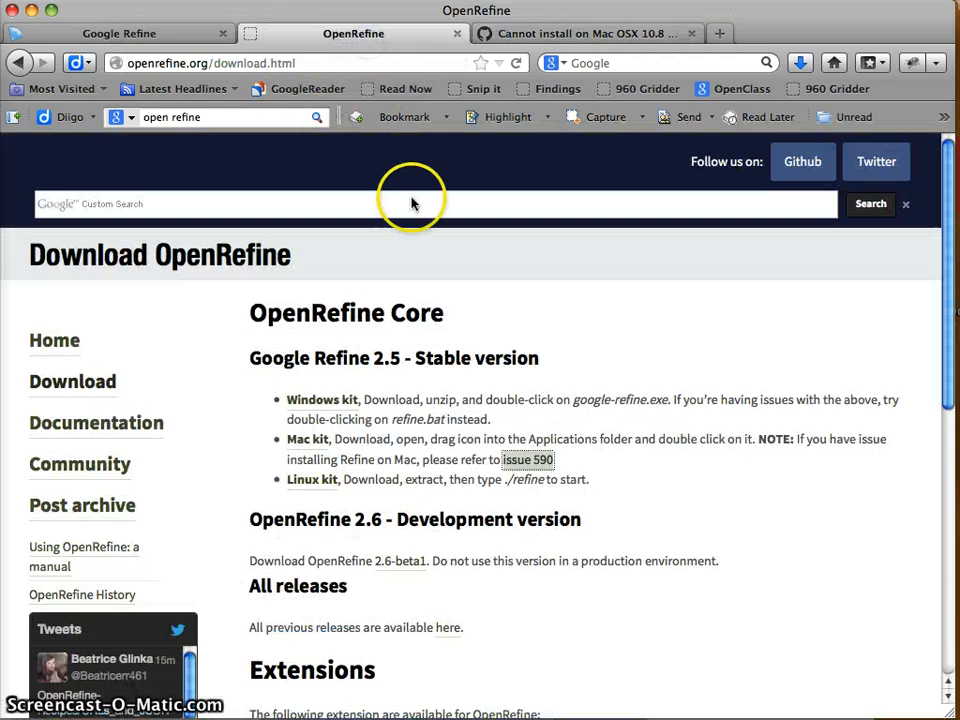
mouse_move(190, 47)
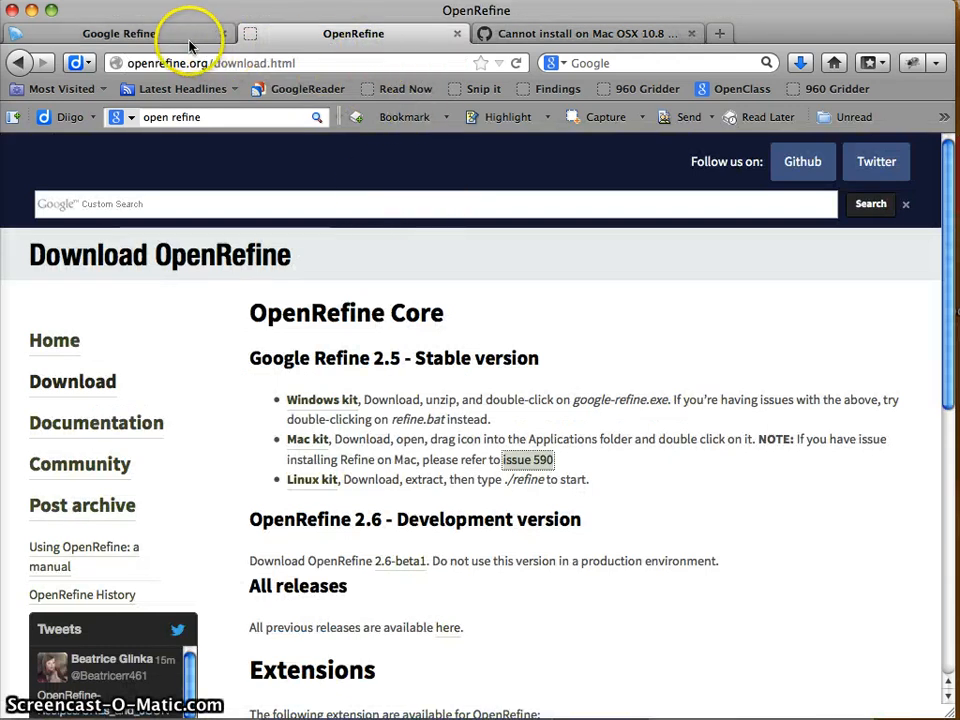
On the local Google Refine Create Project page, bring up the file chooser for This Computer
click(118, 33)
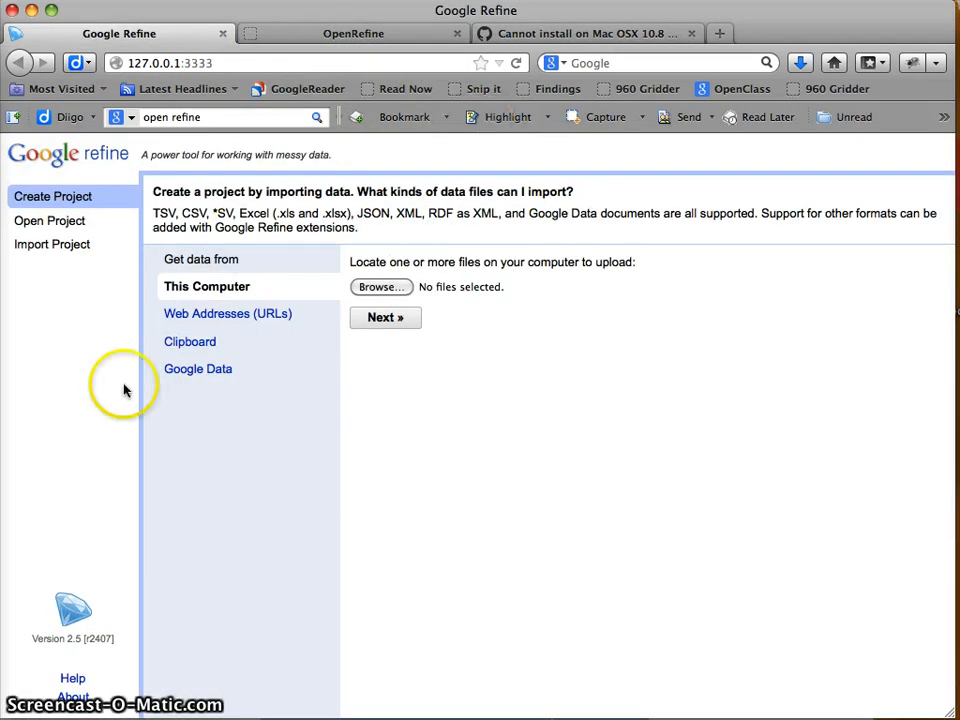
mouse_move(165, 535)
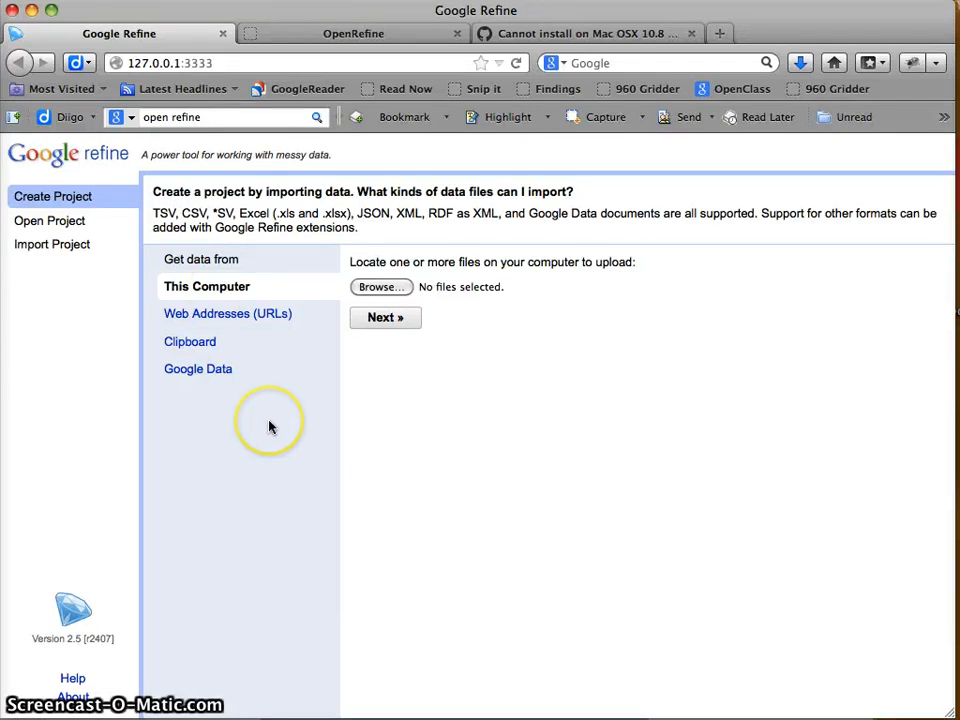
mouse_move(295, 290)
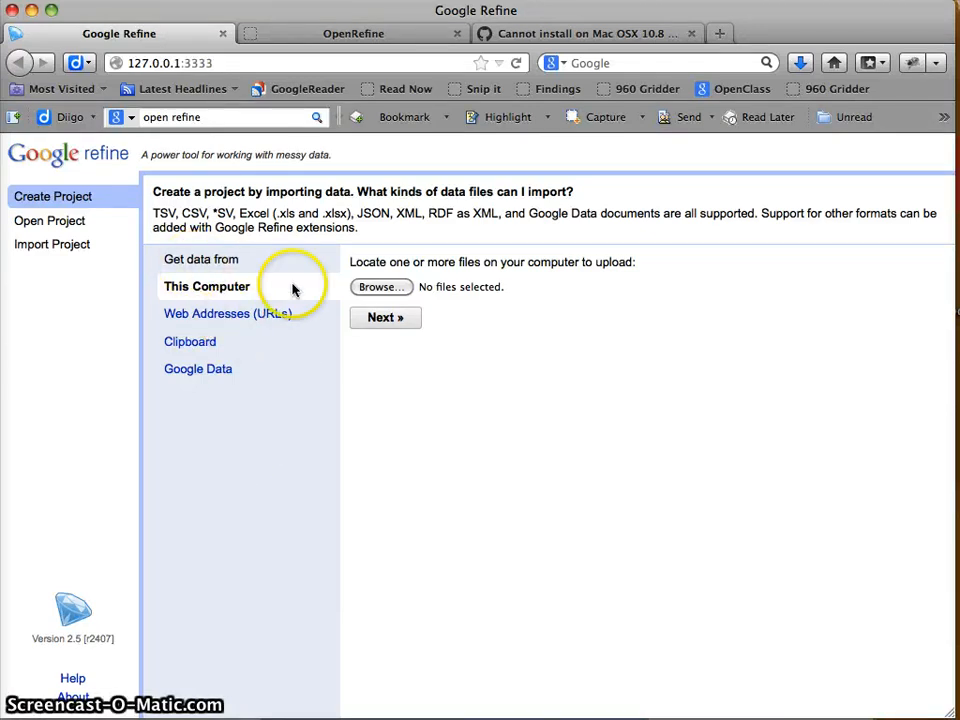
mouse_move(15, 302)
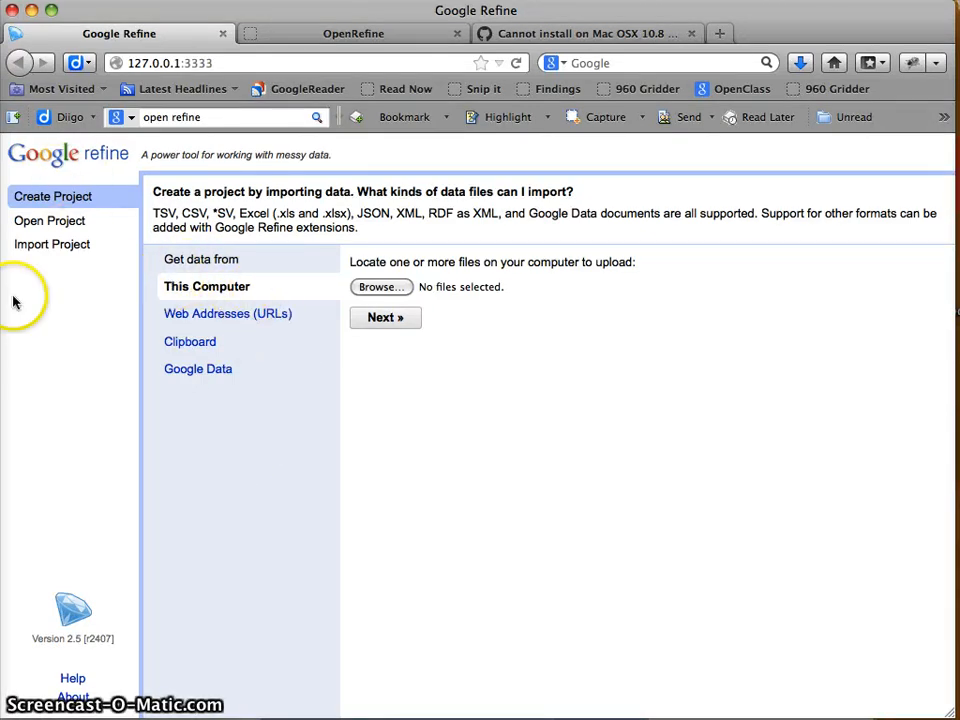
mouse_move(40, 215)
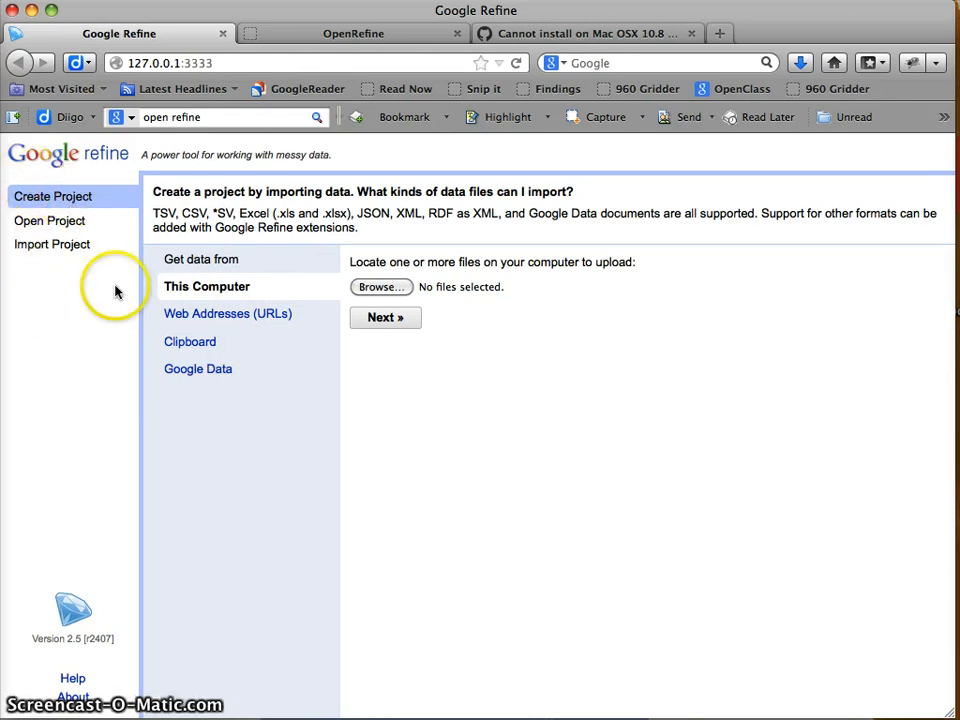
mouse_move(99, 362)
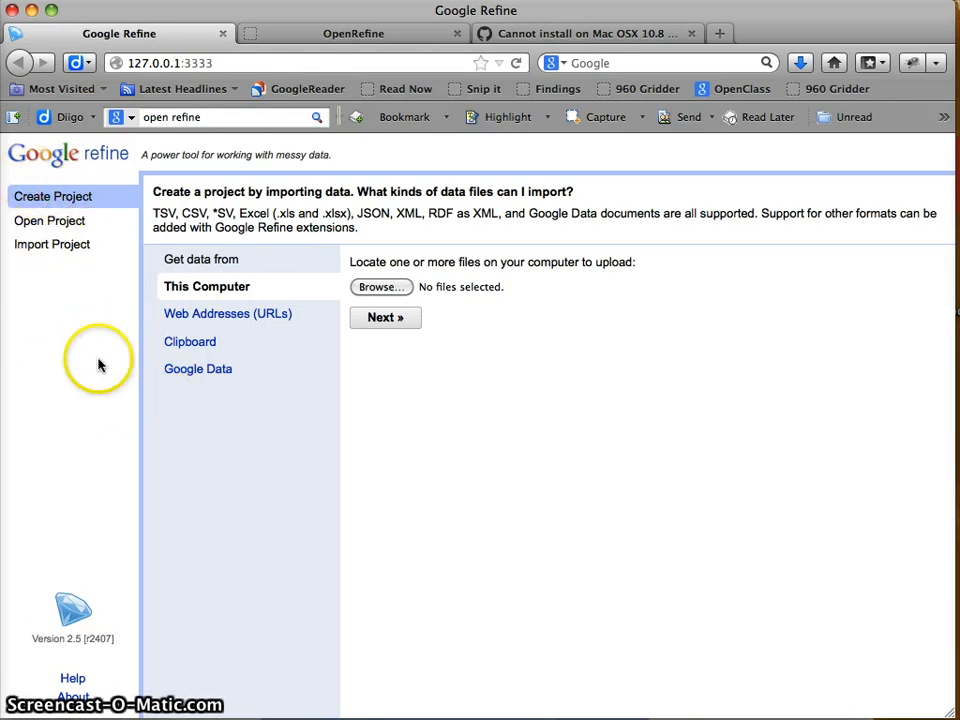
mouse_move(432, 280)
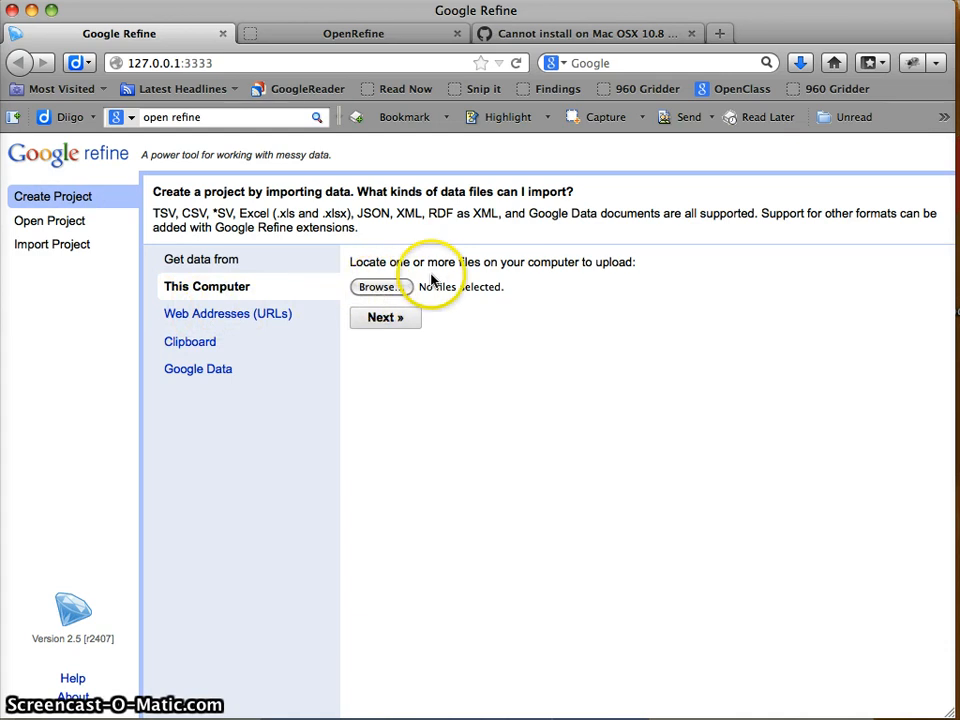
click(379, 286)
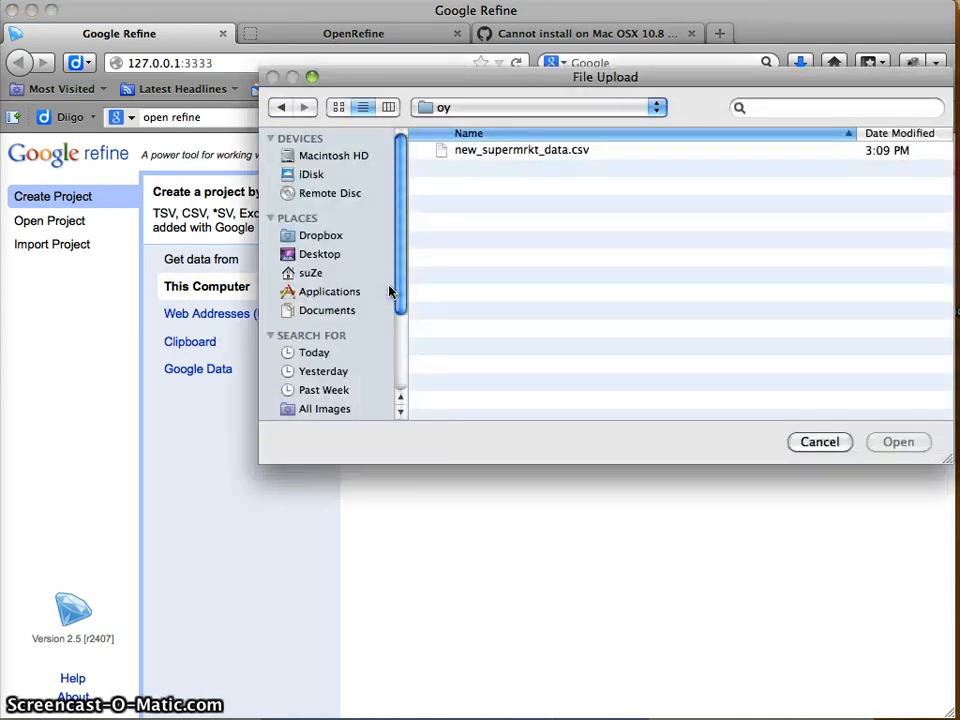
mouse_move(815, 508)
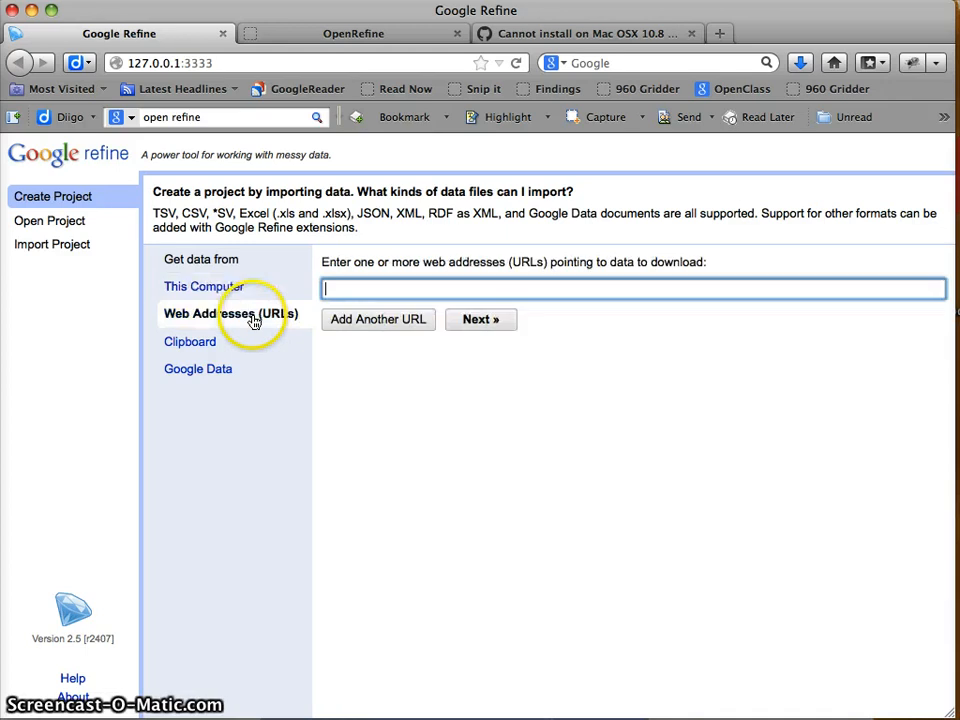
mouse_move(575, 527)
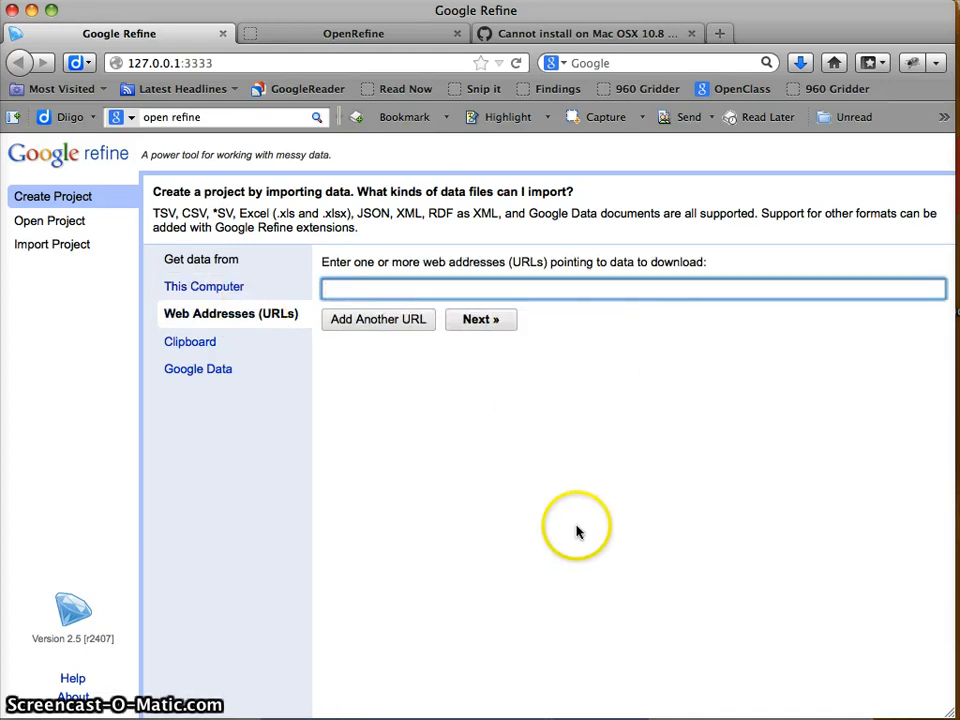
mouse_move(555, 432)
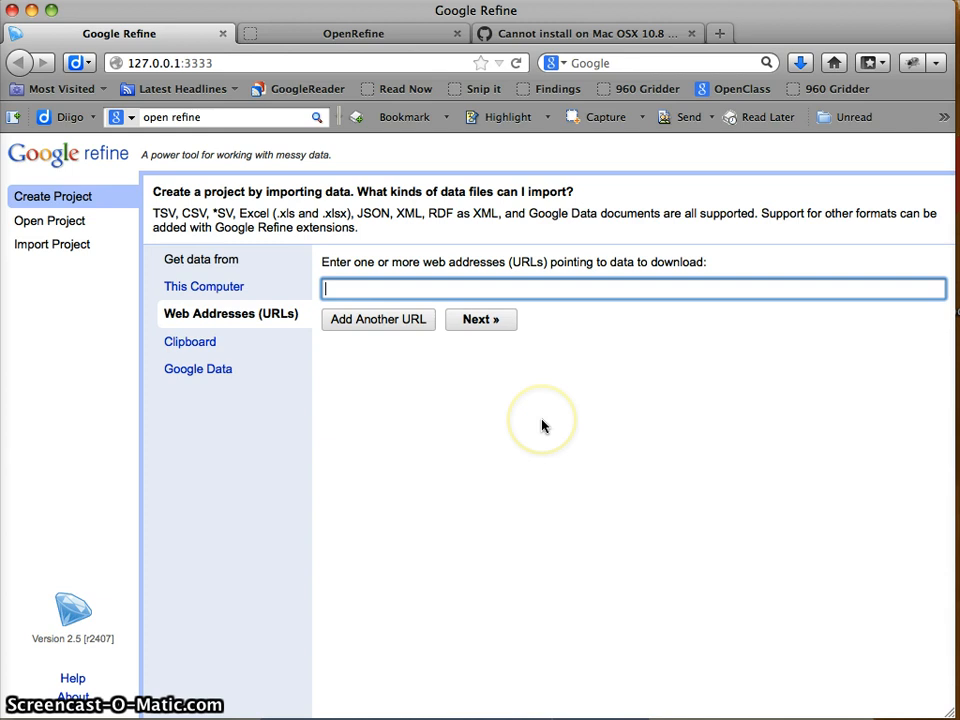
Look at the Google Data source, then settle on Web Addresses (URLs) with an empty field
click(197, 368)
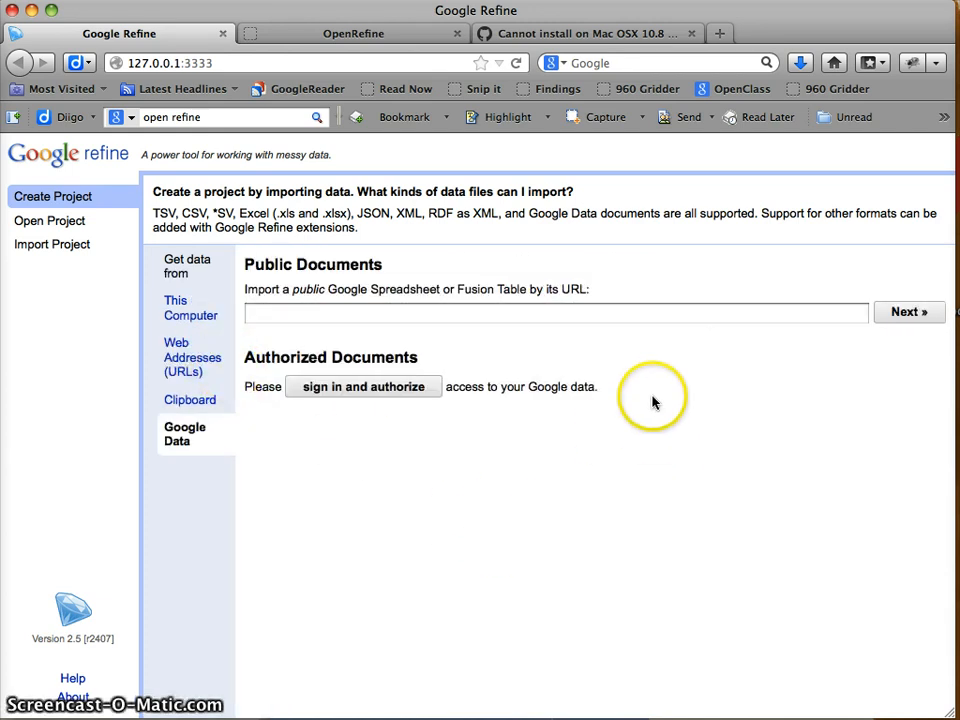
click(192, 357)
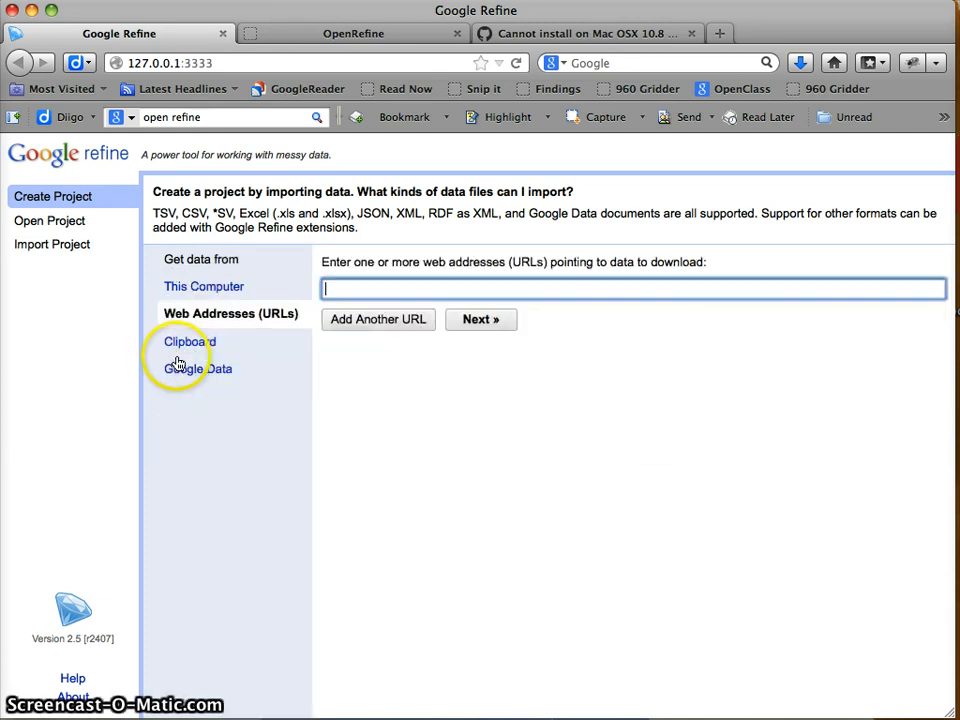
mouse_move(343, 447)
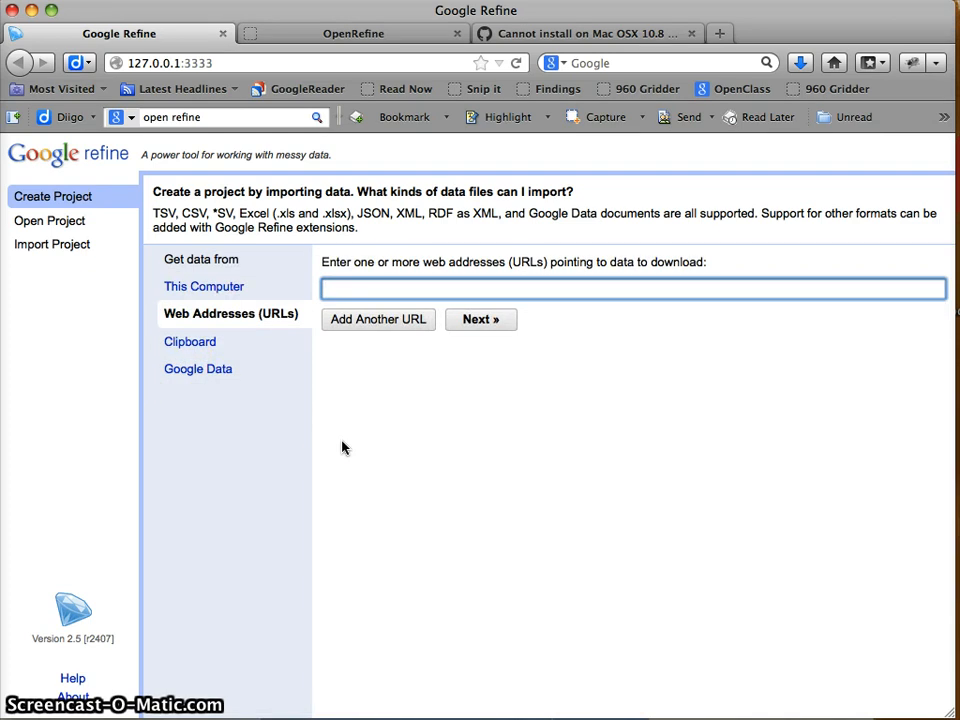
click(632, 288)
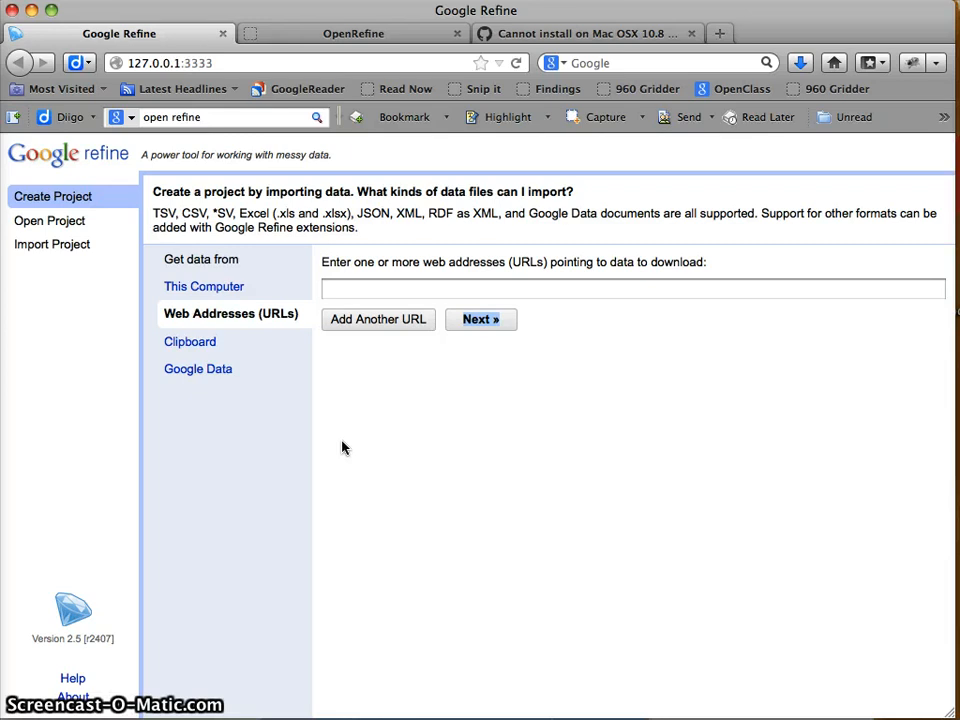
mouse_move(391, 430)
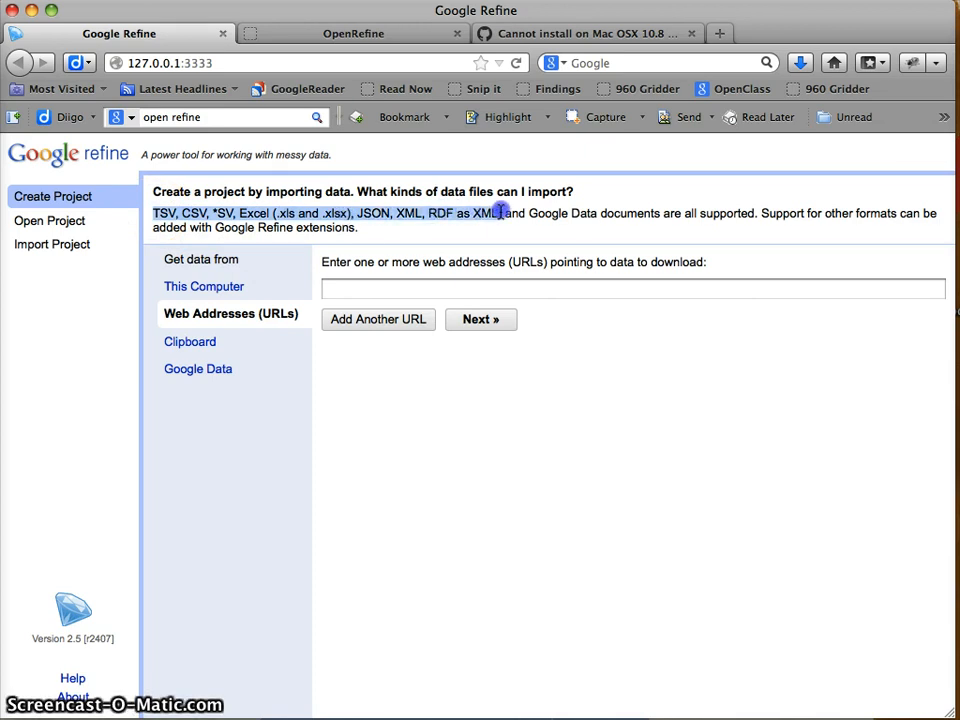
mouse_move(490, 237)
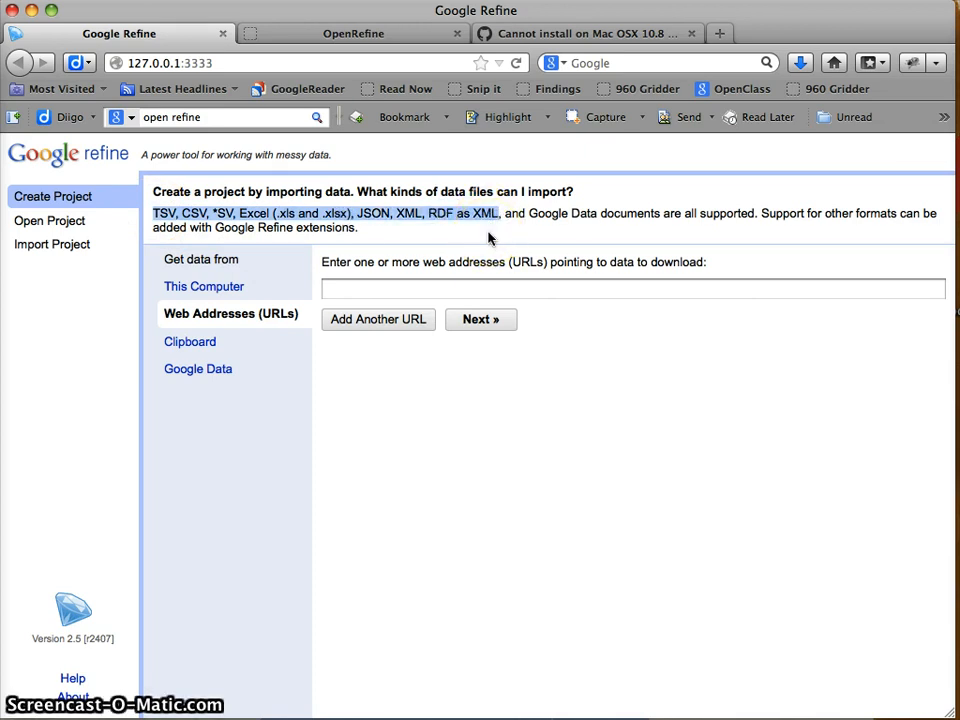
mouse_move(474, 233)
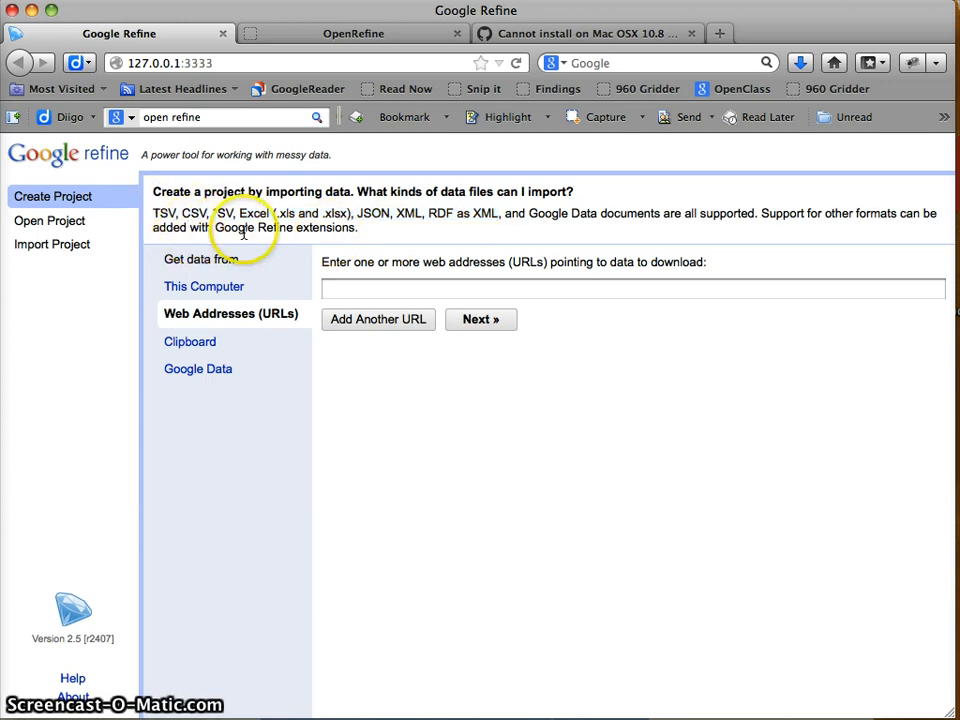
mouse_move(213, 213)
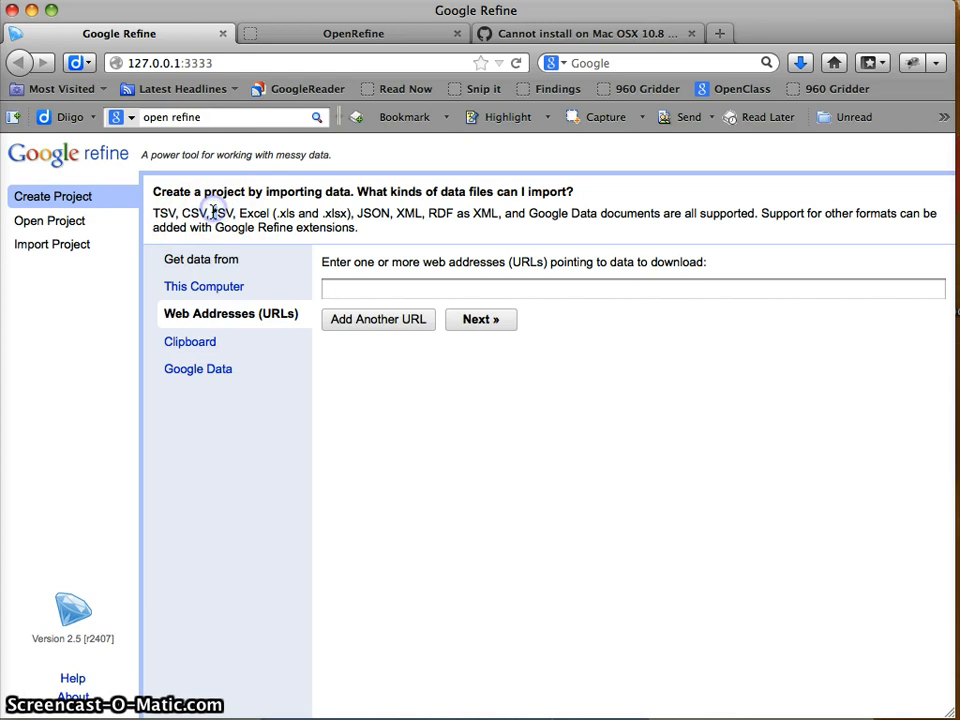
mouse_move(262, 285)
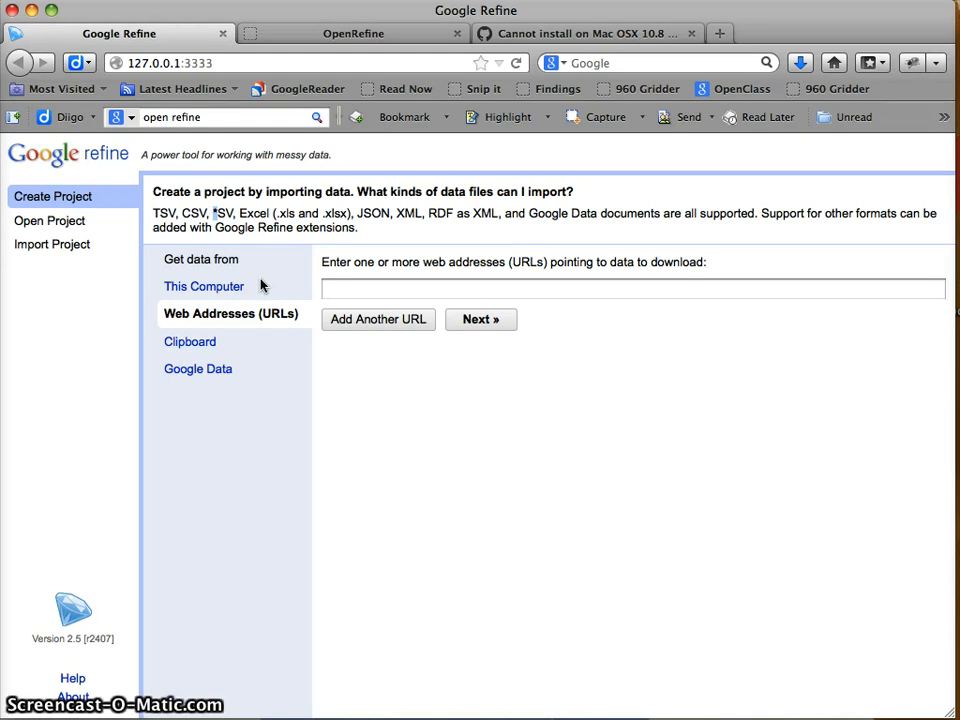
mouse_move(385, 225)
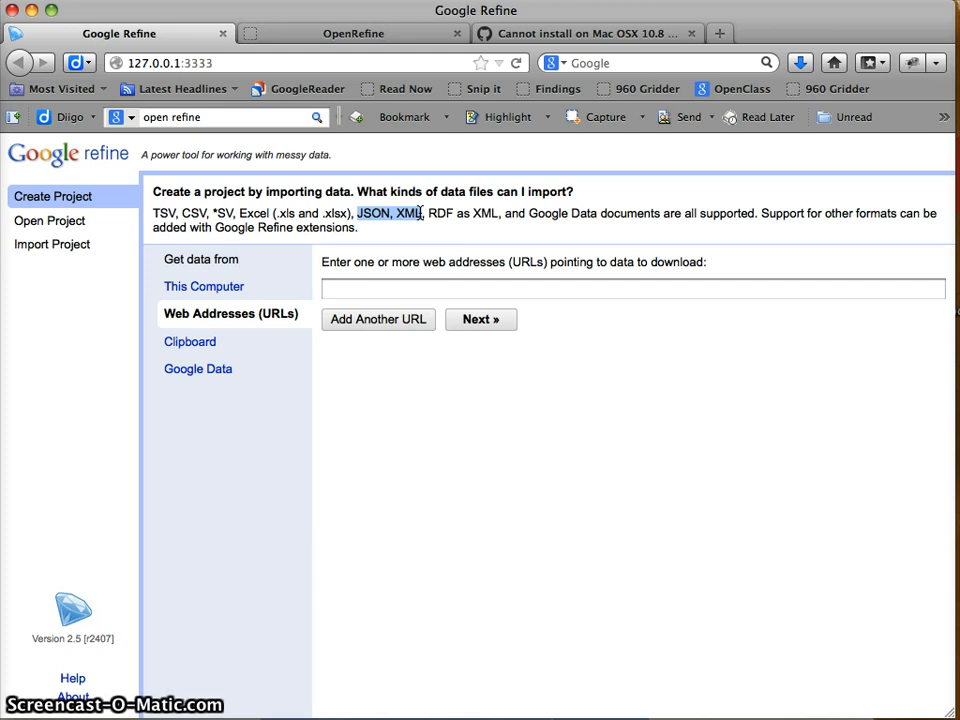
mouse_move(720, 20)
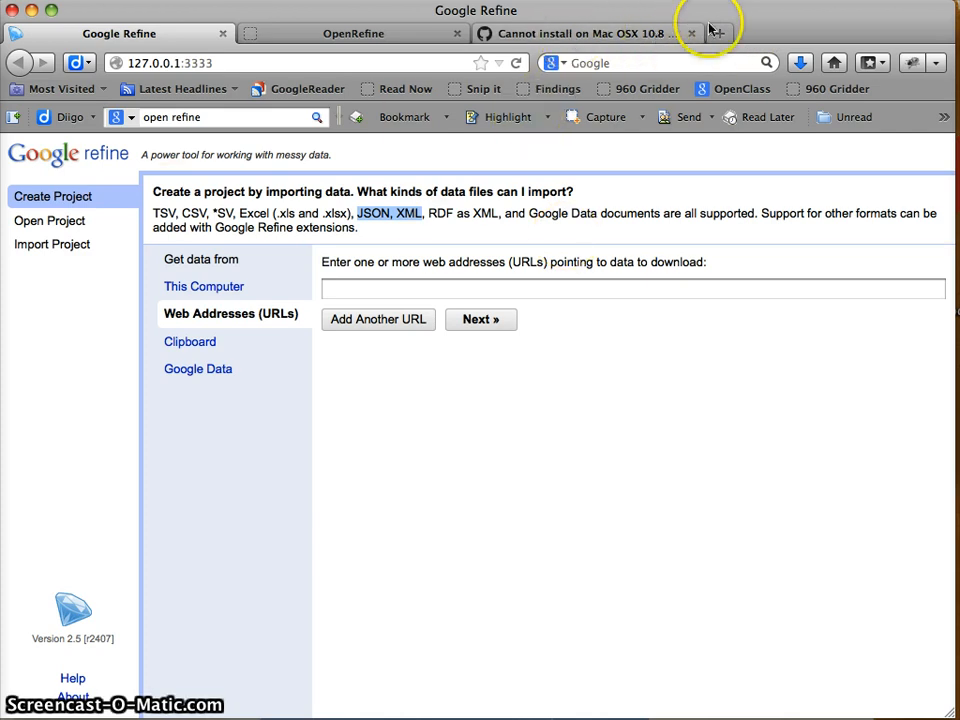
mouse_move(503, 498)
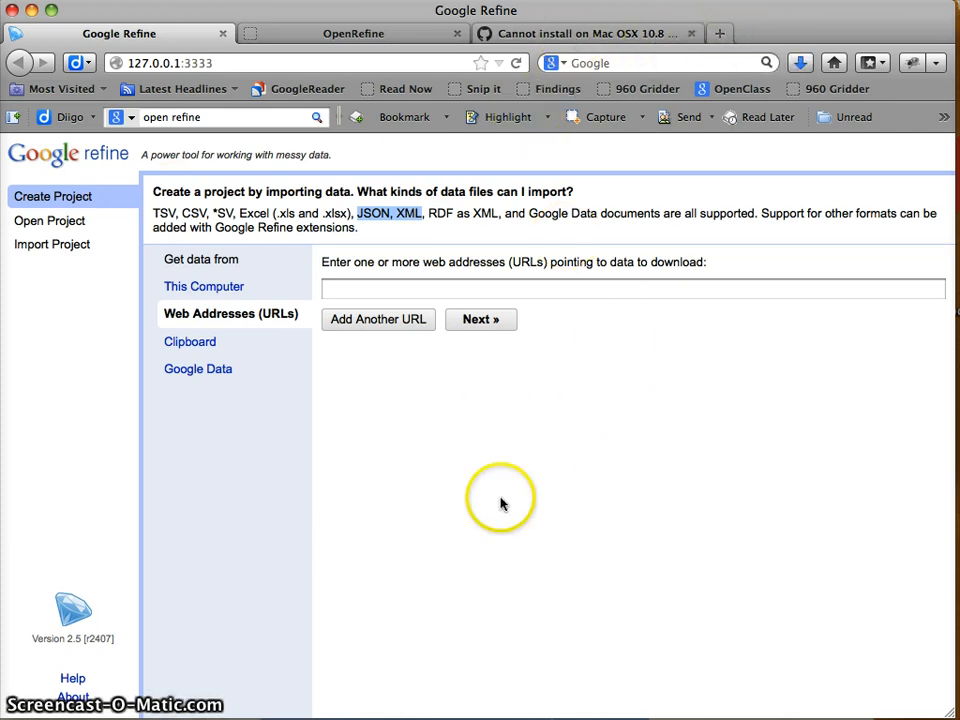
mouse_move(435, 477)
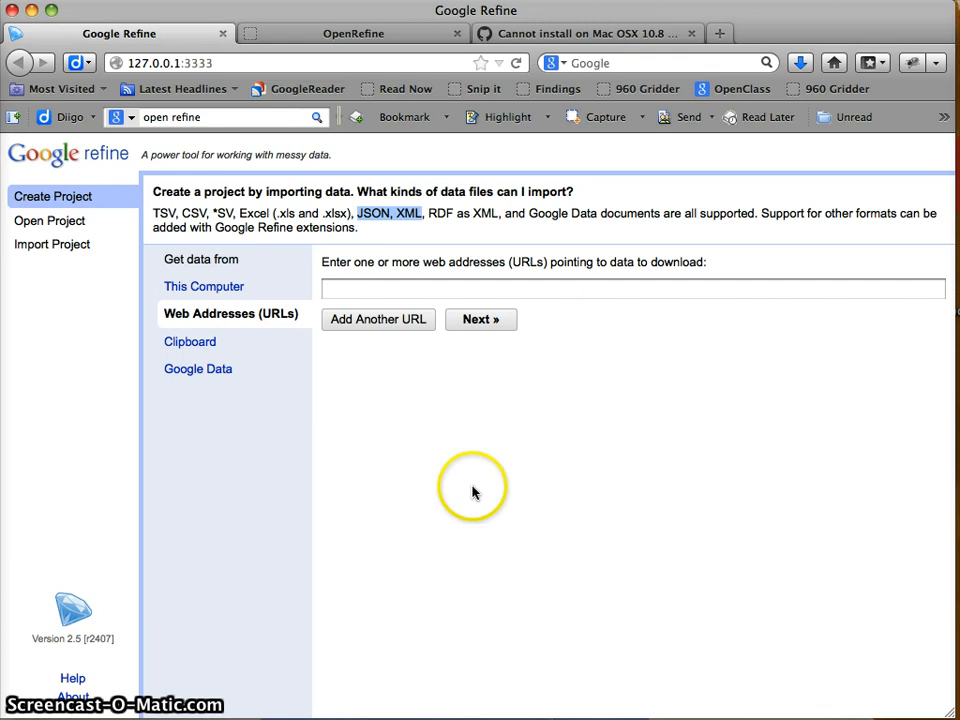
mouse_move(425, 456)
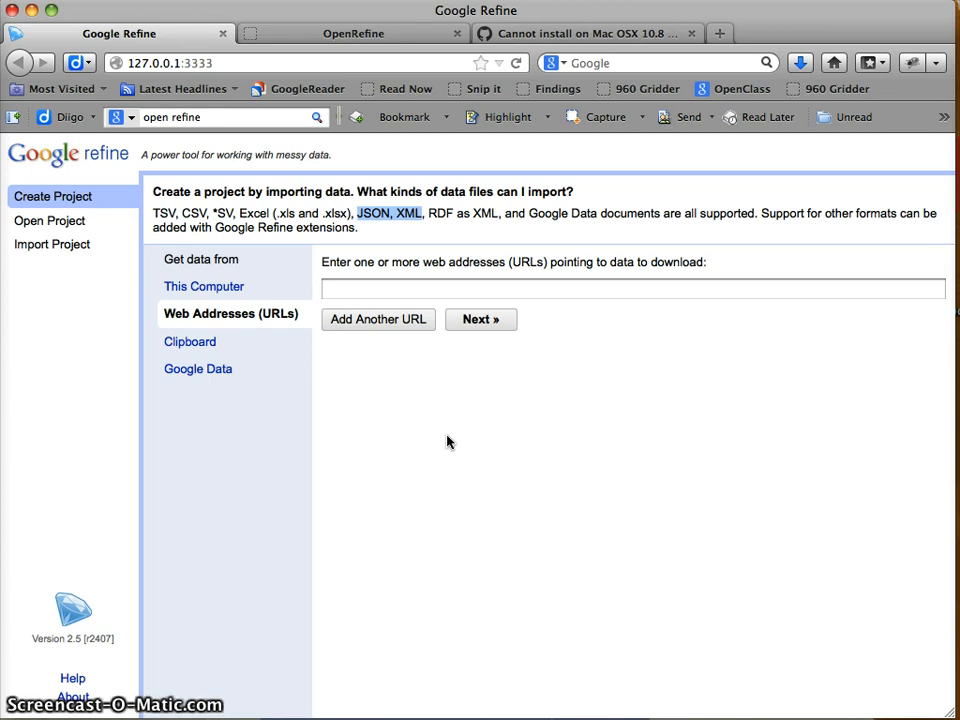
mouse_move(373, 490)
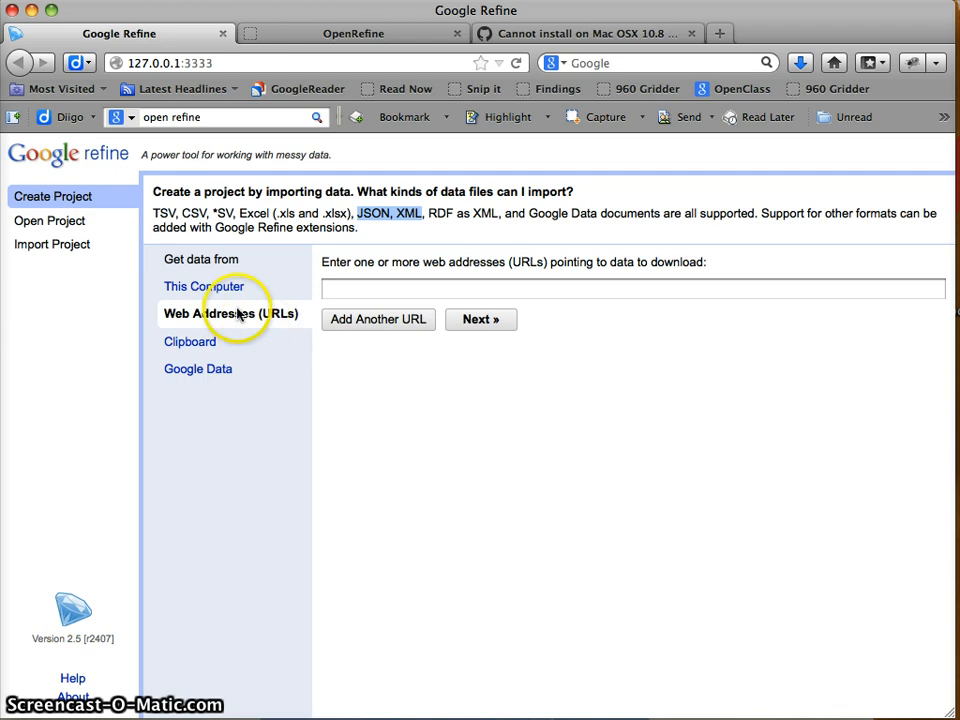
Choose new_supermrkt_data.csv from This Computer and send it on to parsing with Next
click(206, 286)
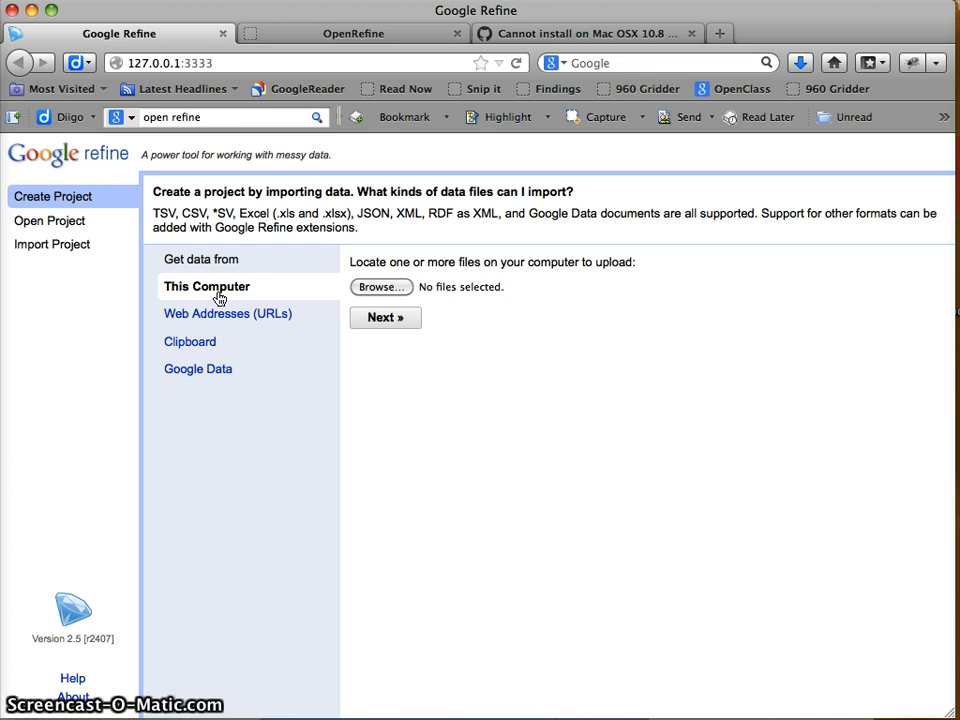
mouse_move(365, 291)
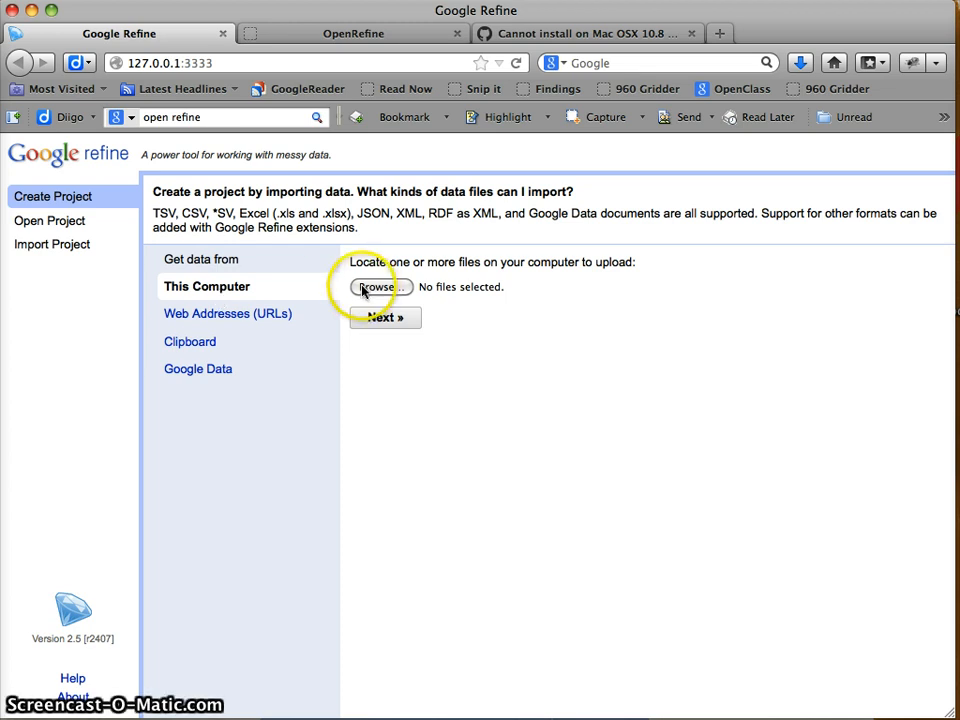
click(379, 287)
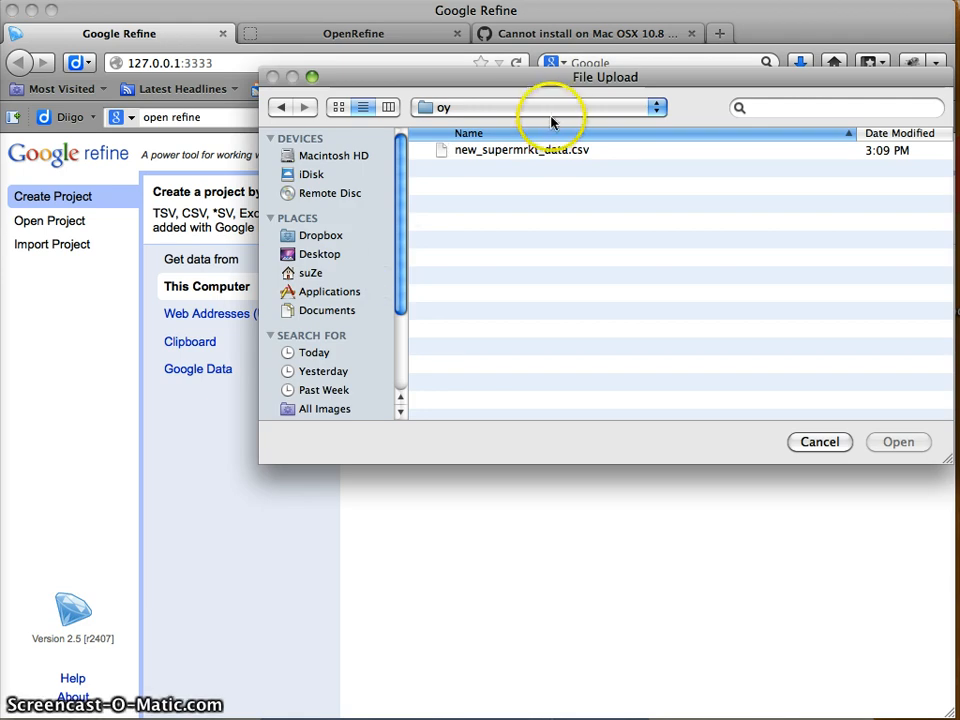
click(897, 442)
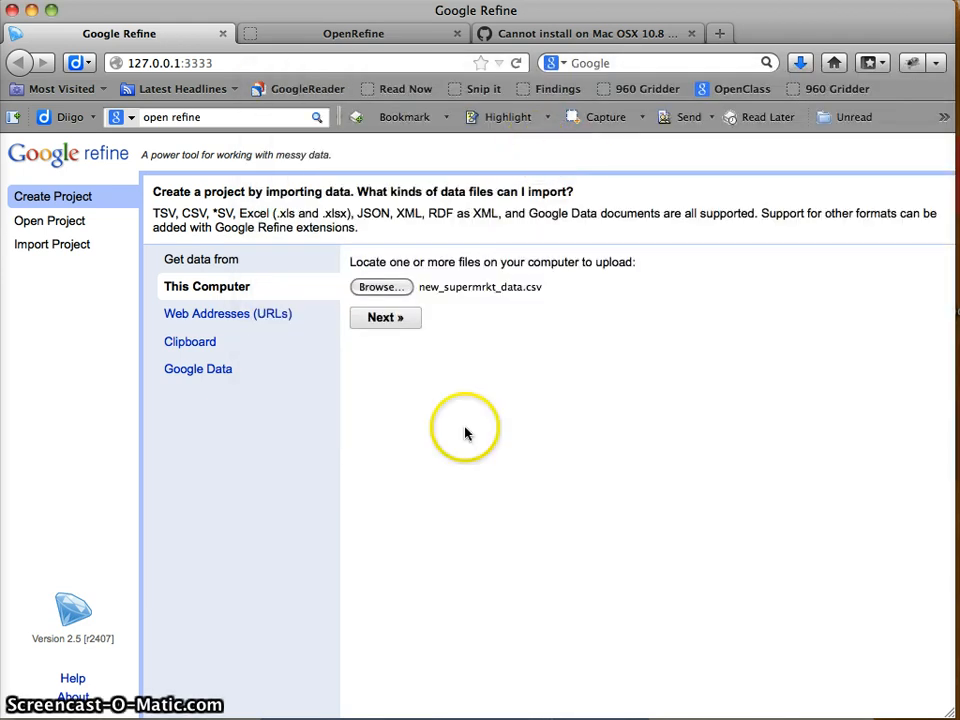
mouse_move(385, 317)
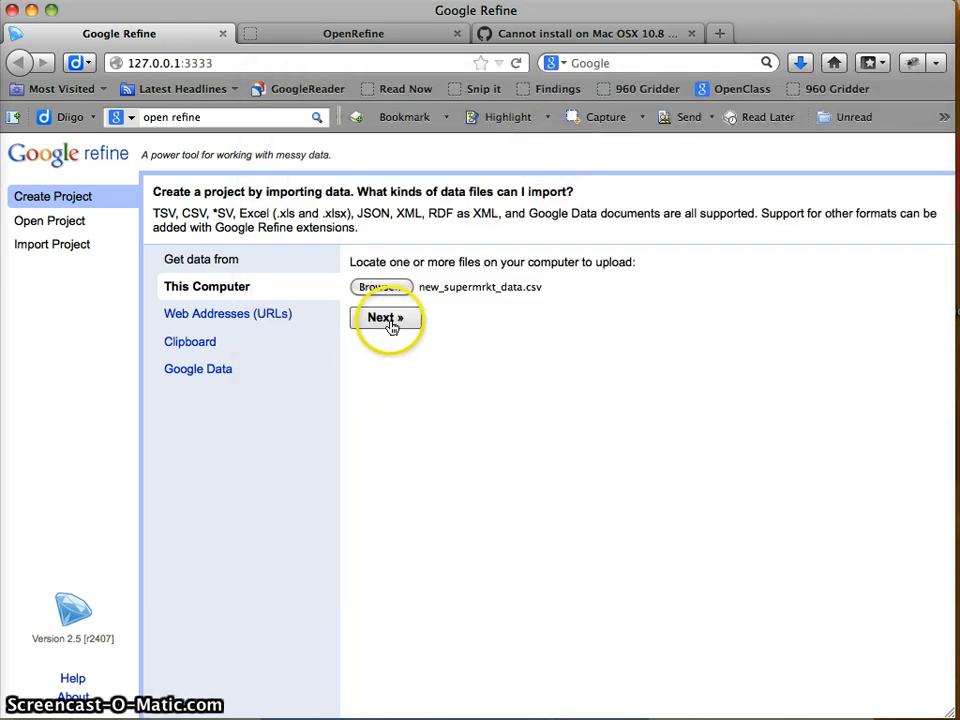
click(384, 317)
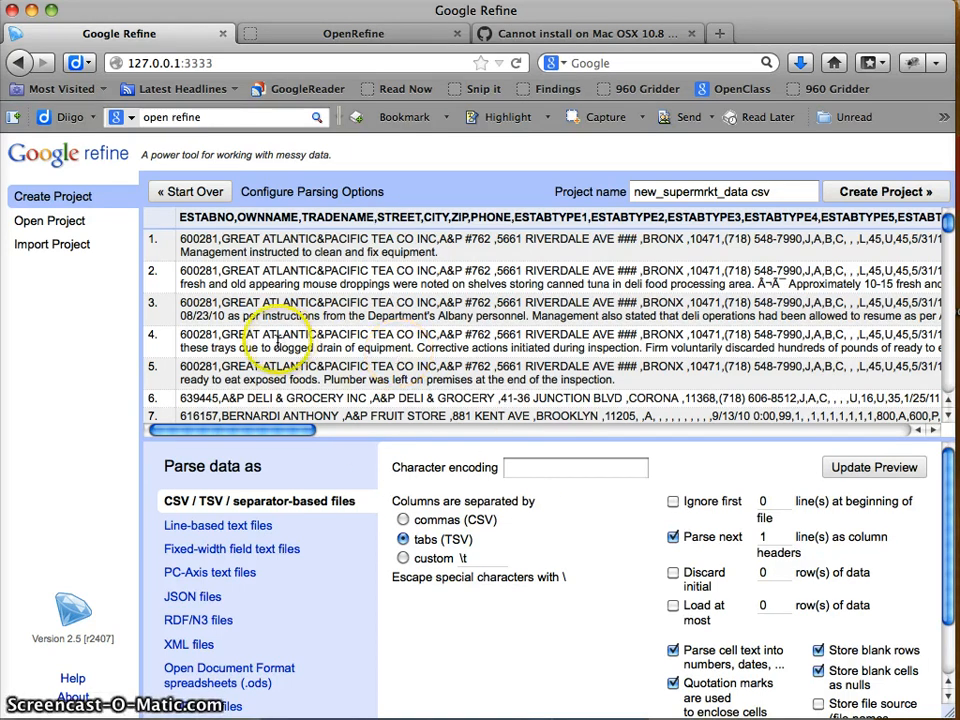
mouse_move(297, 229)
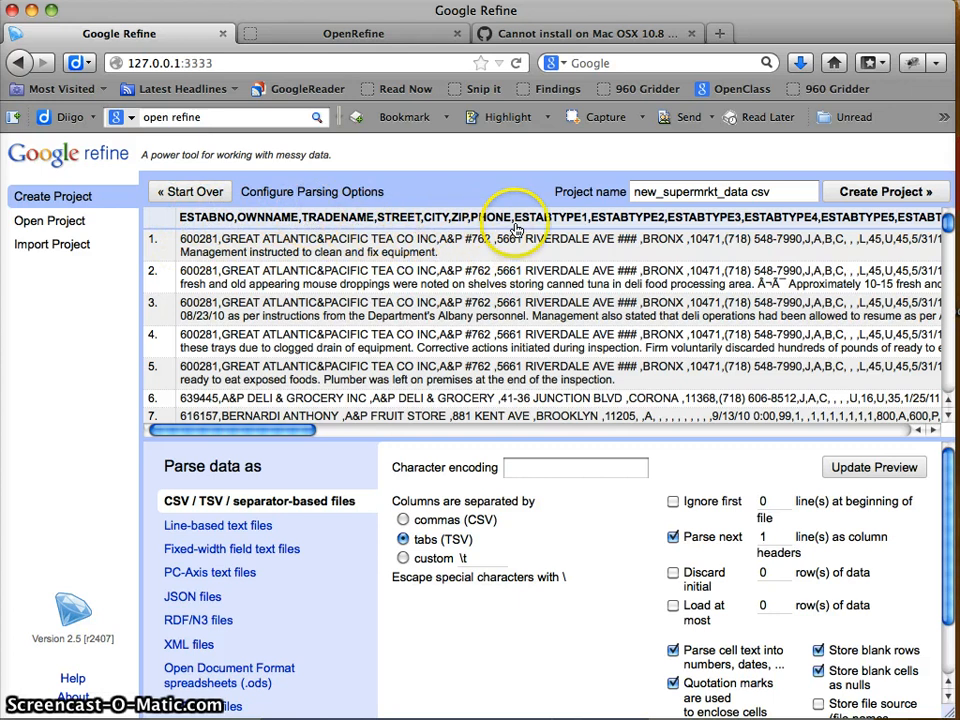
mouse_move(168, 315)
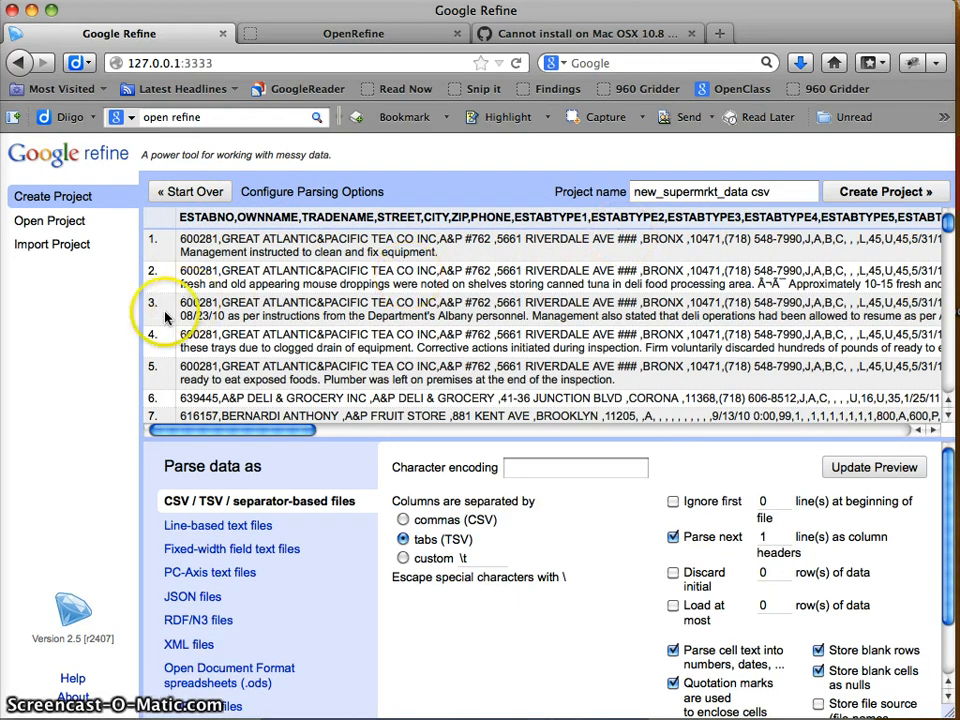
mouse_move(277, 648)
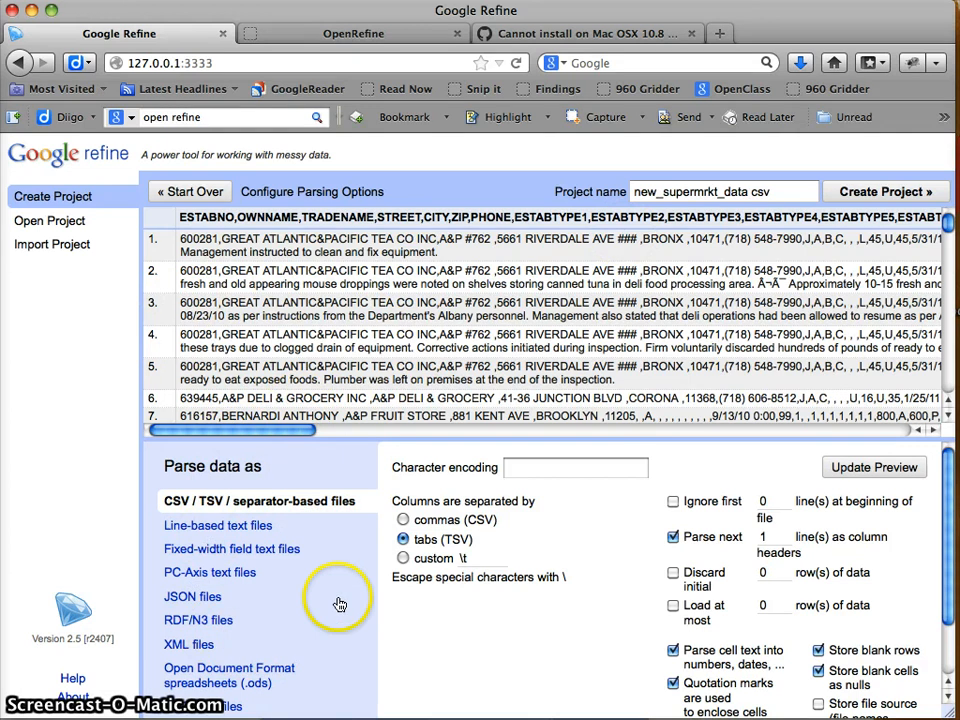
mouse_move(193, 530)
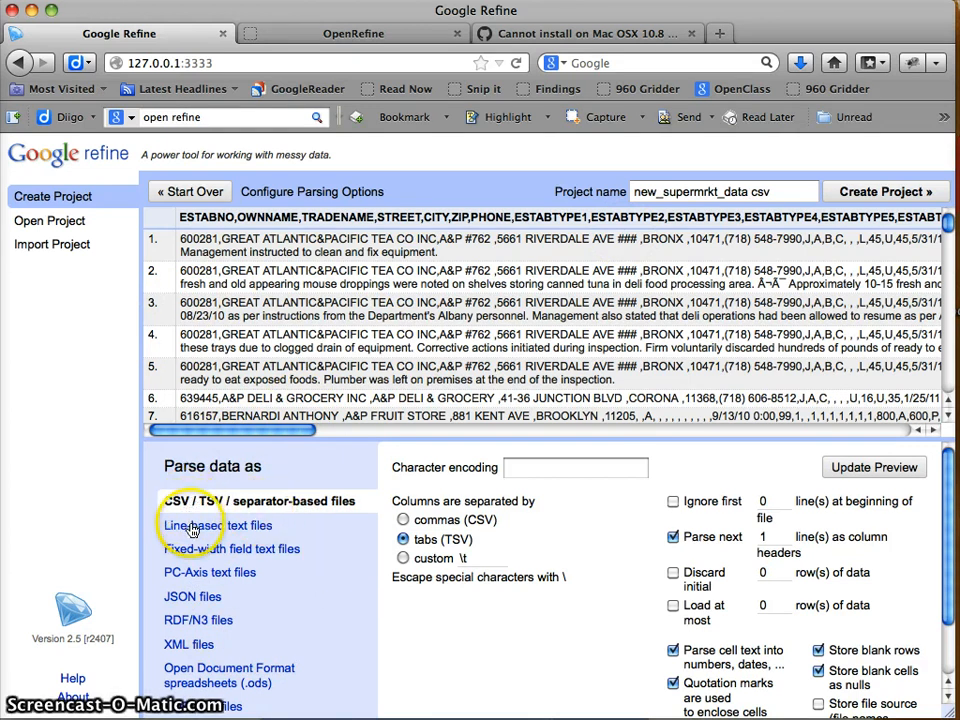
Preview the file as line-based, fixed-width, PC-Axis, JSON and XML formats
click(217, 525)
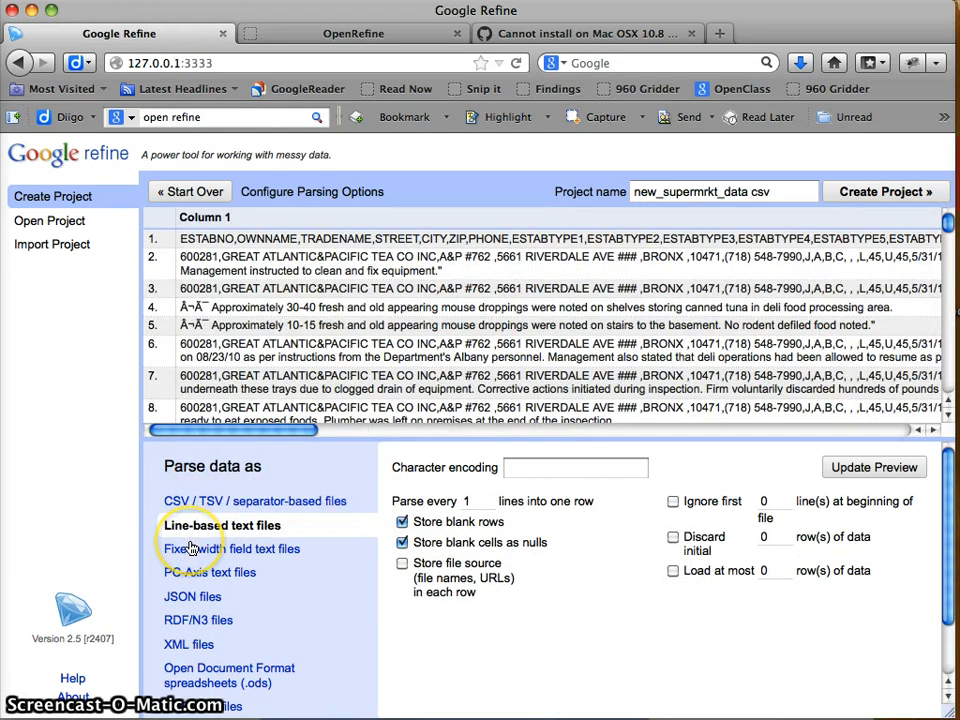
click(244, 548)
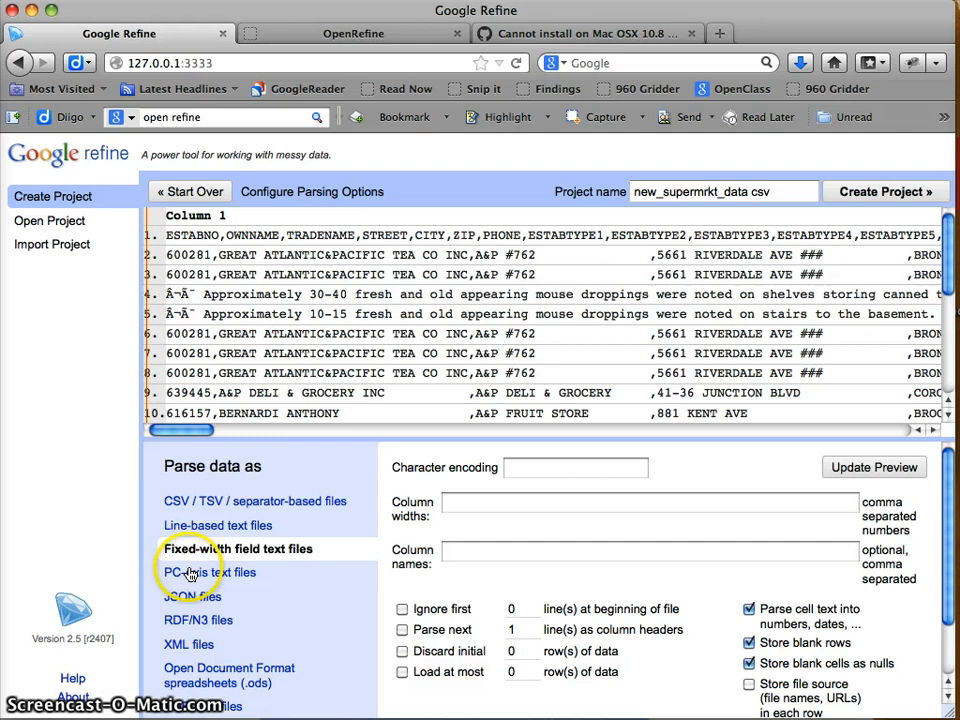
mouse_move(207, 545)
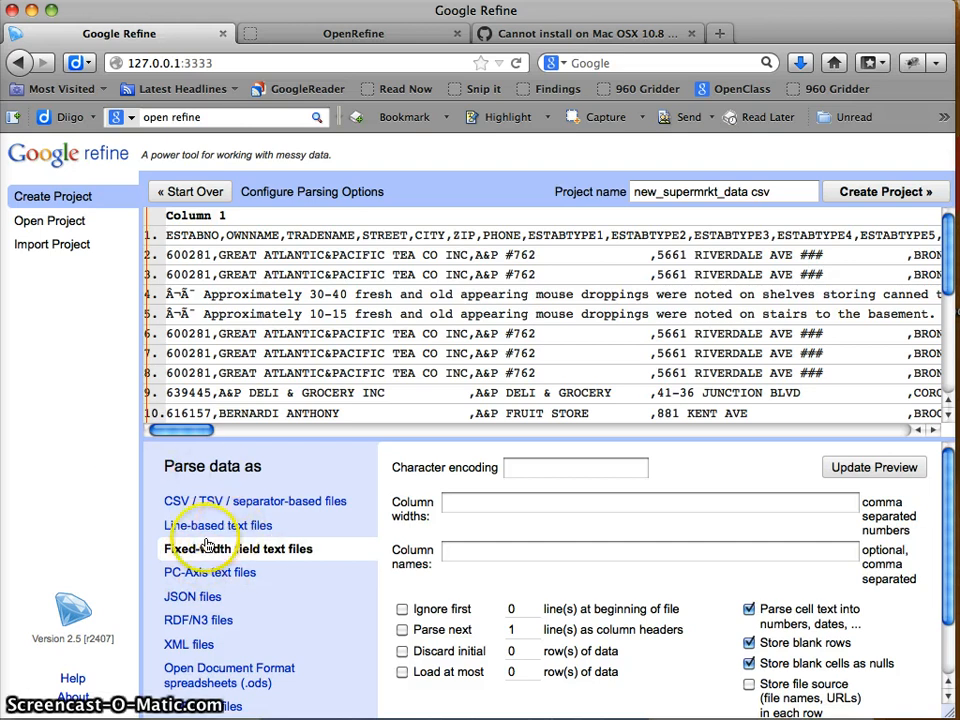
click(214, 571)
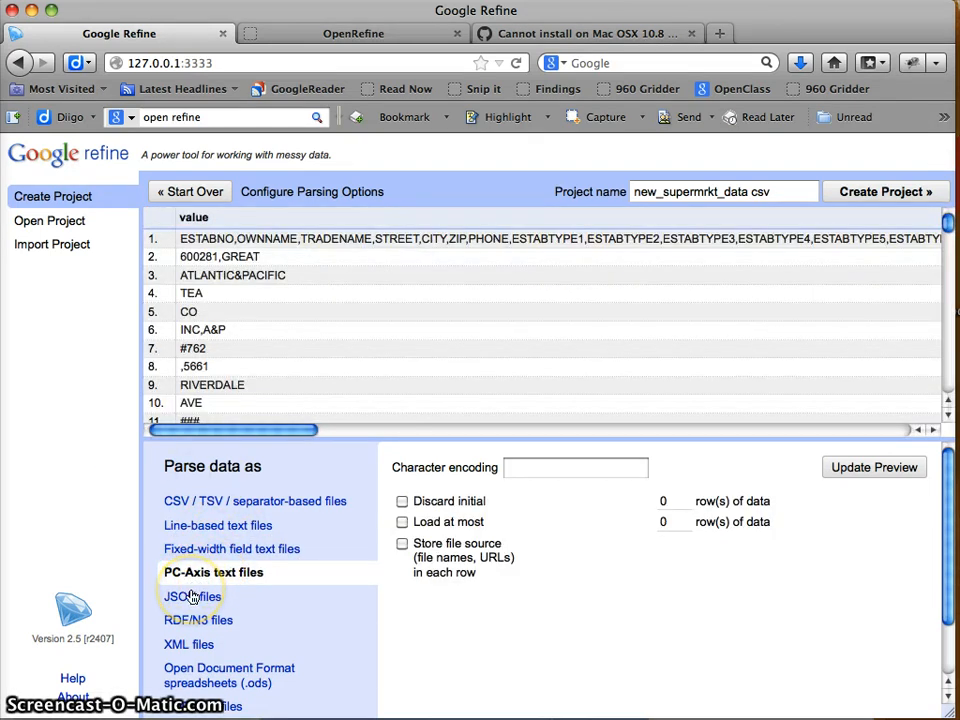
click(192, 596)
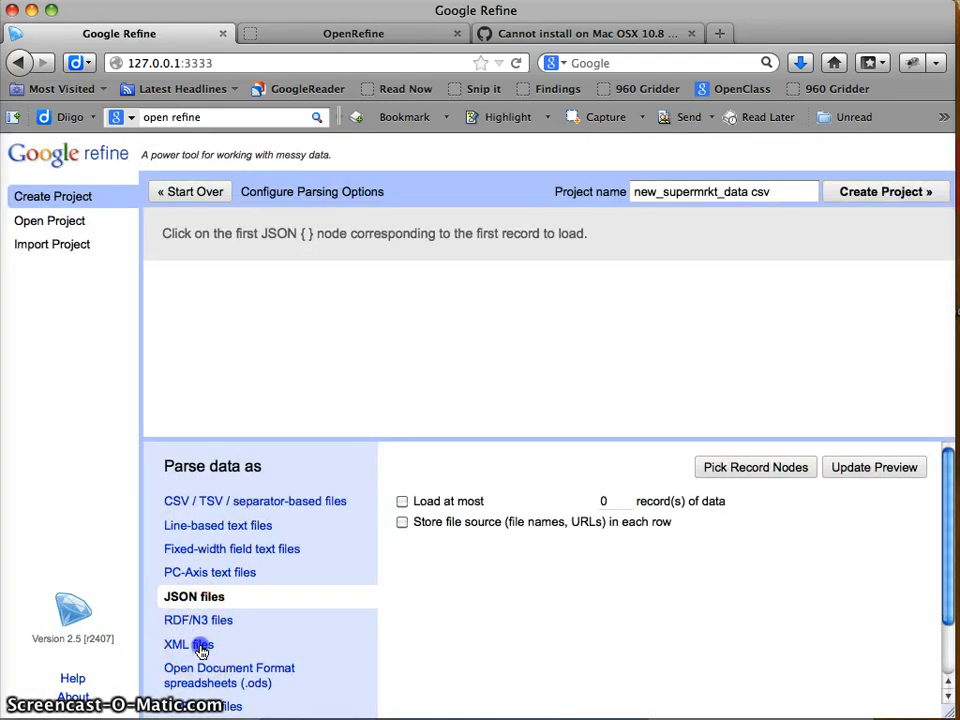
click(188, 644)
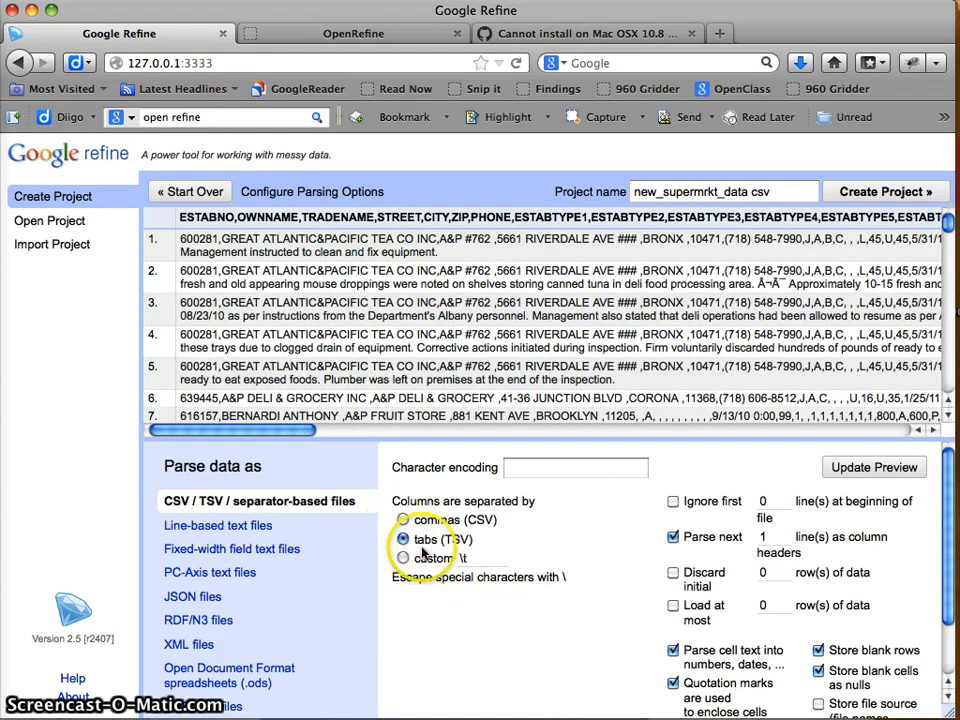
Select commas (CSV) separation so the preview splits into ESTABNO, OWNNAME, CITY columns
click(403, 519)
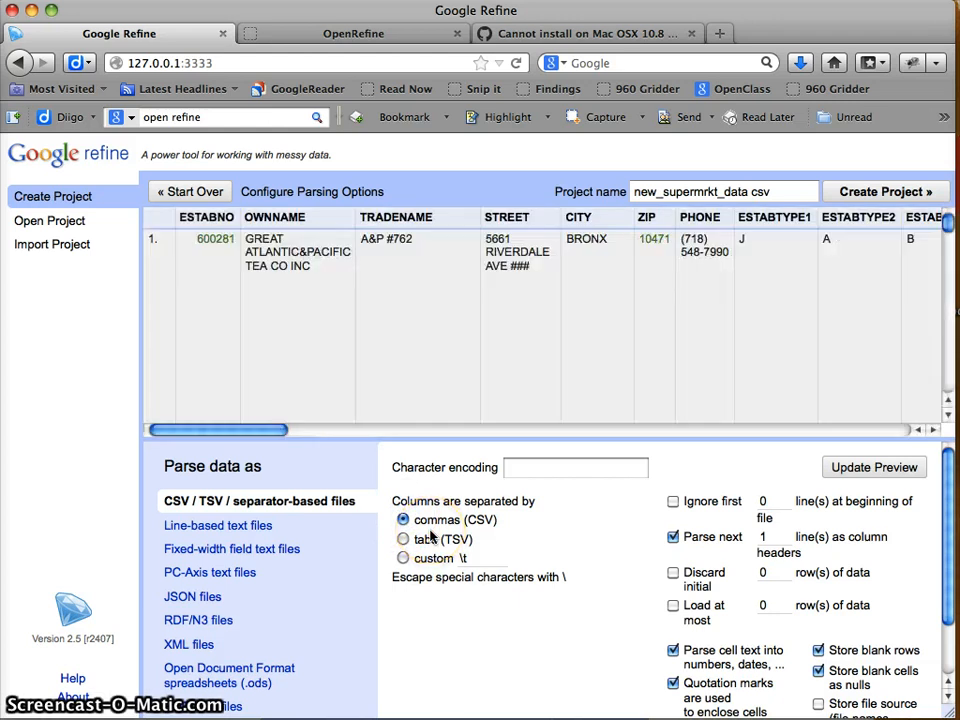
scroll(right, 3)
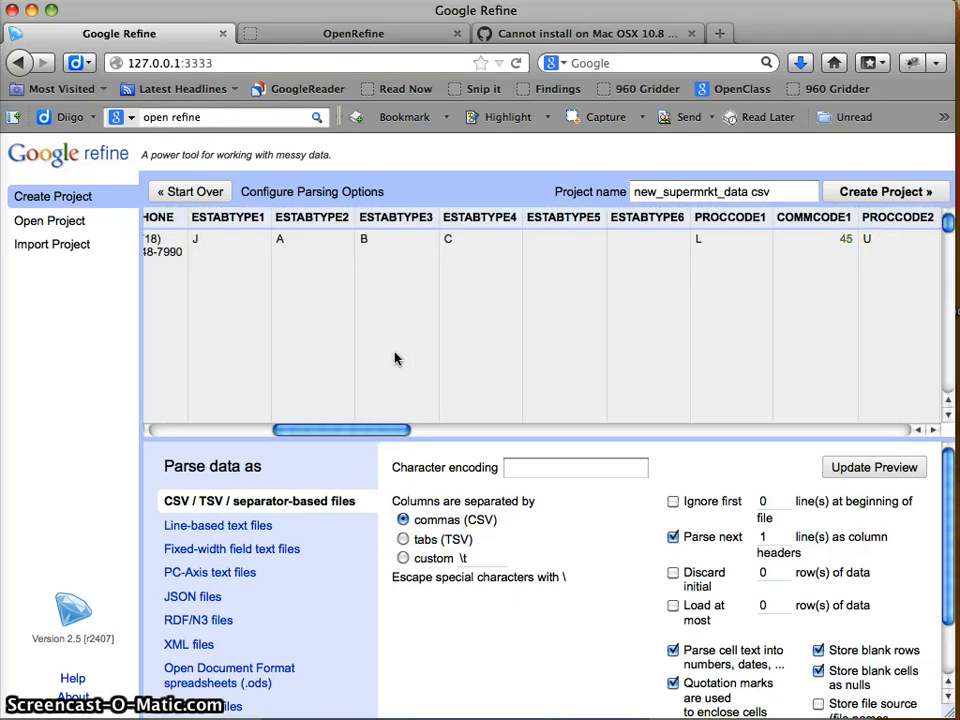
scroll(left, 3)
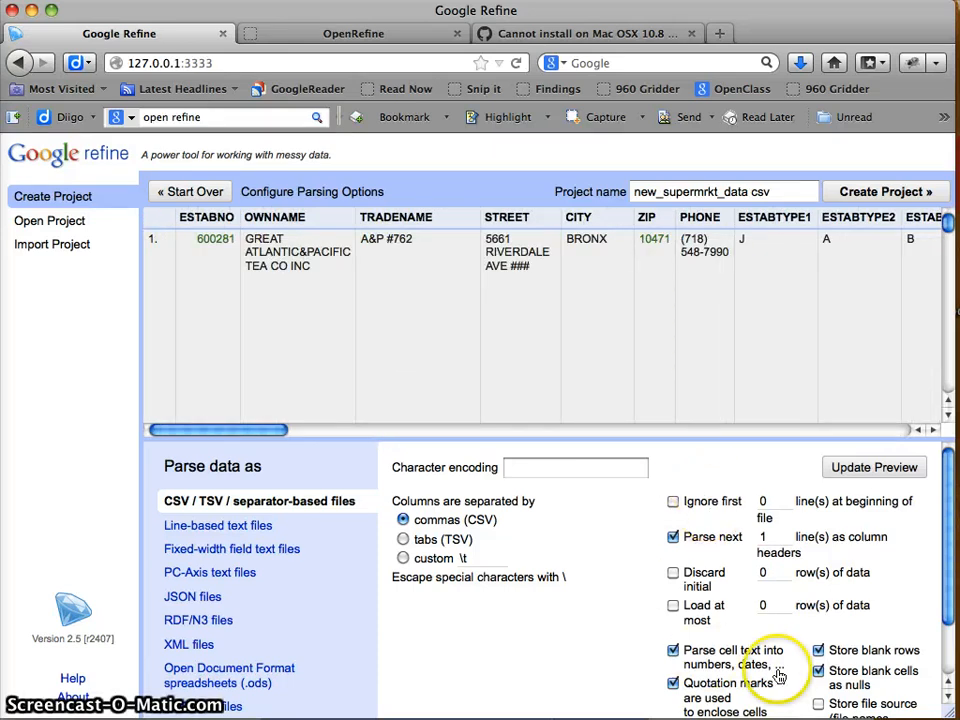
scroll(down, 3)
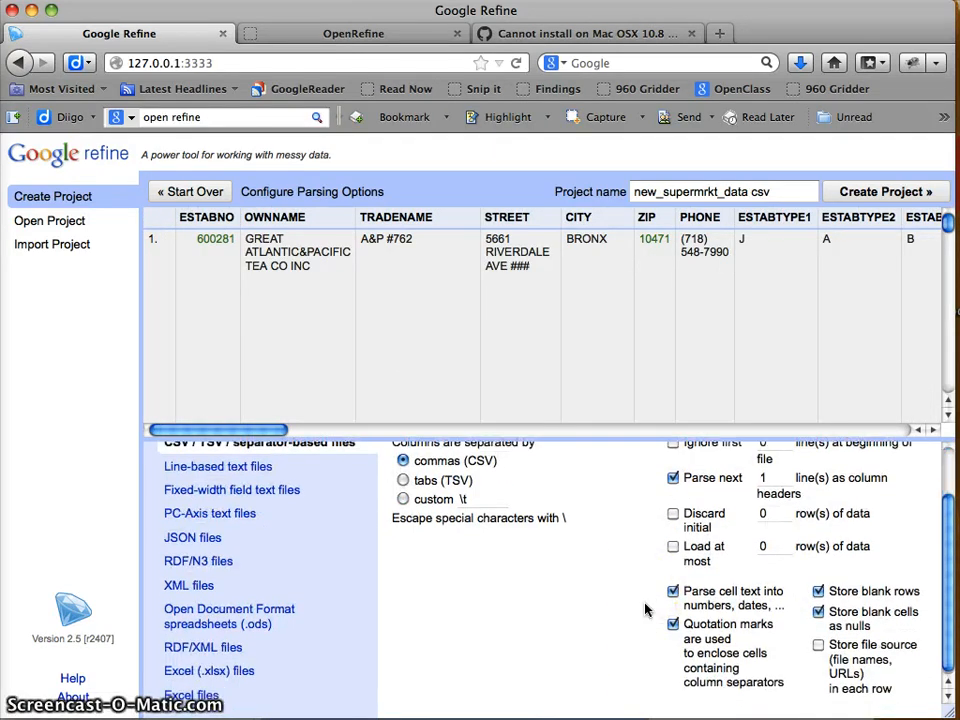
scroll(up, 3)
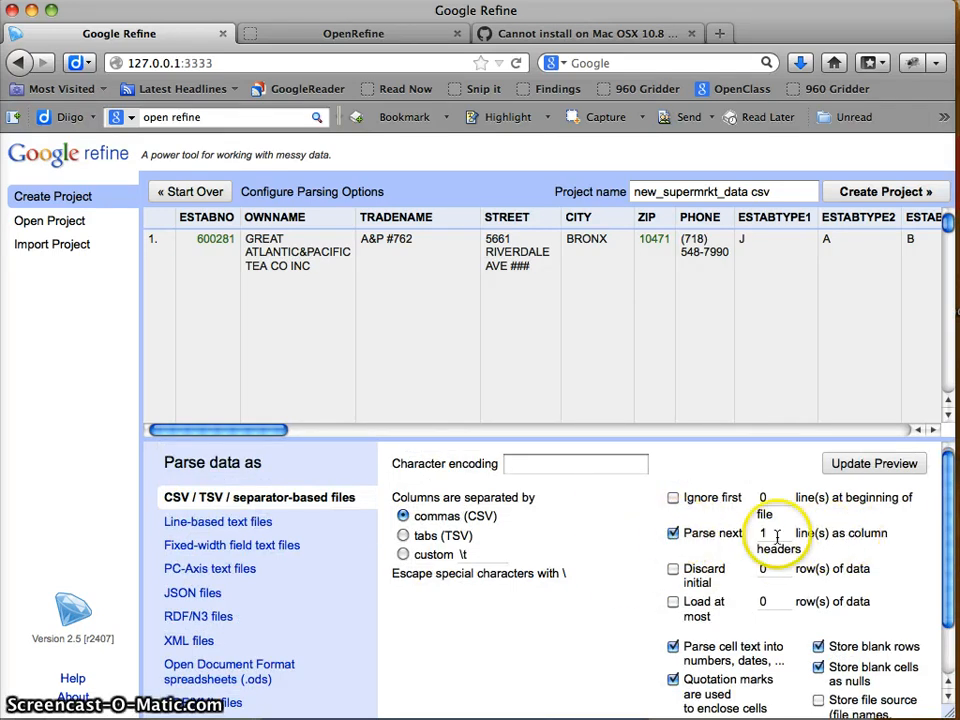
mouse_move(630, 557)
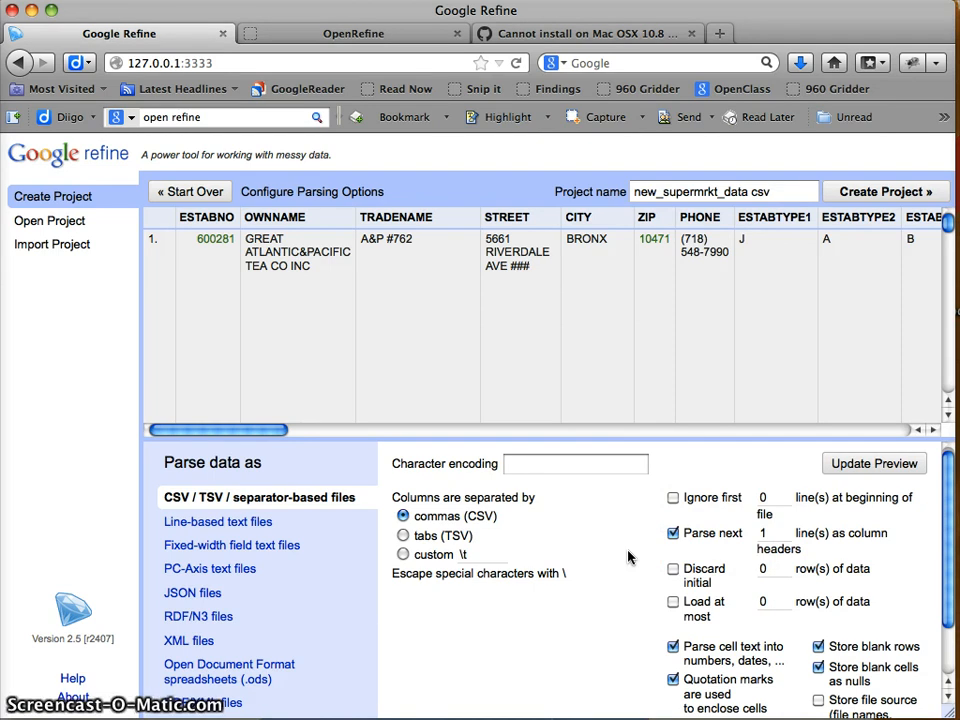
mouse_move(638, 570)
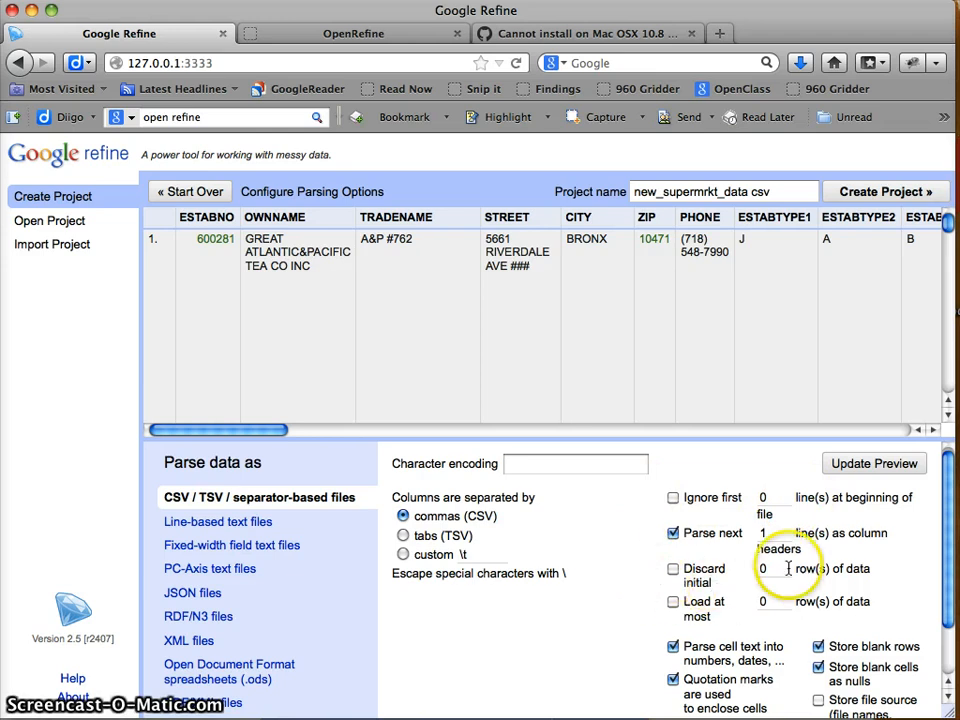
mouse_move(742, 618)
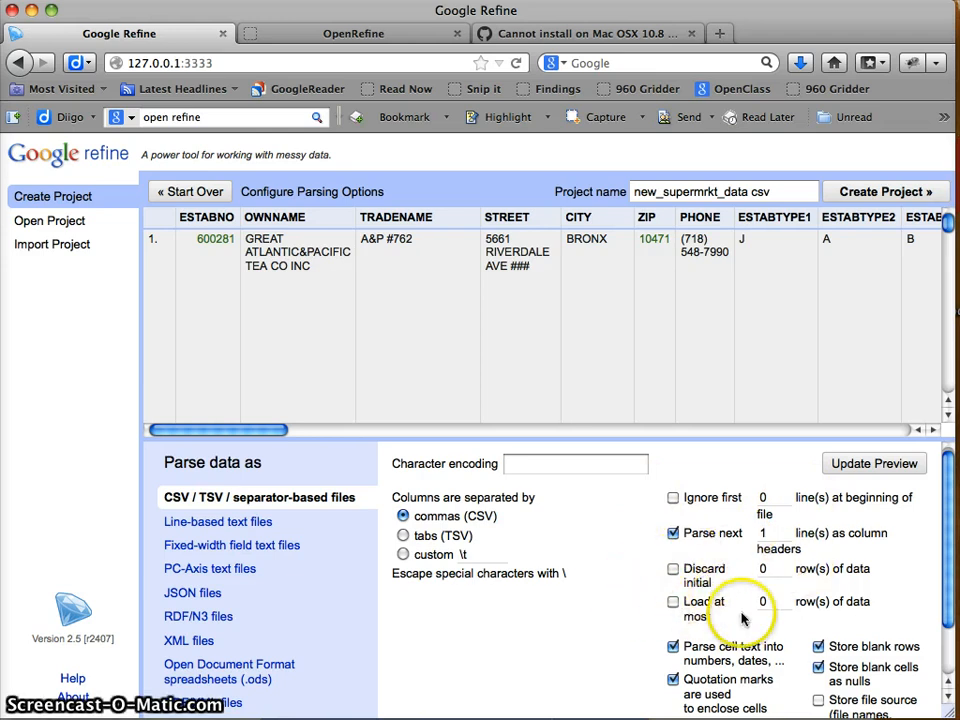
scroll(down, 3)
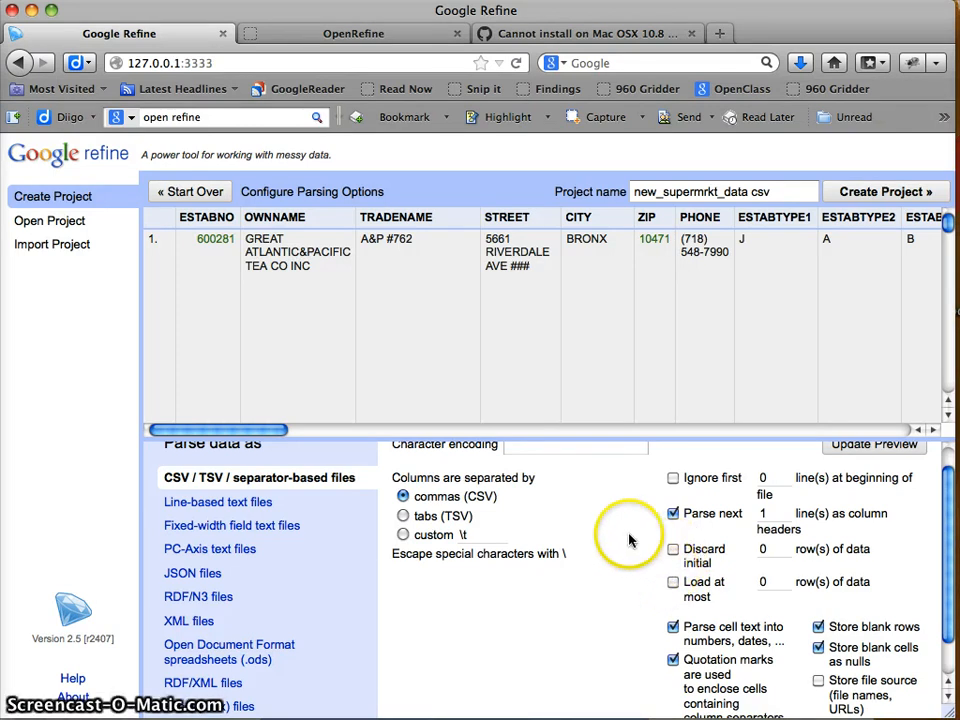
mouse_move(620, 600)
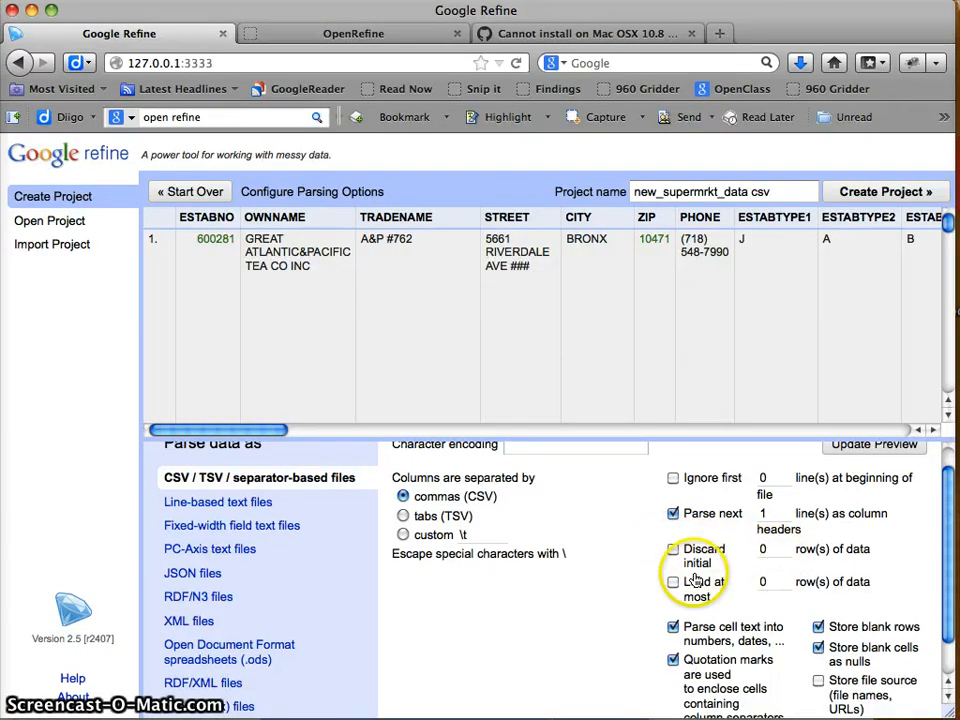
mouse_move(637, 587)
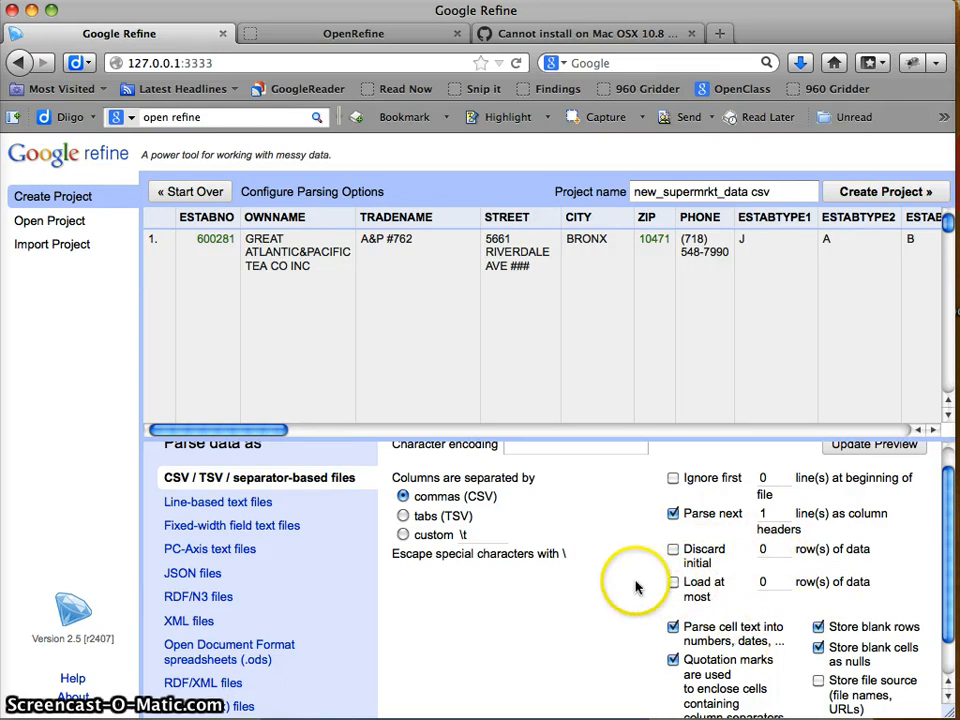
mouse_move(633, 571)
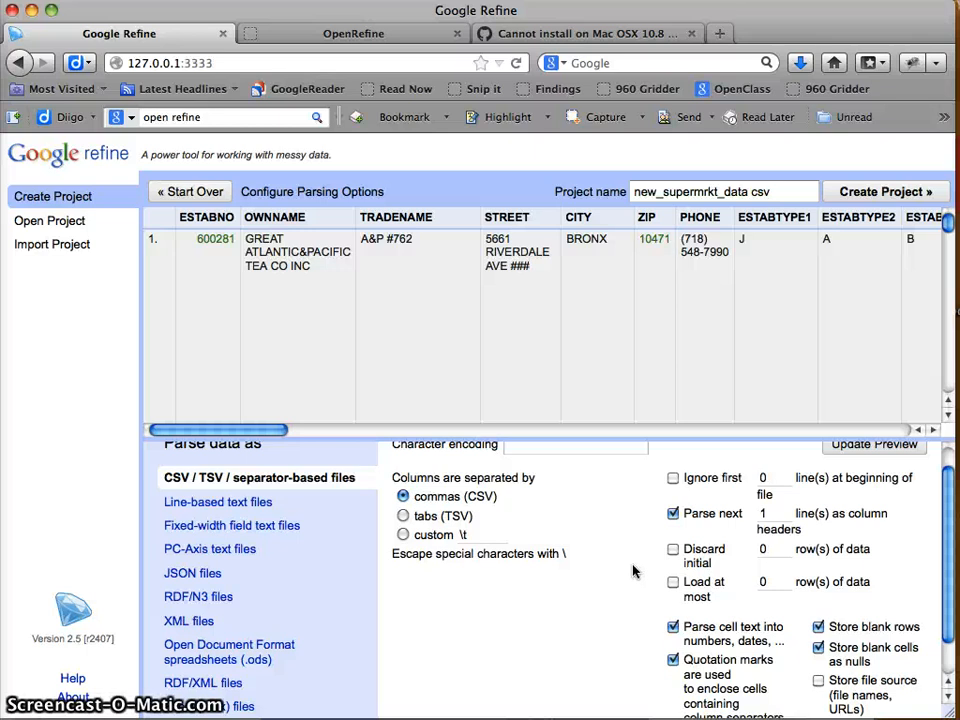
scroll(down, 3)
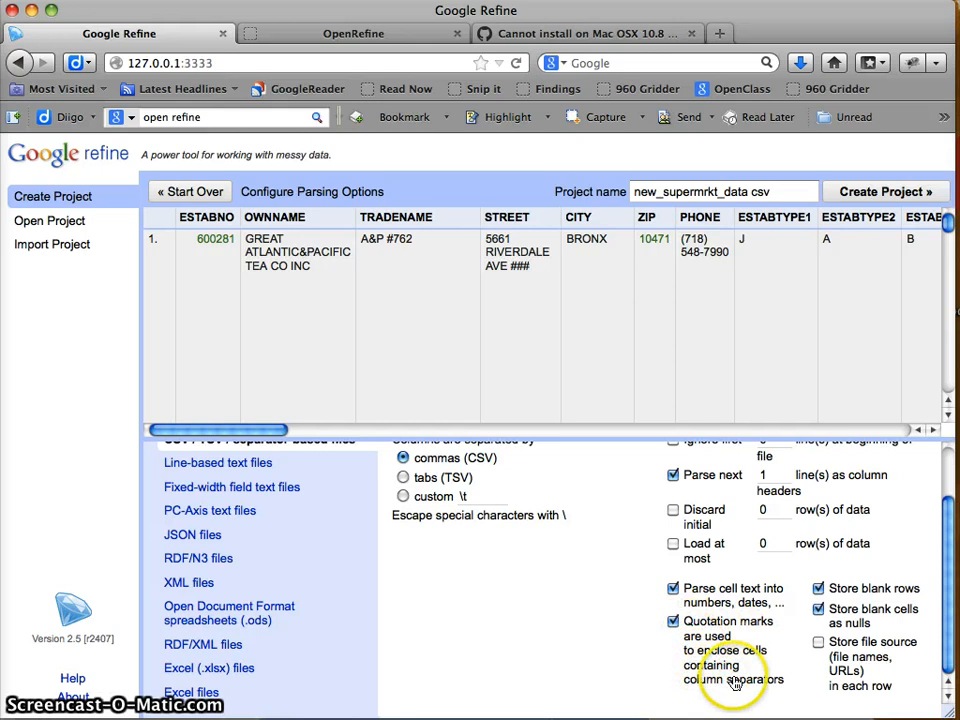
mouse_move(625, 672)
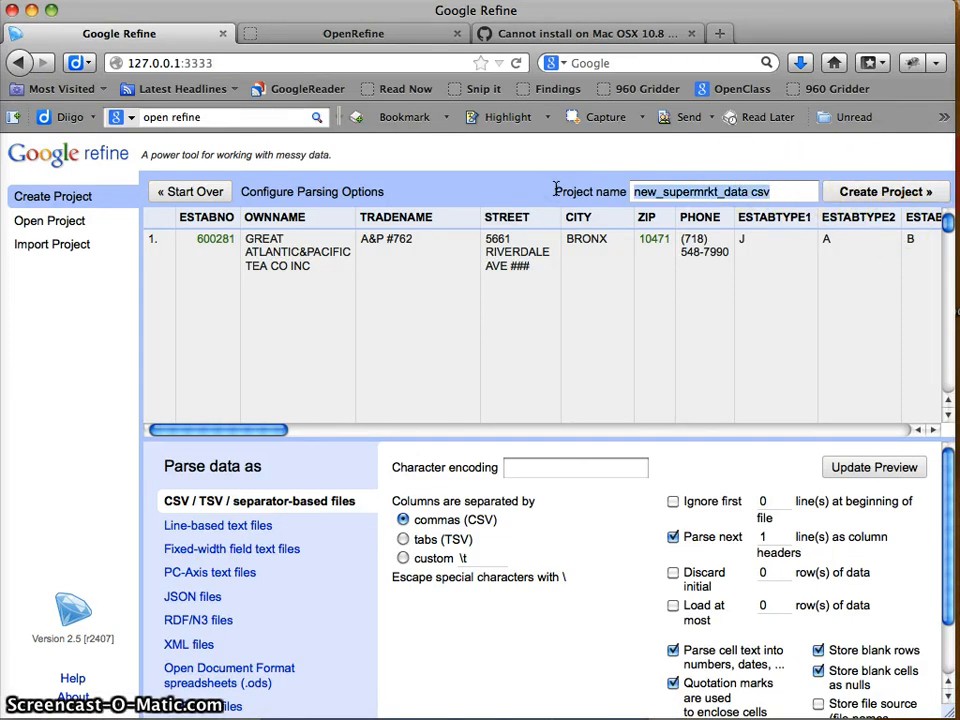
Name the project SupermarketDataExp and create it, giving 2761 rows
text(SupermarketD)
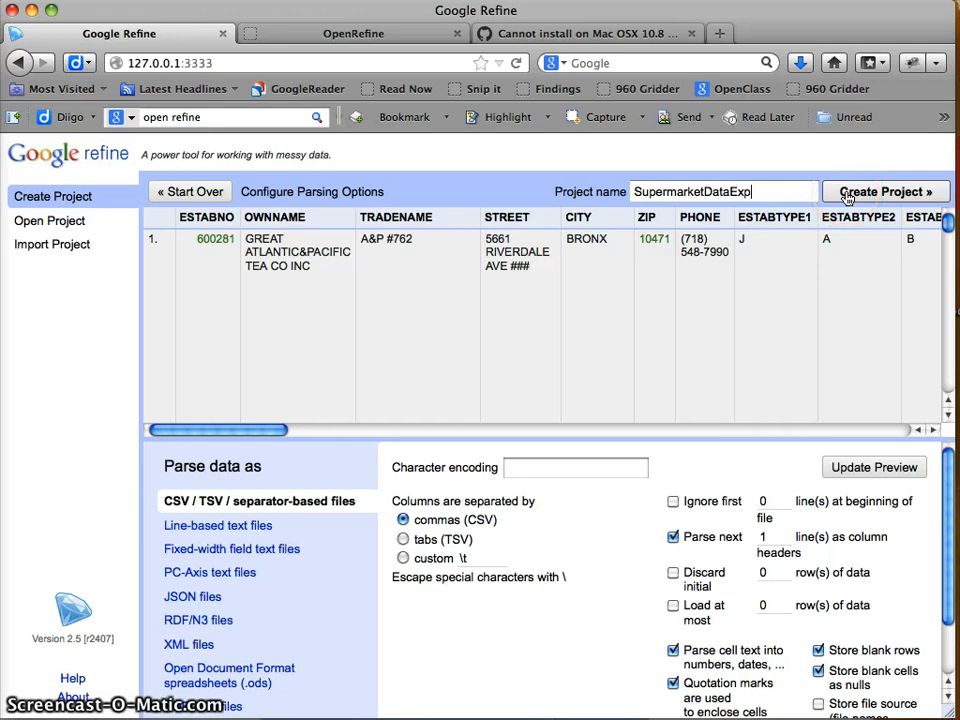
click(884, 191)
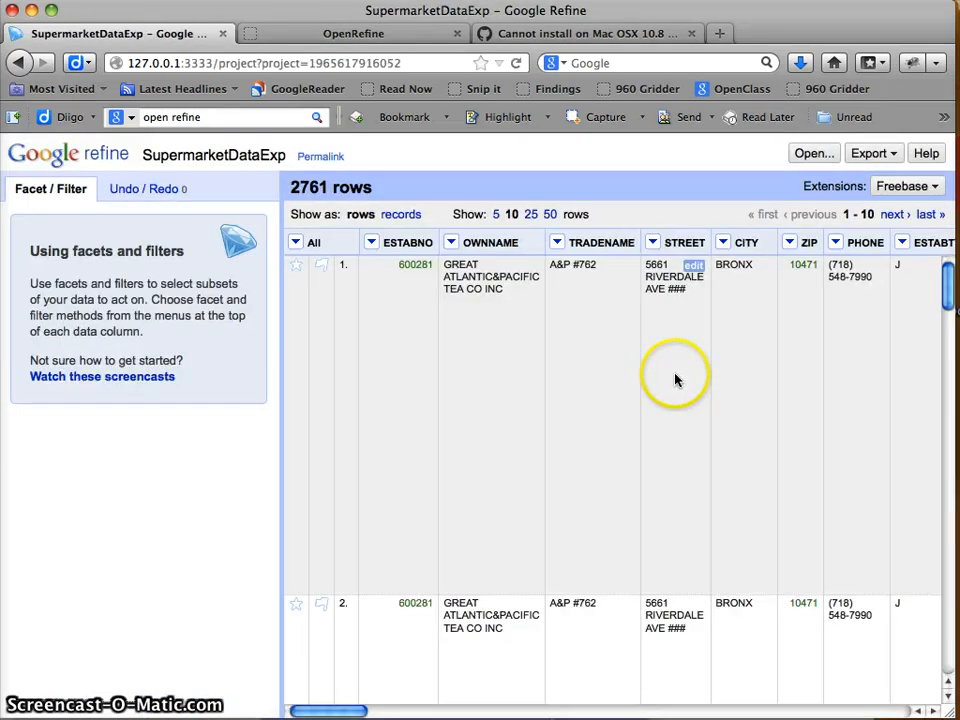
mouse_move(232, 558)
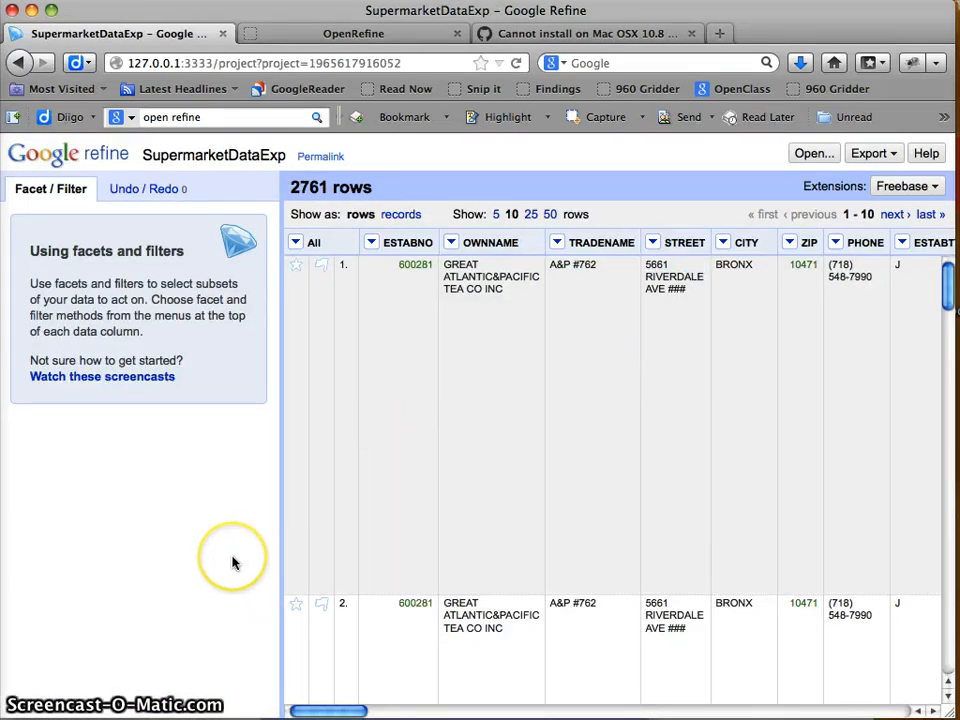
mouse_move(235, 563)
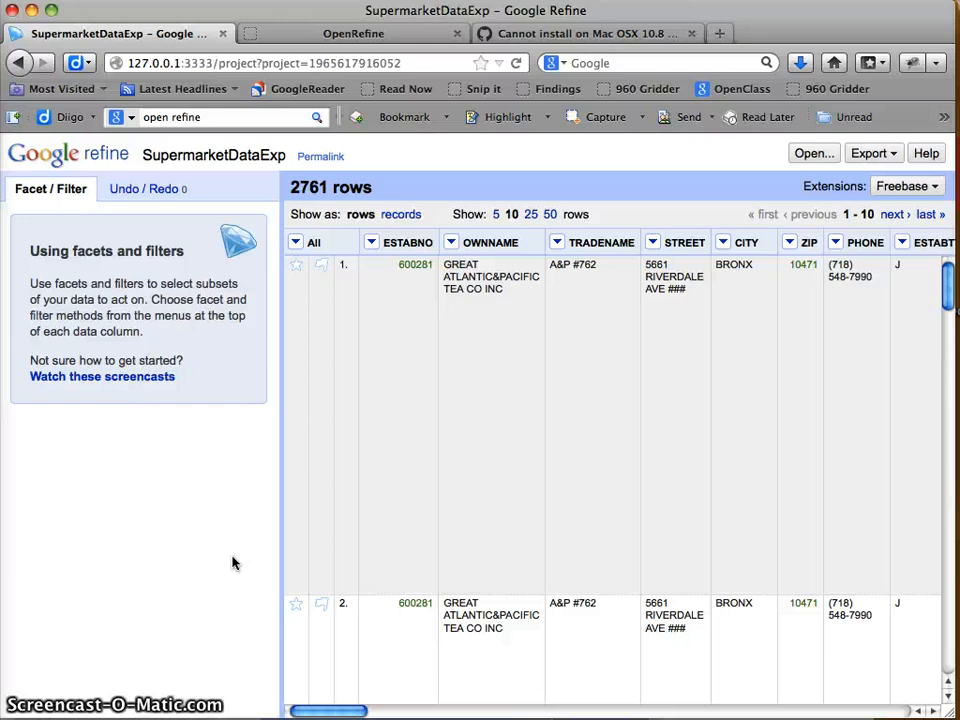
mouse_move(420, 520)
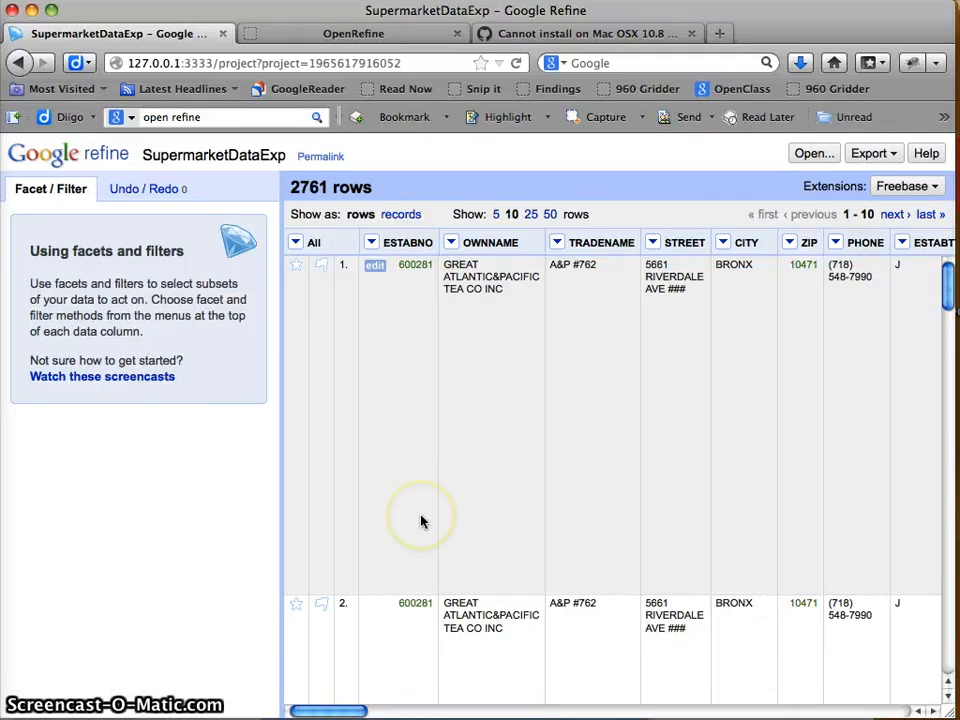
mouse_move(420, 520)
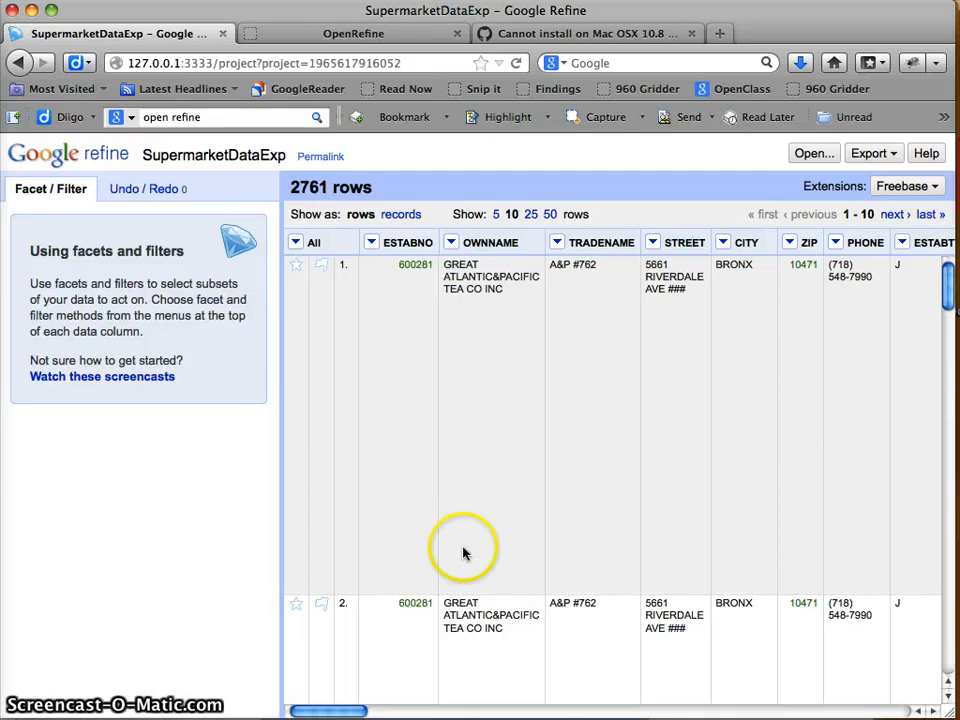
mouse_move(612, 207)
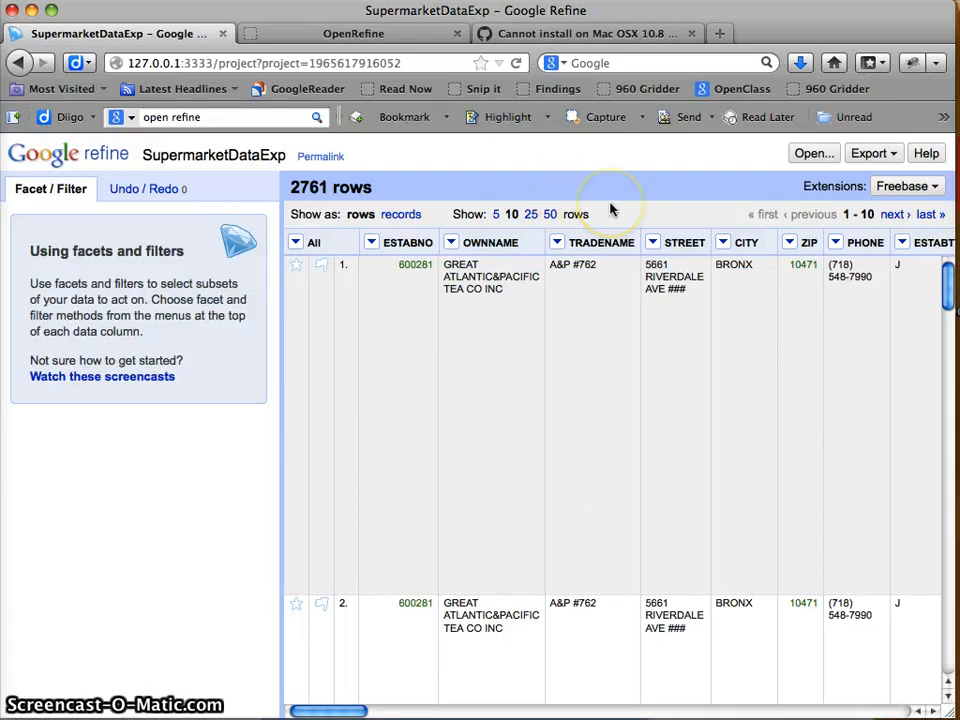
mouse_move(595, 251)
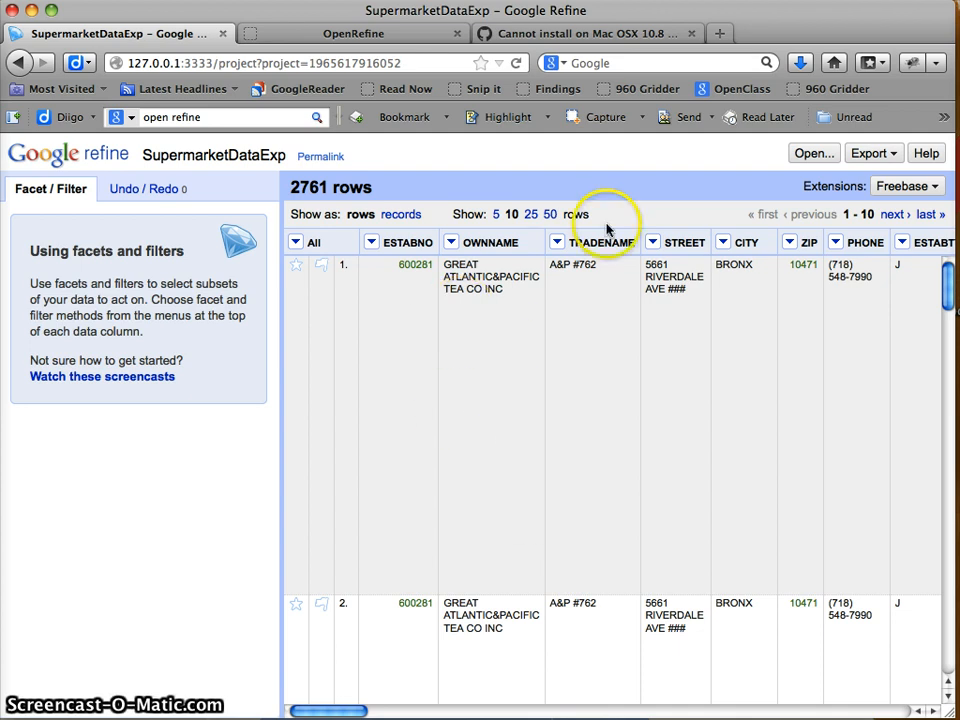
mouse_move(614, 223)
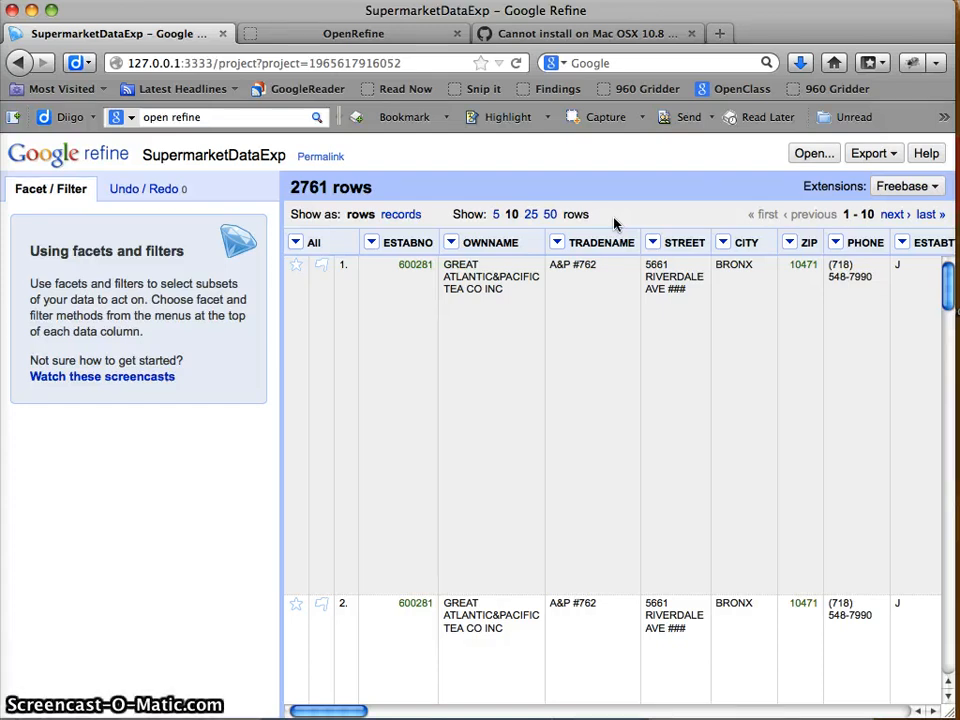
mouse_move(585, 515)
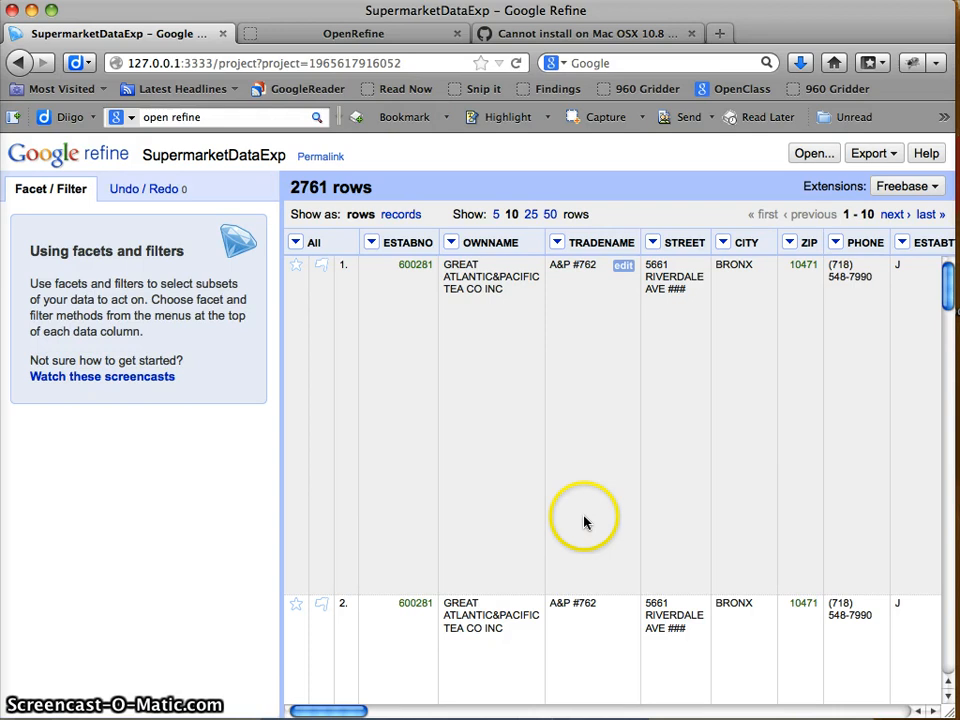
mouse_move(518, 141)
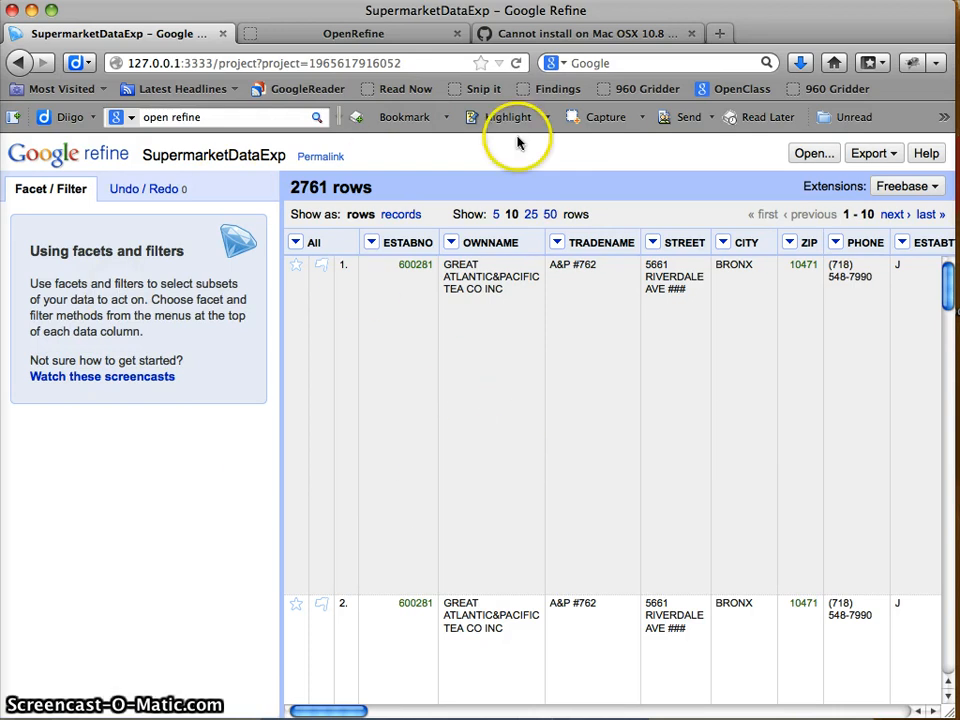
right_click(610, 188)
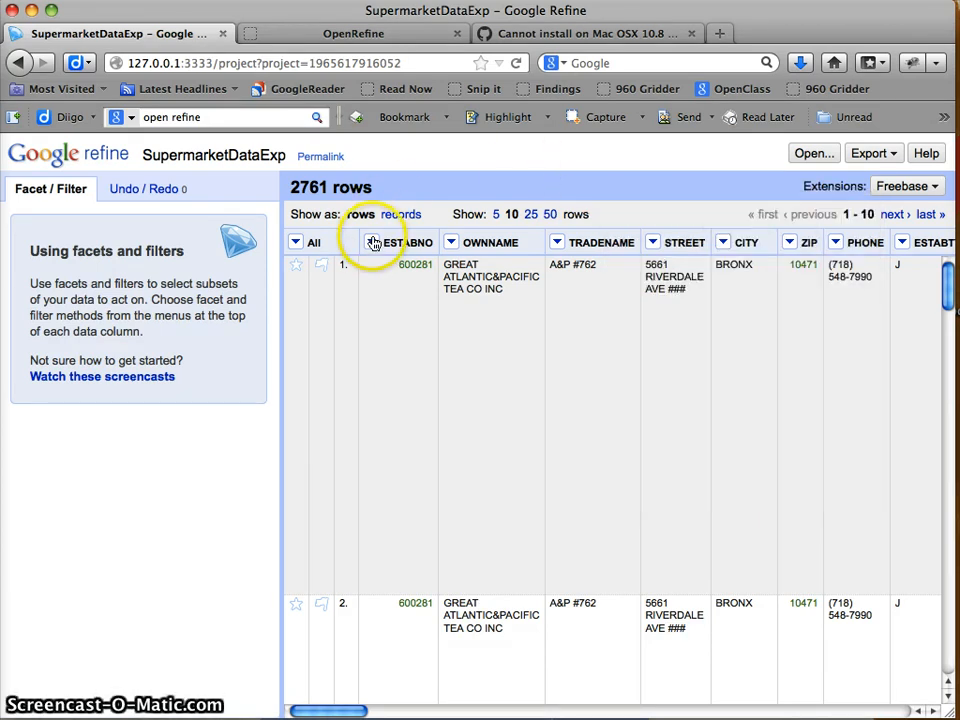
click(372, 242)
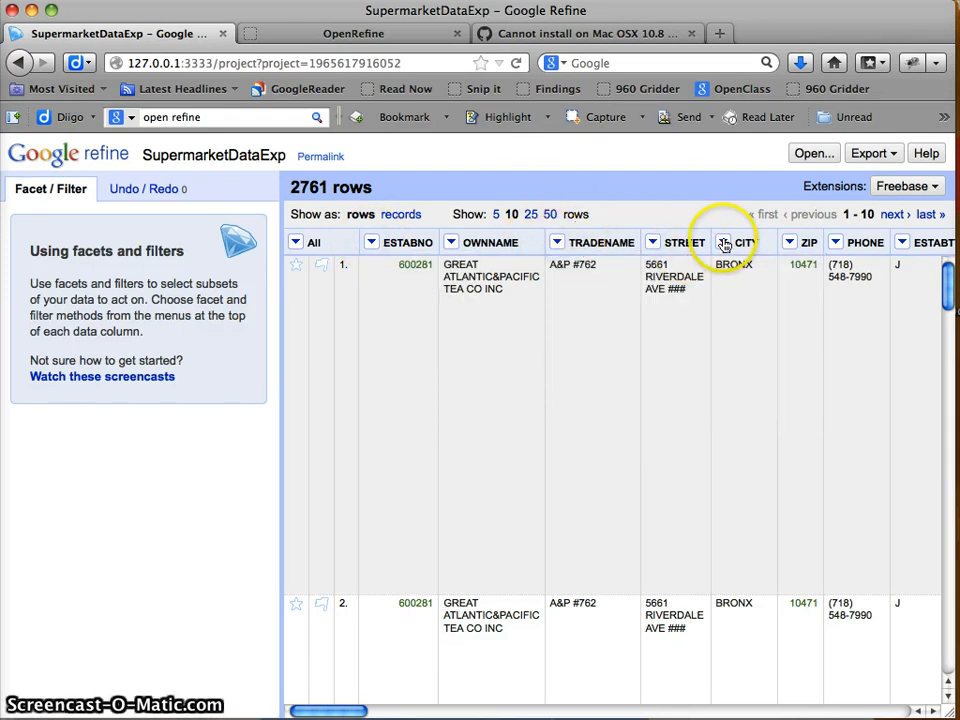
mouse_move(653, 208)
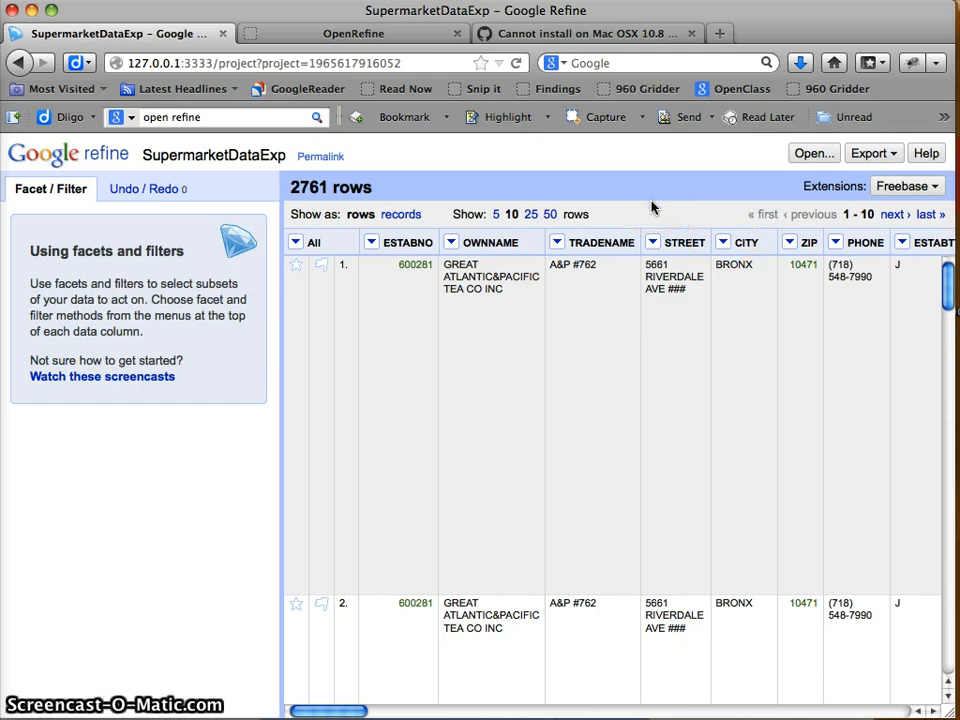
mouse_move(693, 232)
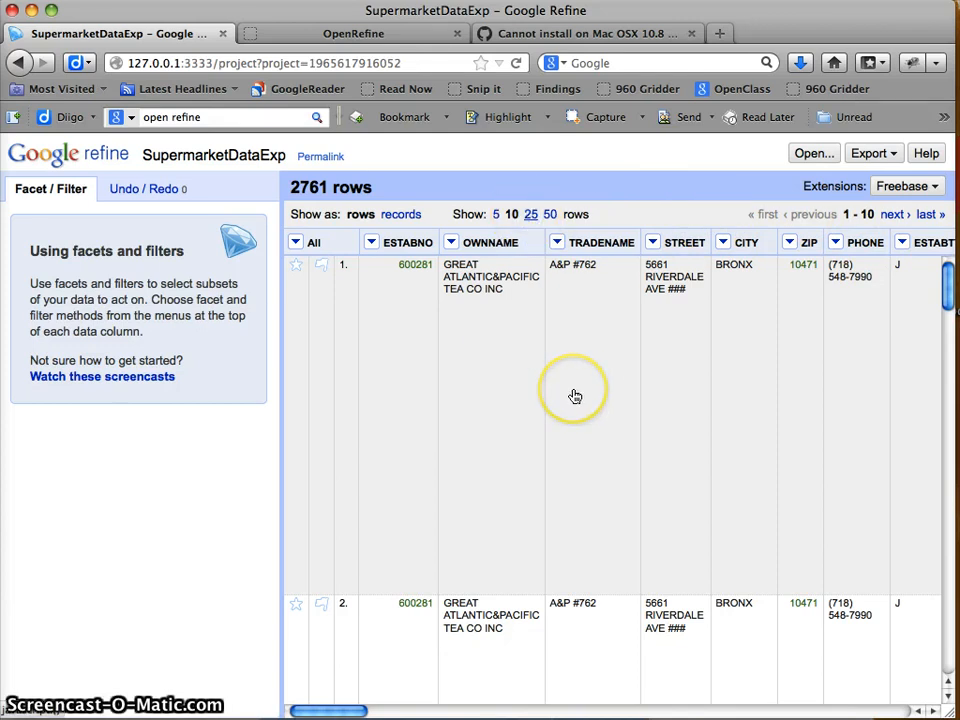
Try 25 rows per page, then show 50 rows per page in the grid
click(531, 214)
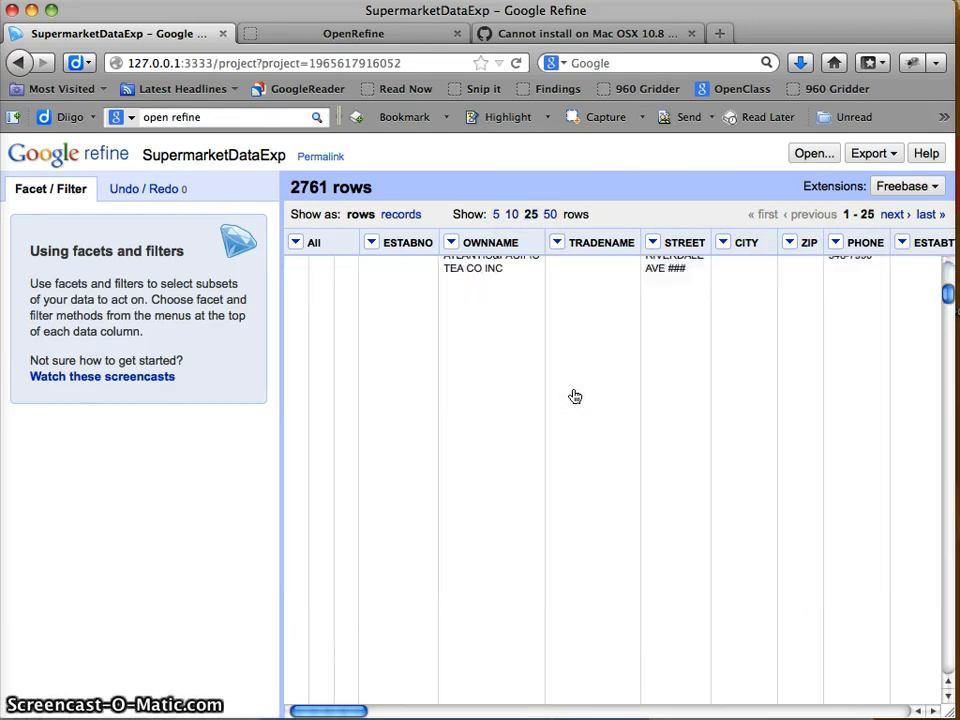
scroll(down, 3)
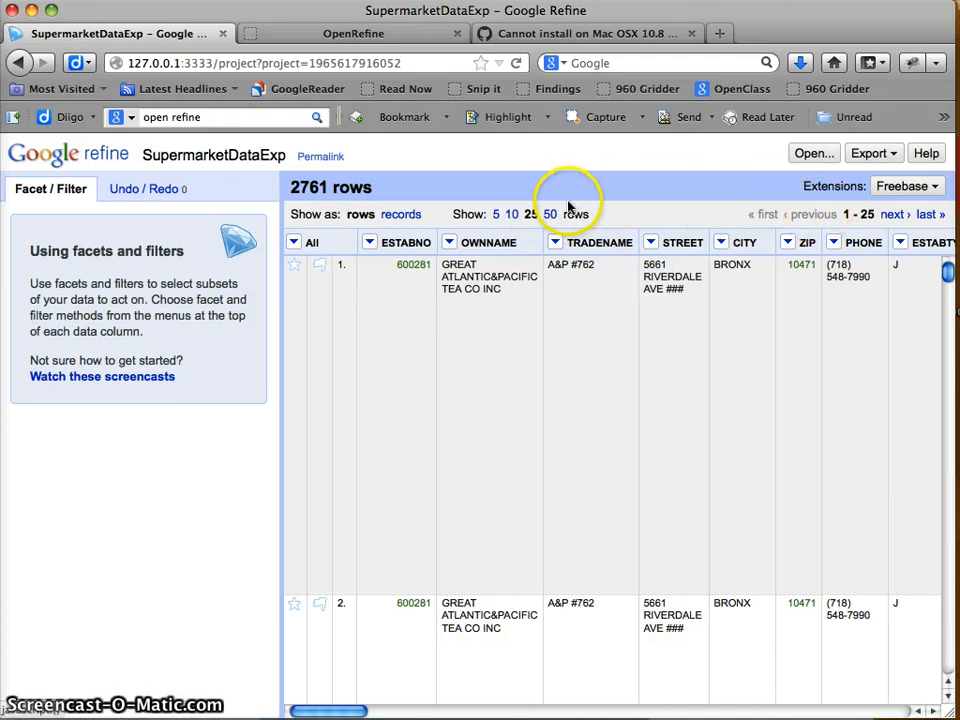
mouse_move(577, 356)
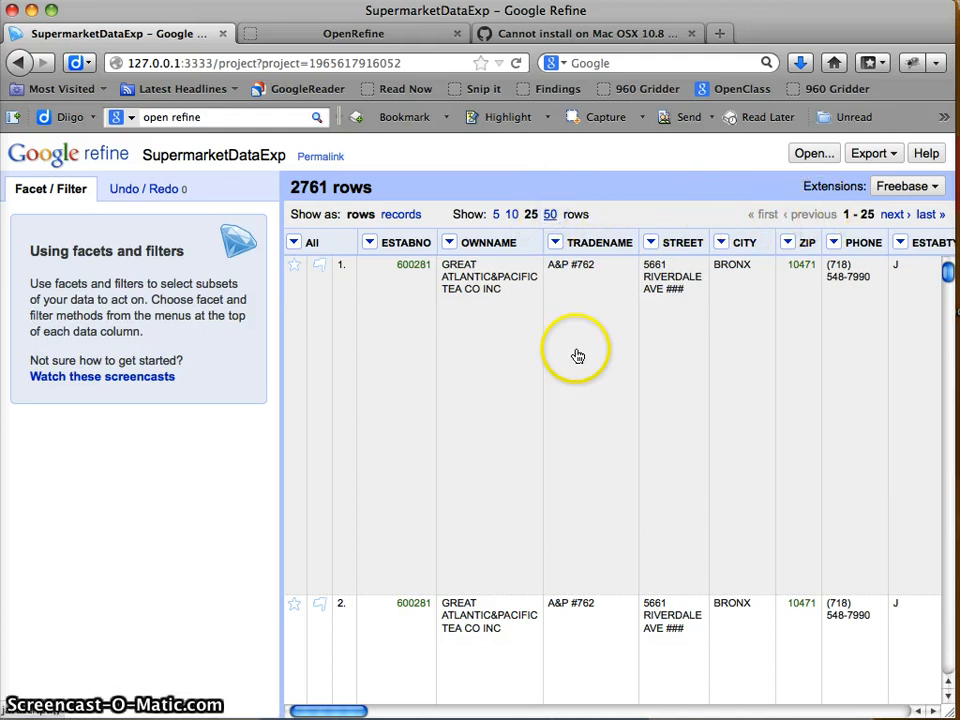
click(550, 214)
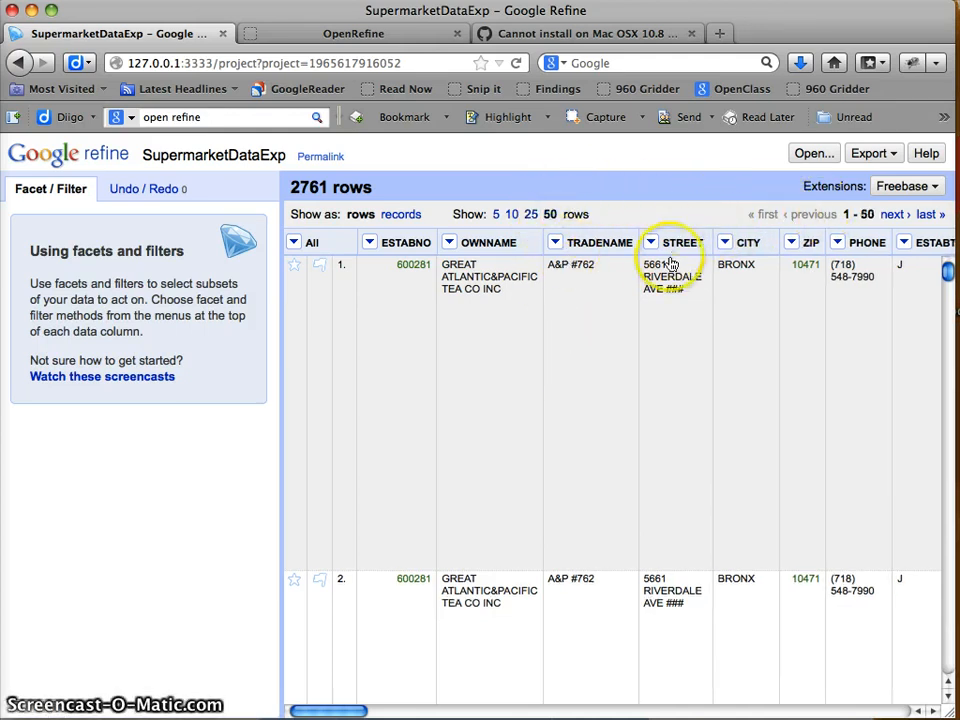
scroll(down, 3)
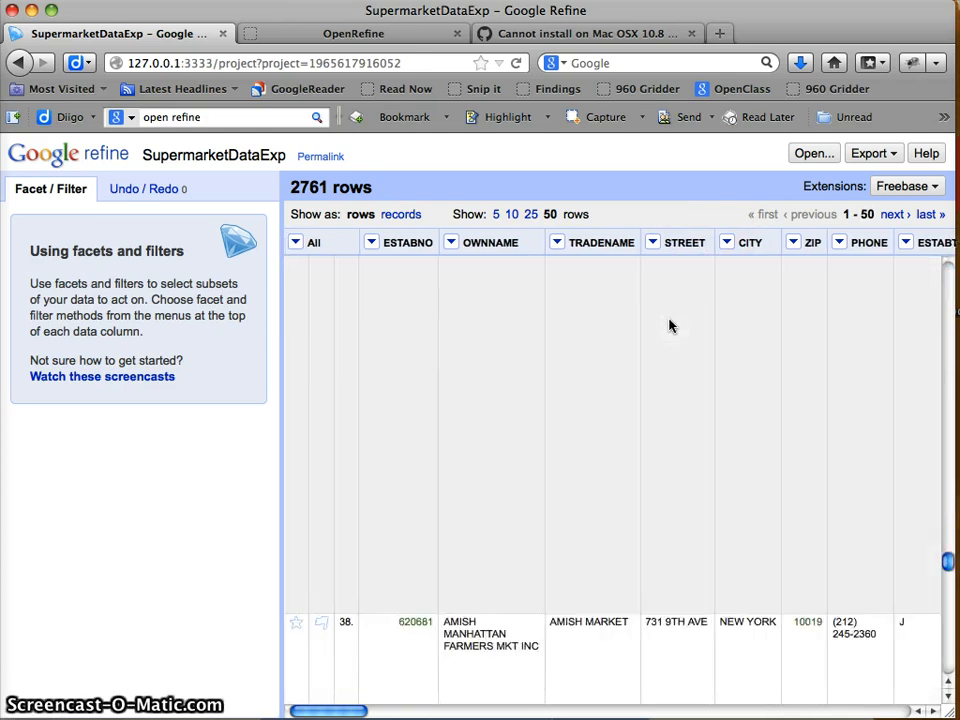
scroll(up, 3)
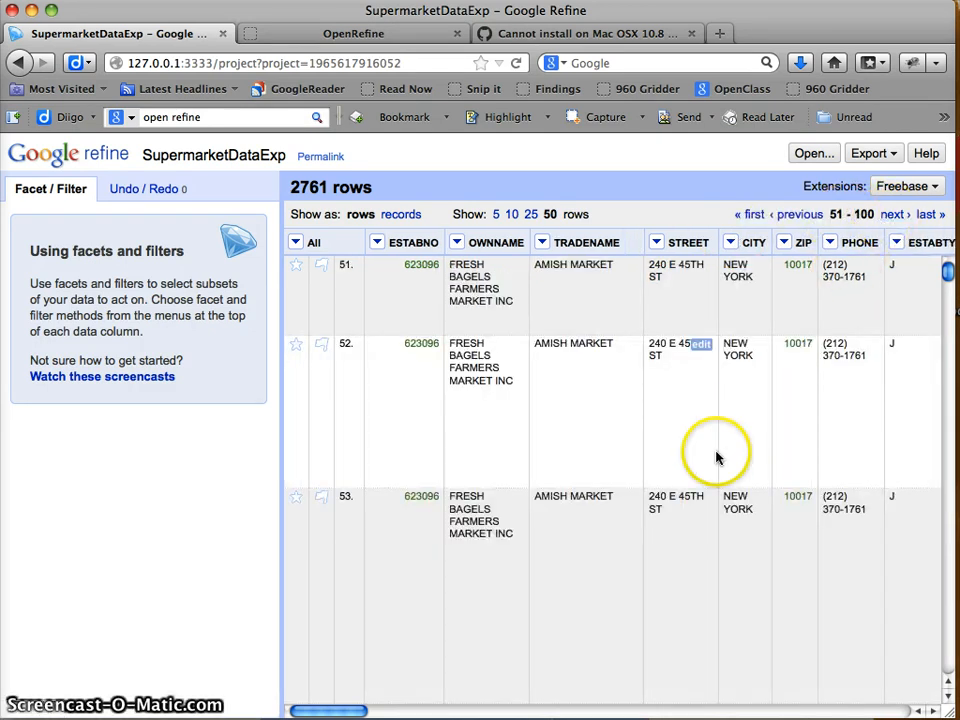
mouse_move(633, 456)
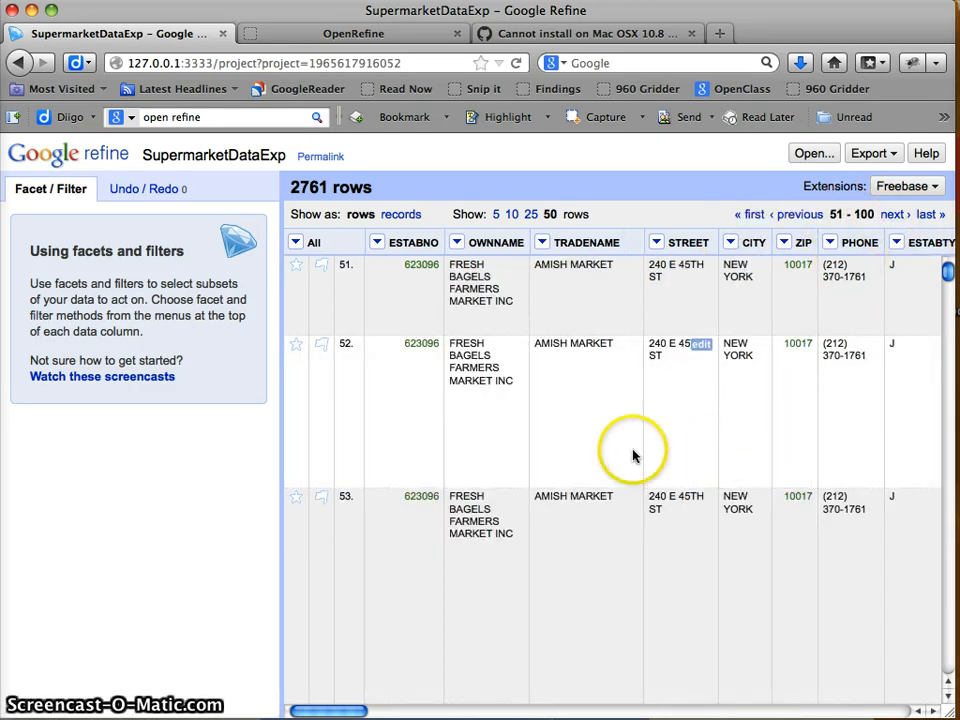
mouse_move(828, 242)
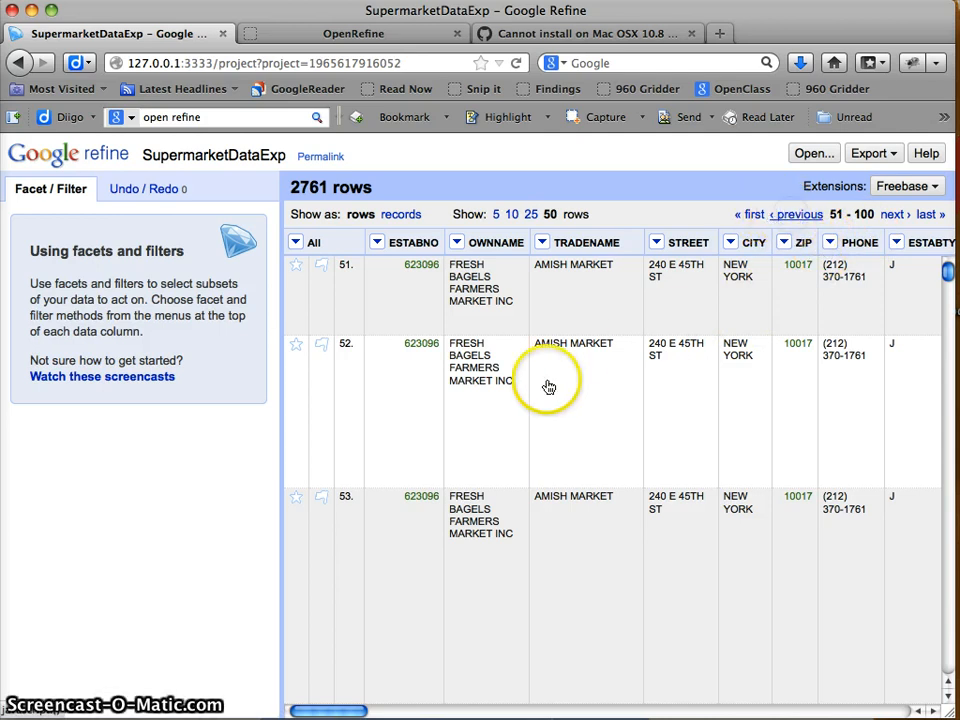
mouse_move(431, 467)
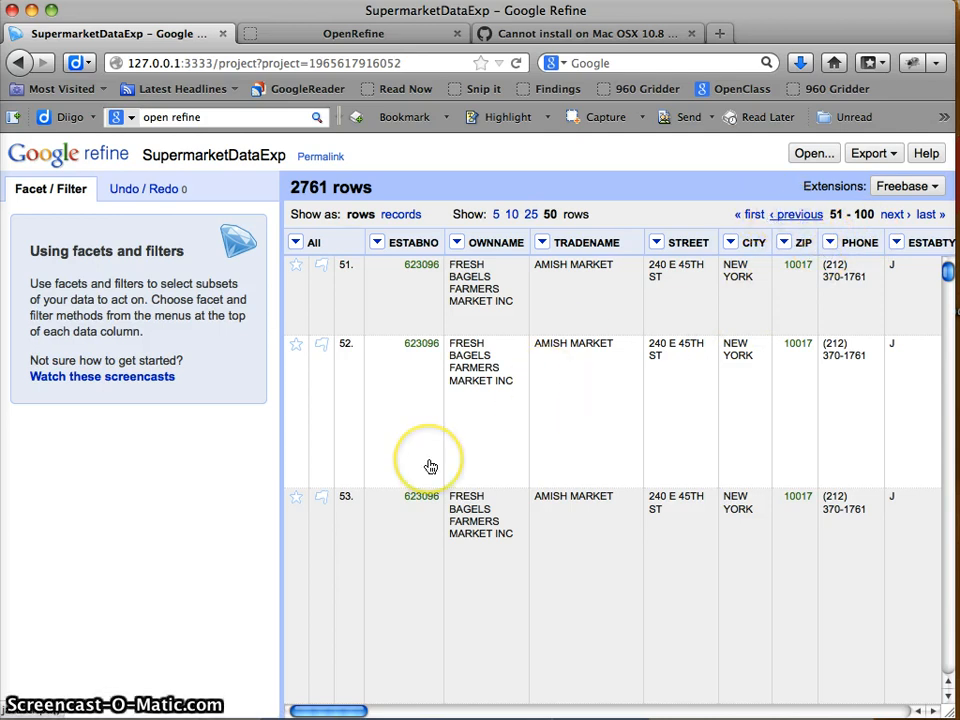
Jump back to the first page, rows 1–50
click(765, 214)
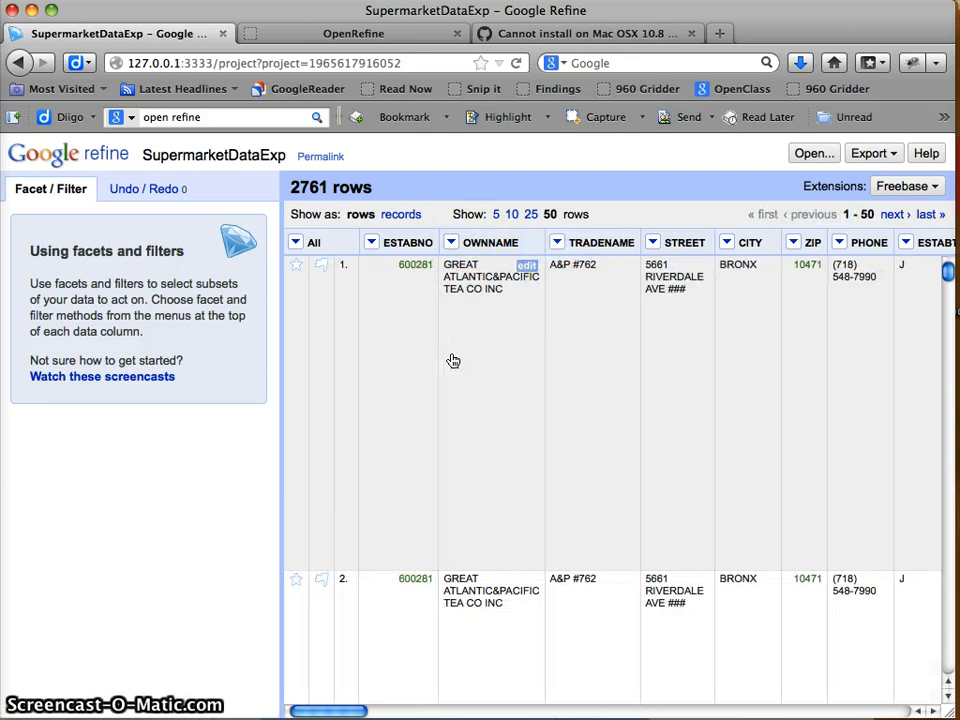
mouse_move(445, 362)
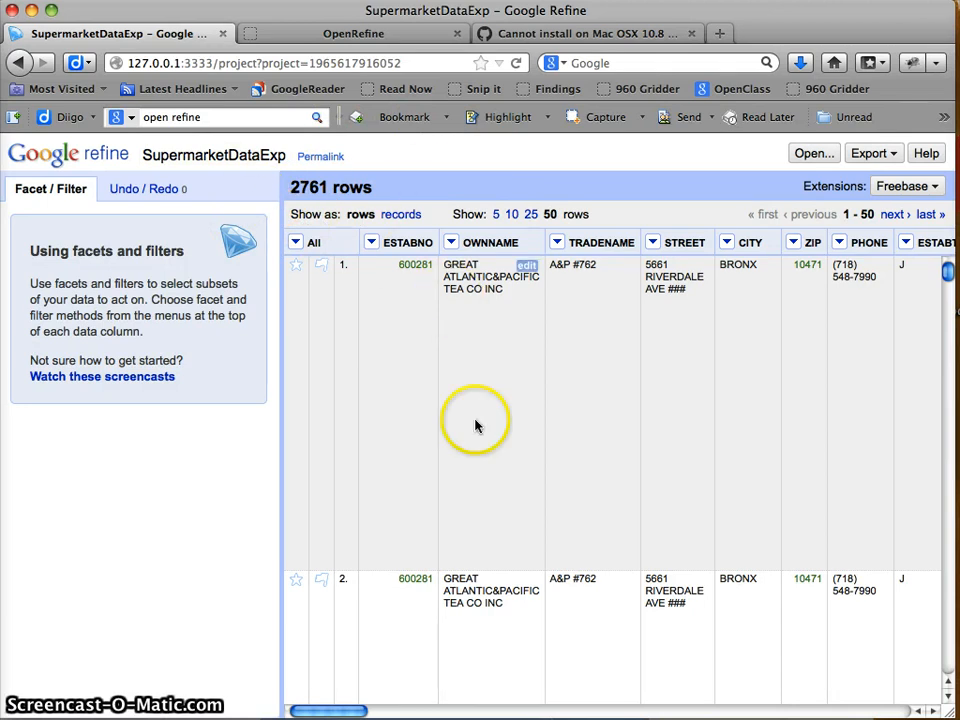
mouse_move(485, 512)
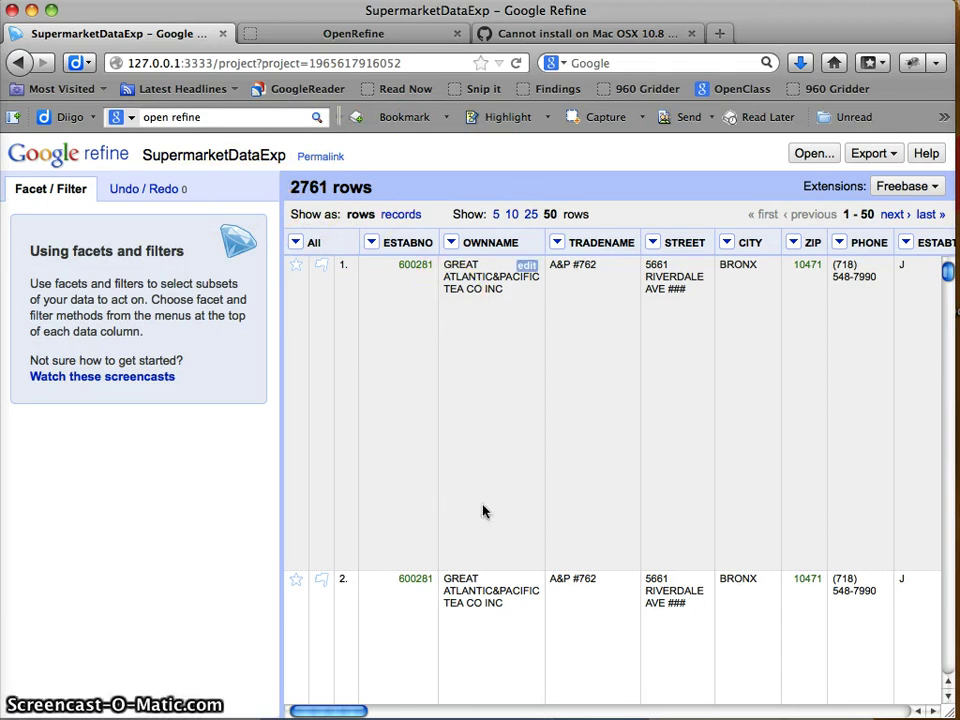